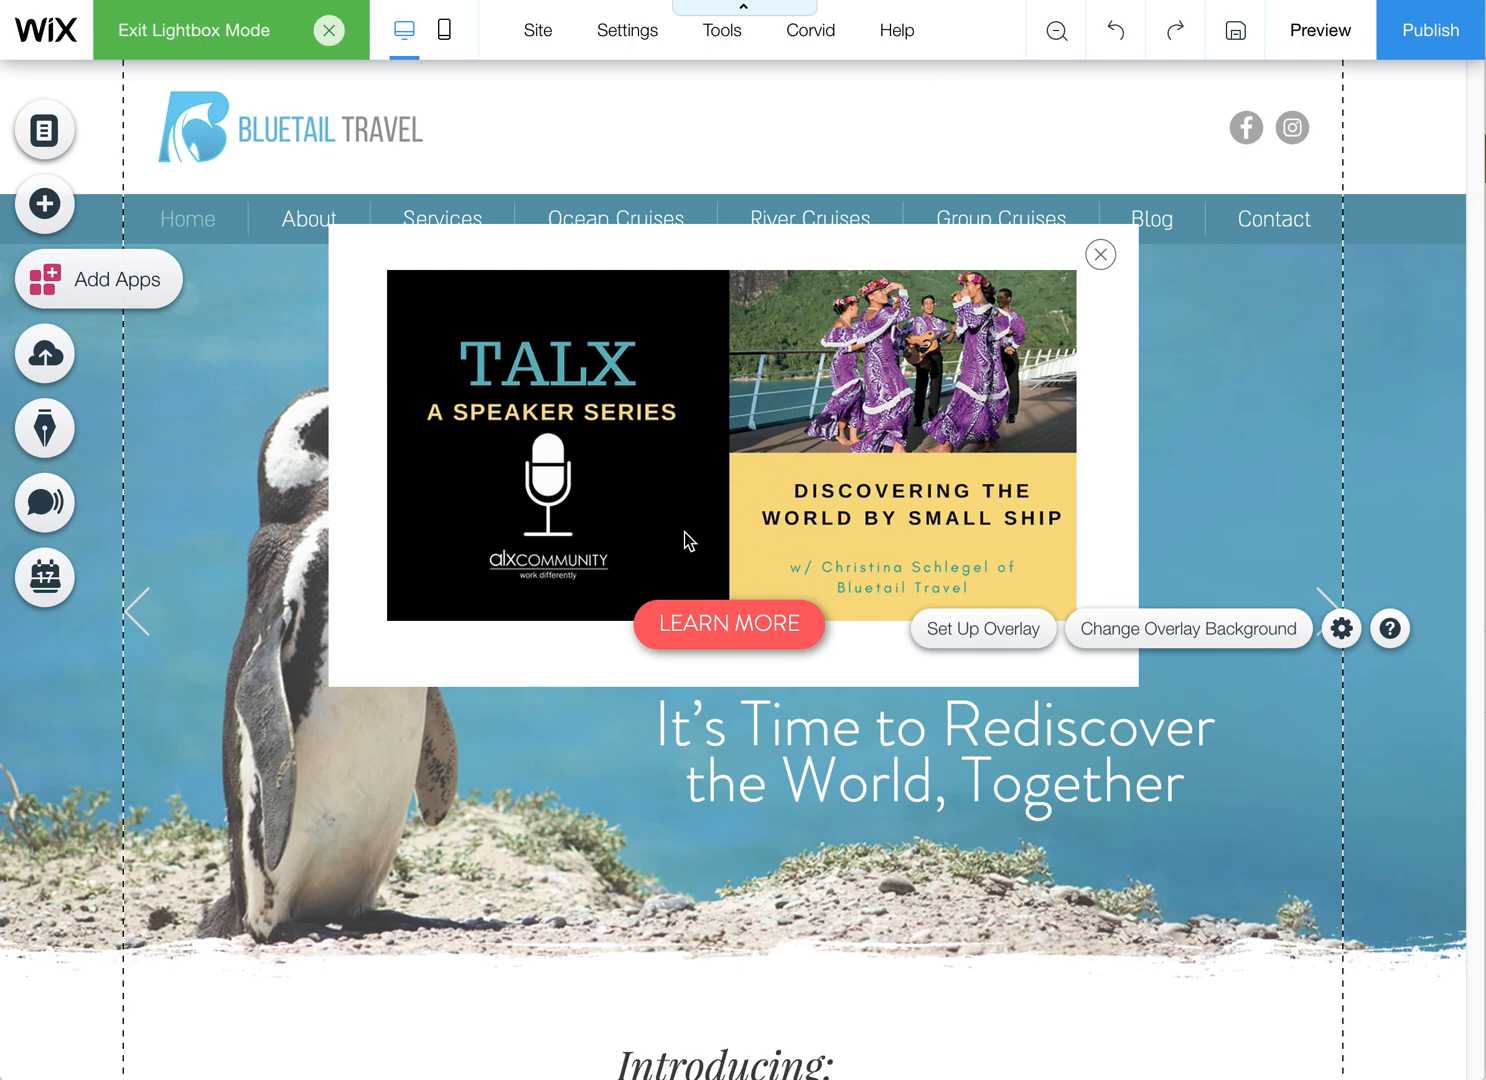
mouse_move(660, 484)
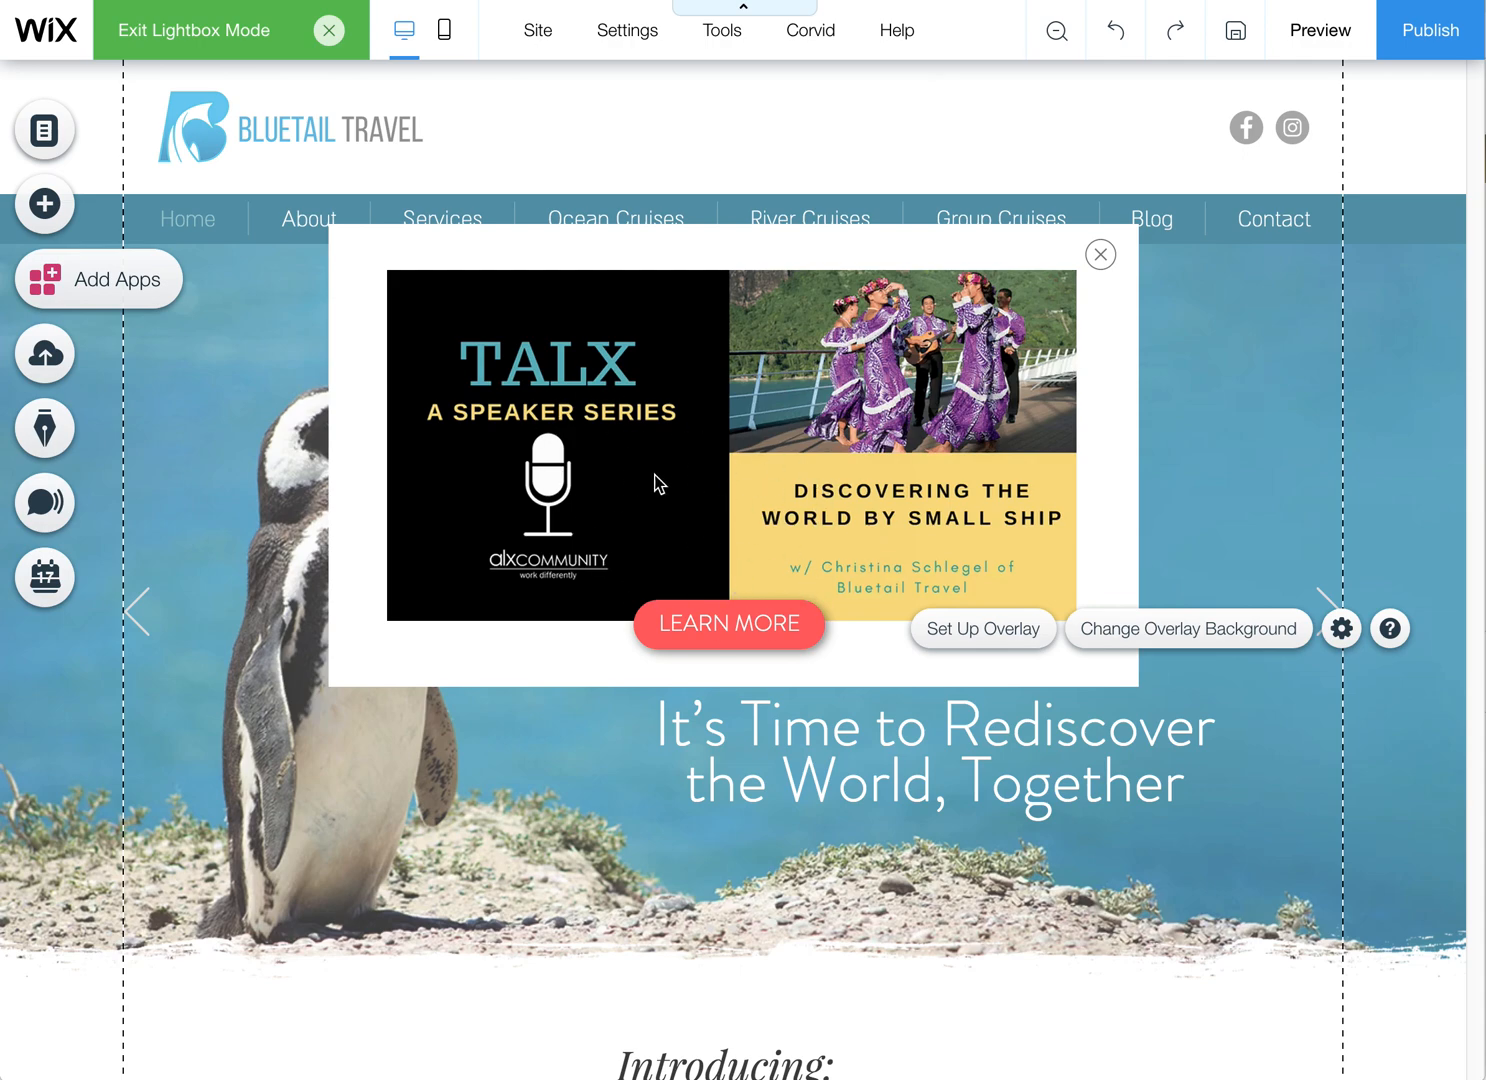
mouse_move(704, 472)
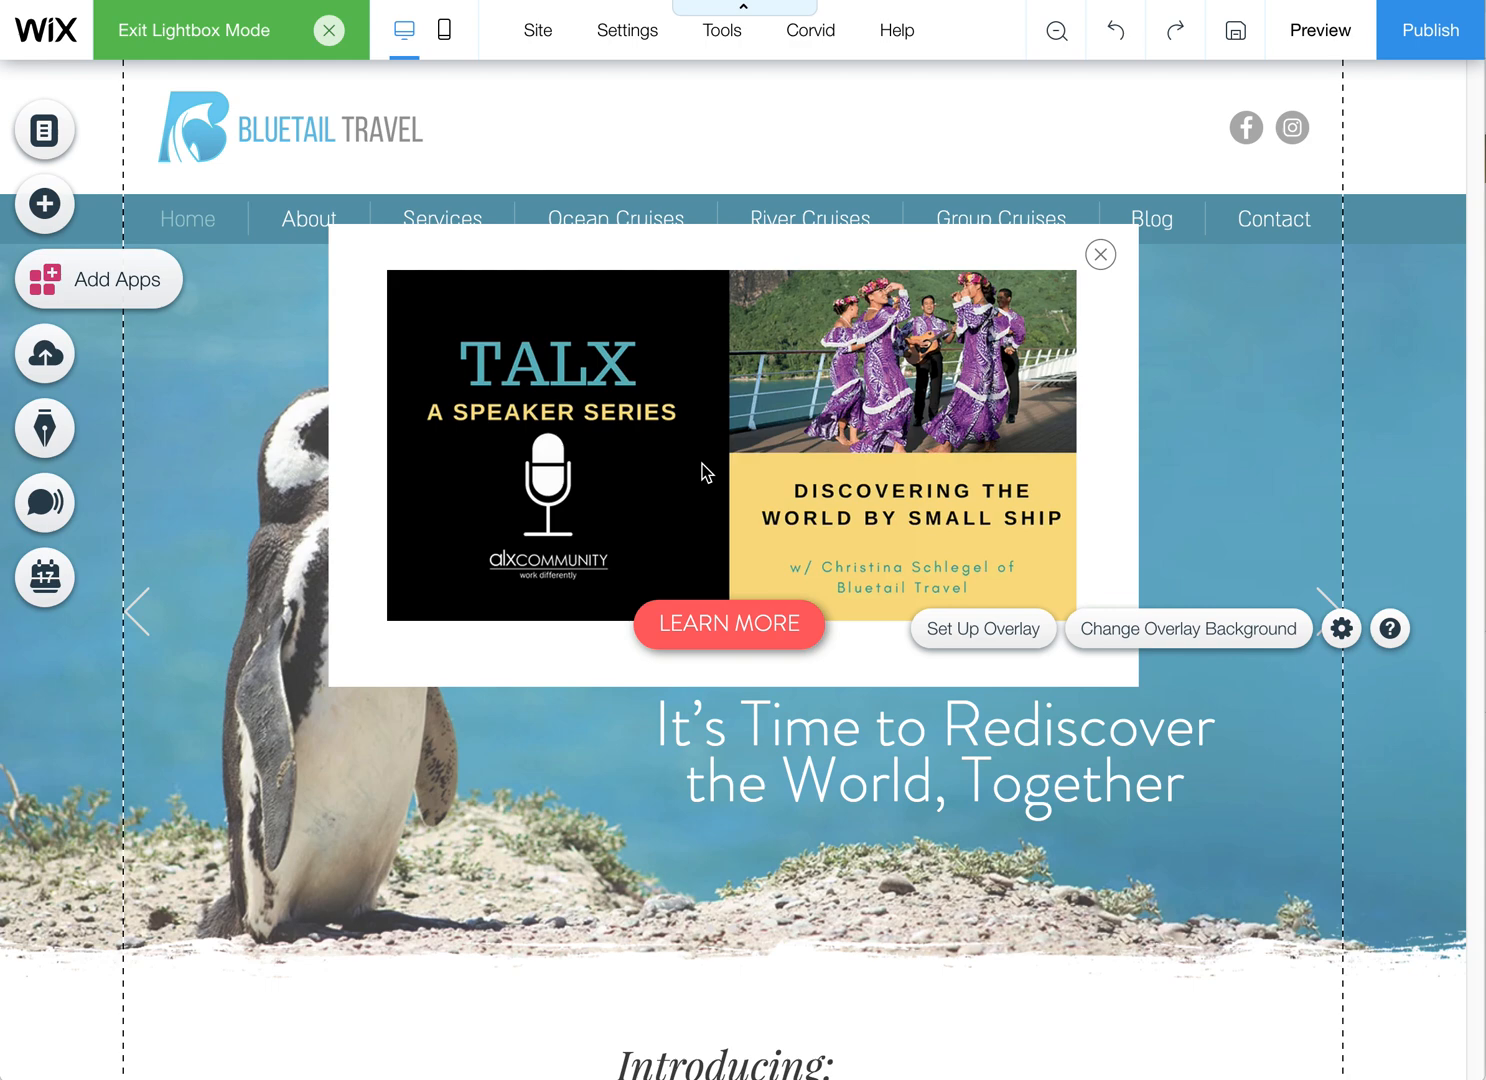
mouse_move(588, 432)
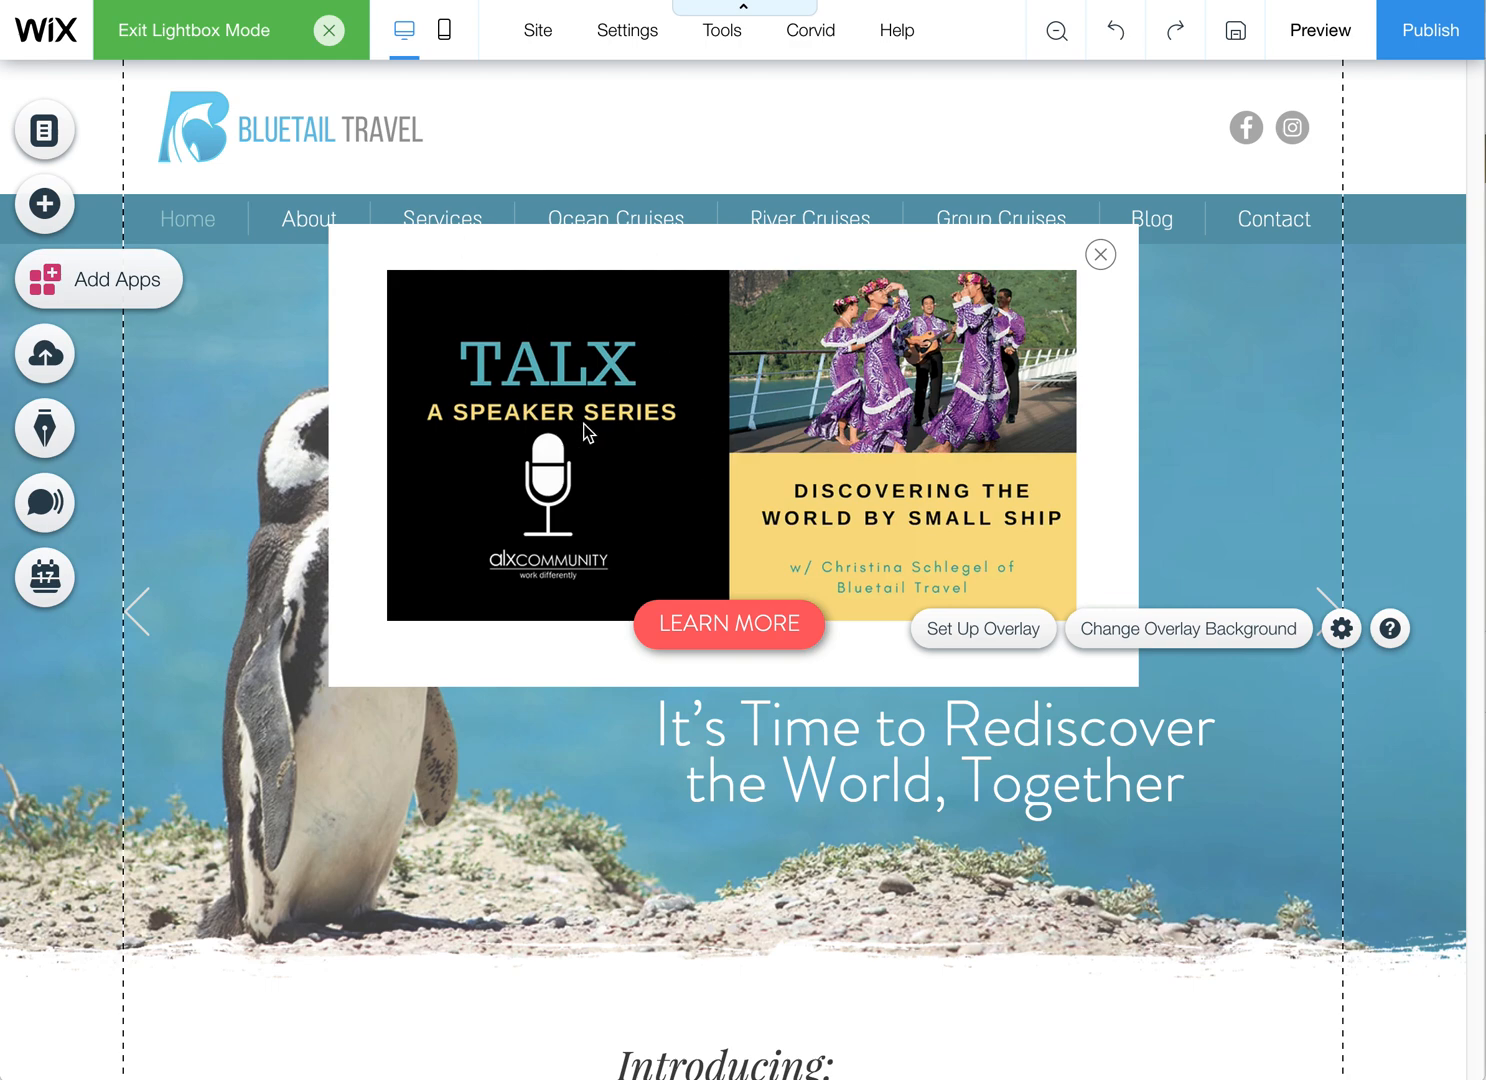
mouse_move(184, 44)
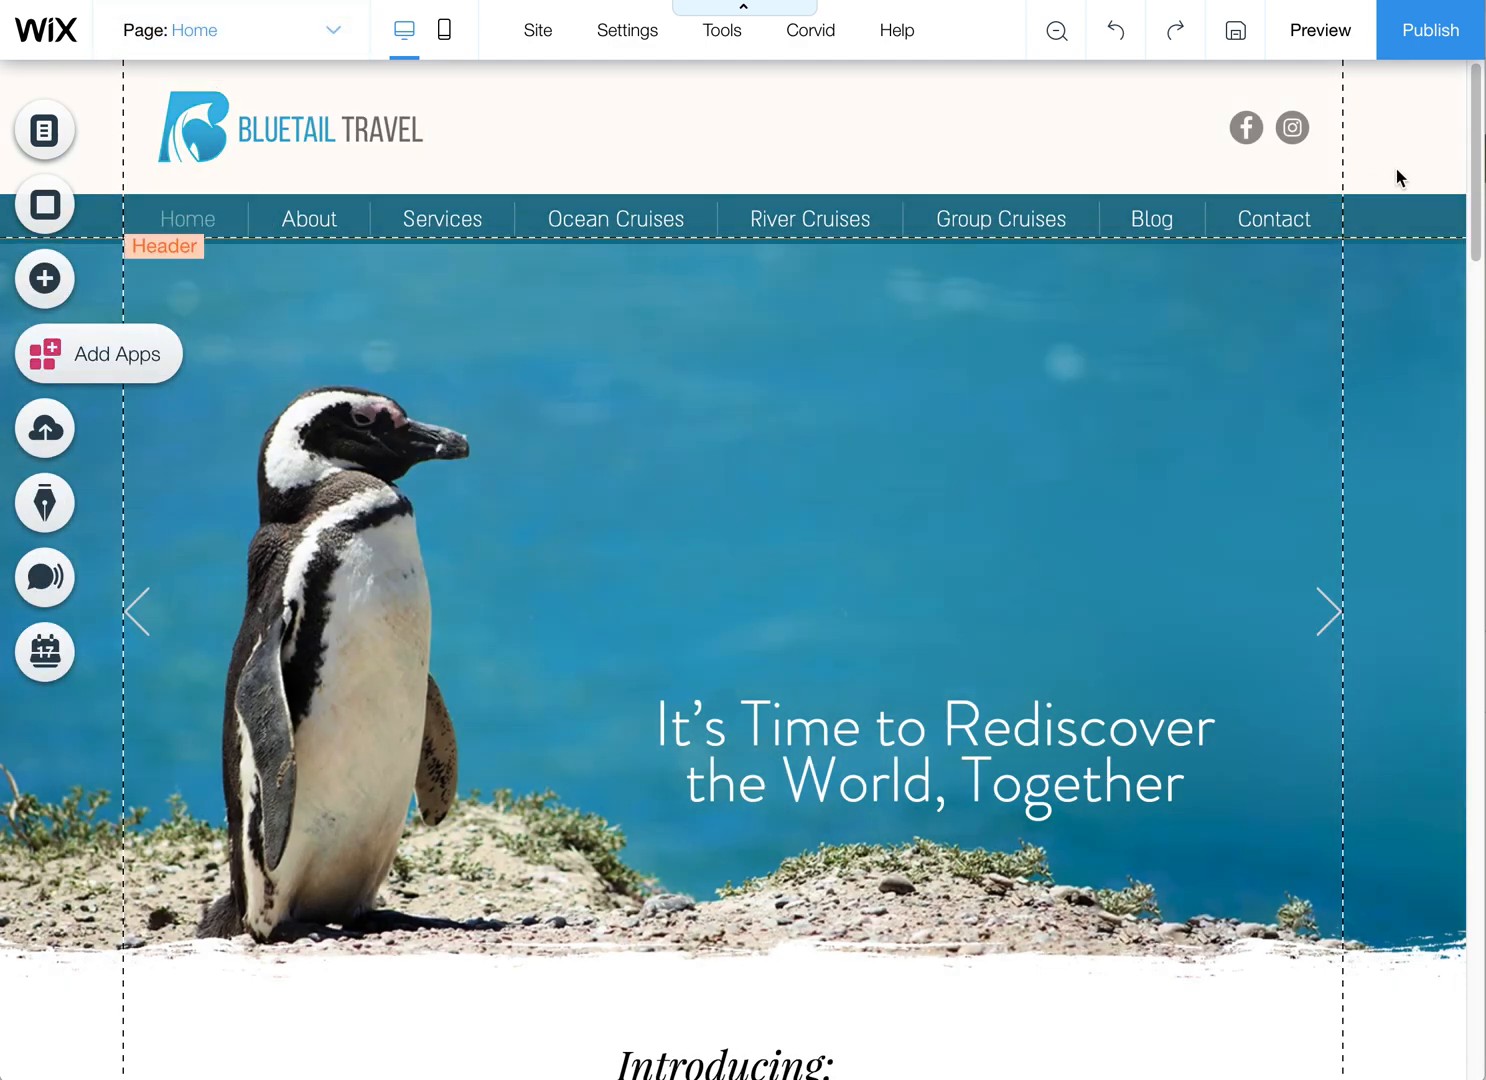
Switch Menus & Pages from the site pages to the Lightboxes list
left_click(764, 500)
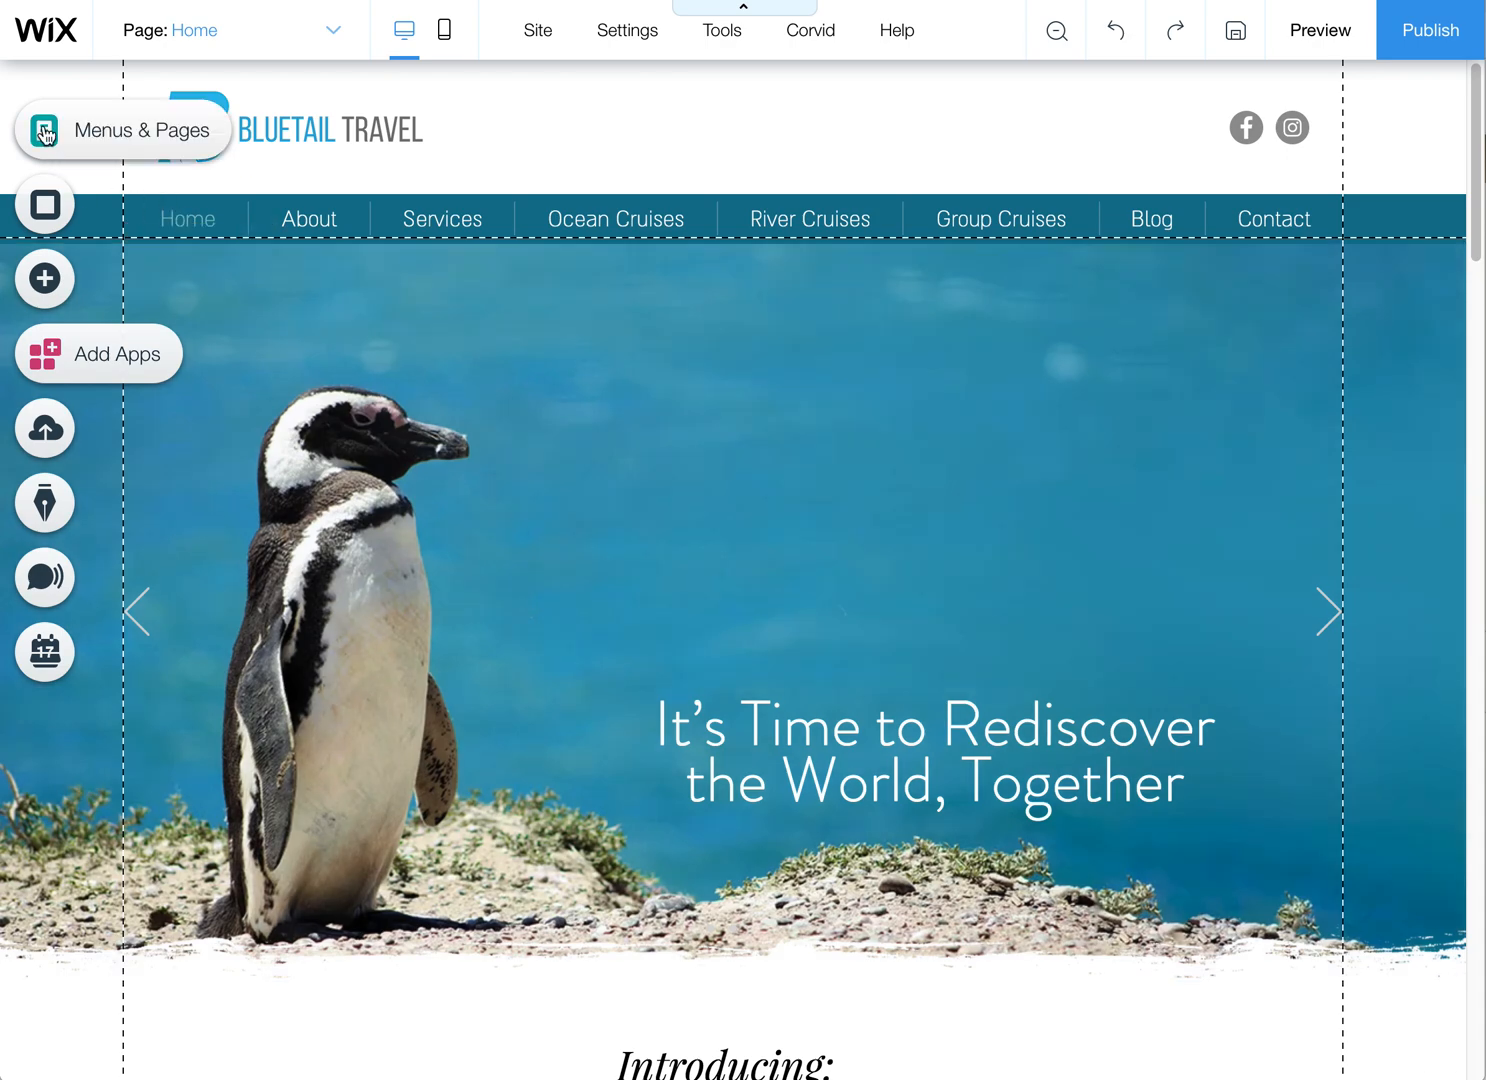
left_click(44, 130)
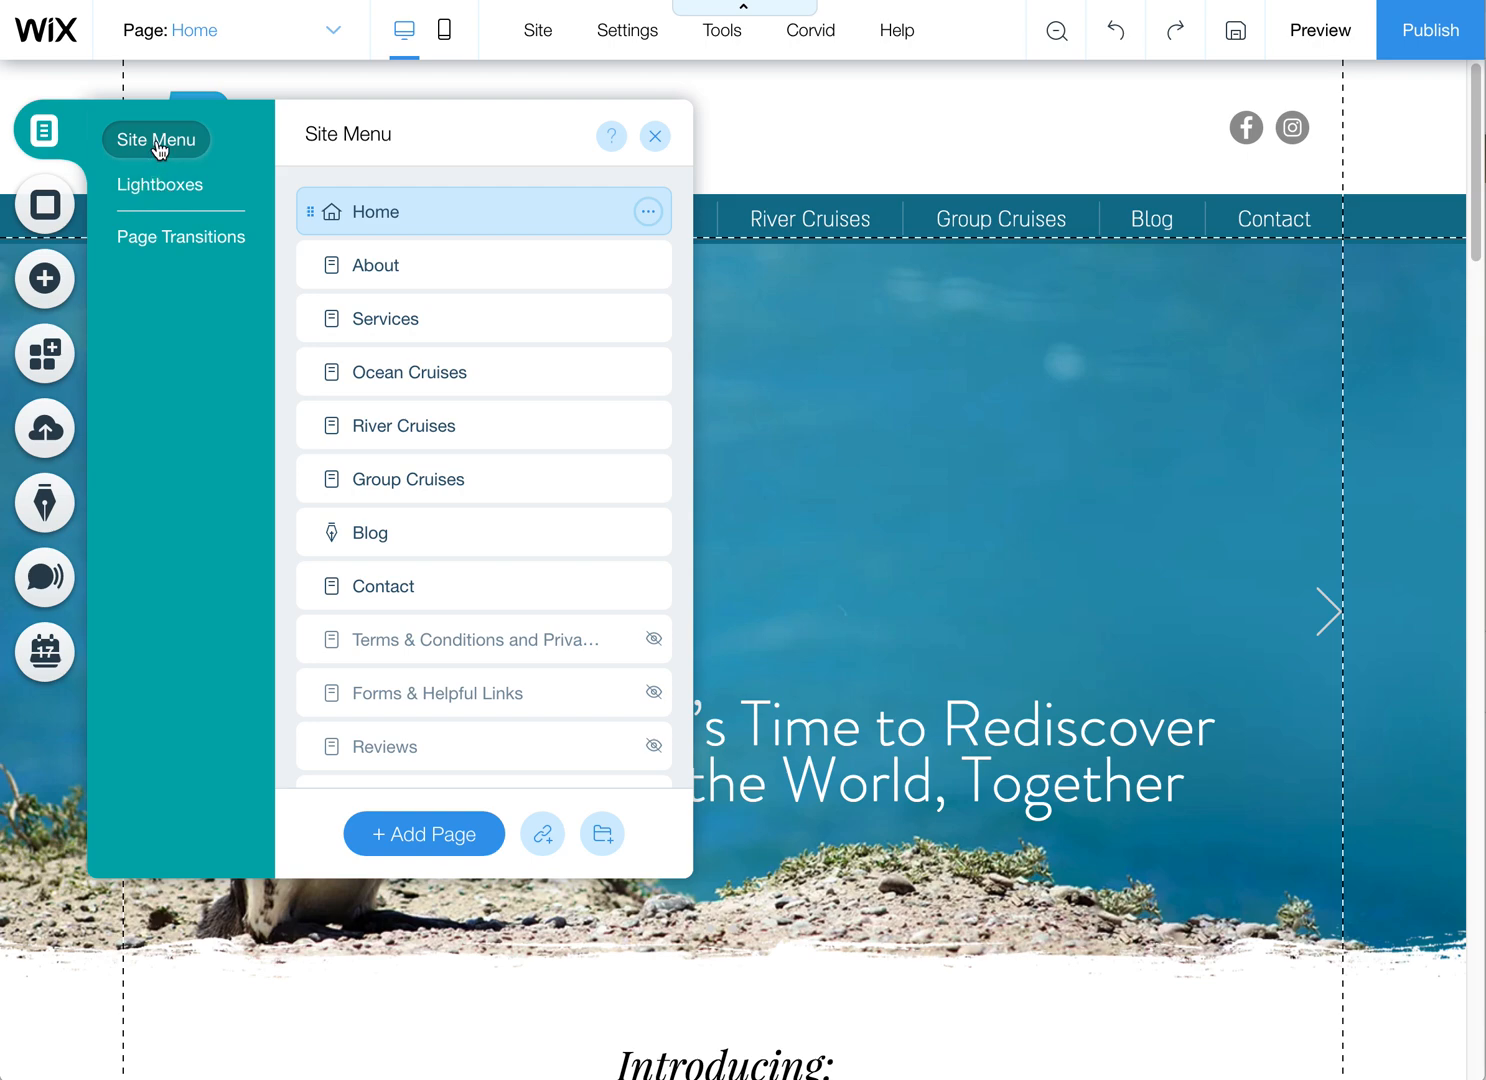
left_click(648, 212)
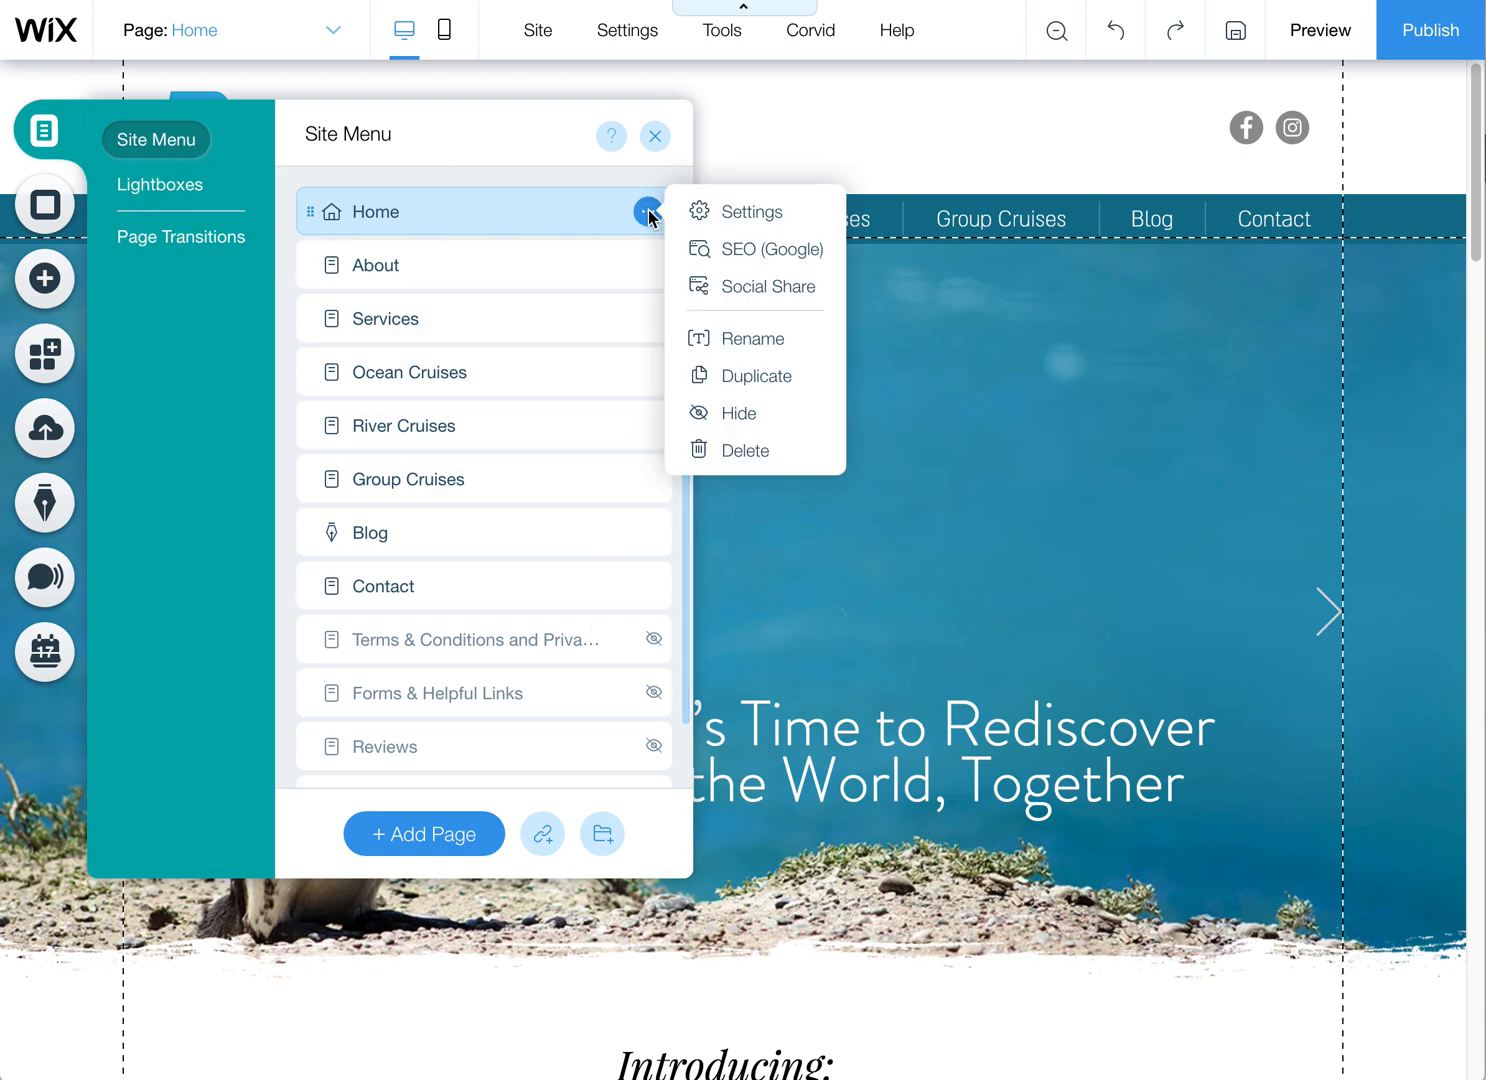
left_click(160, 184)
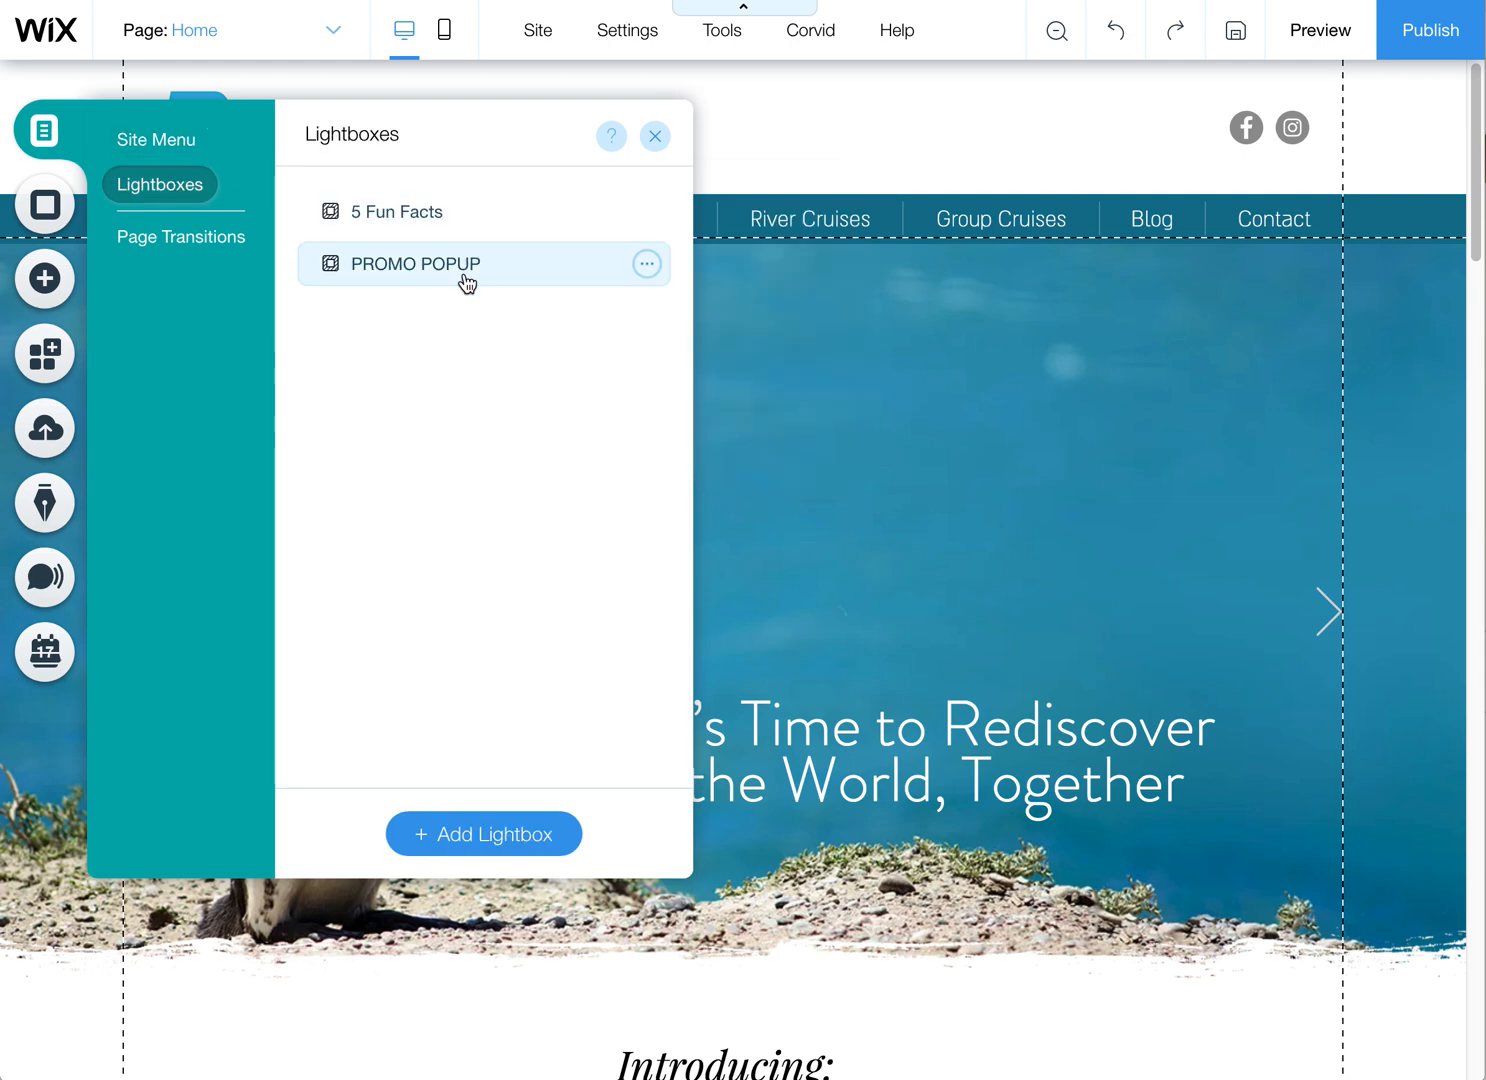
Browse 5 Fun Facts and PROMO POPUP, leaving PROMO POPUP open for editing
left_click(396, 212)
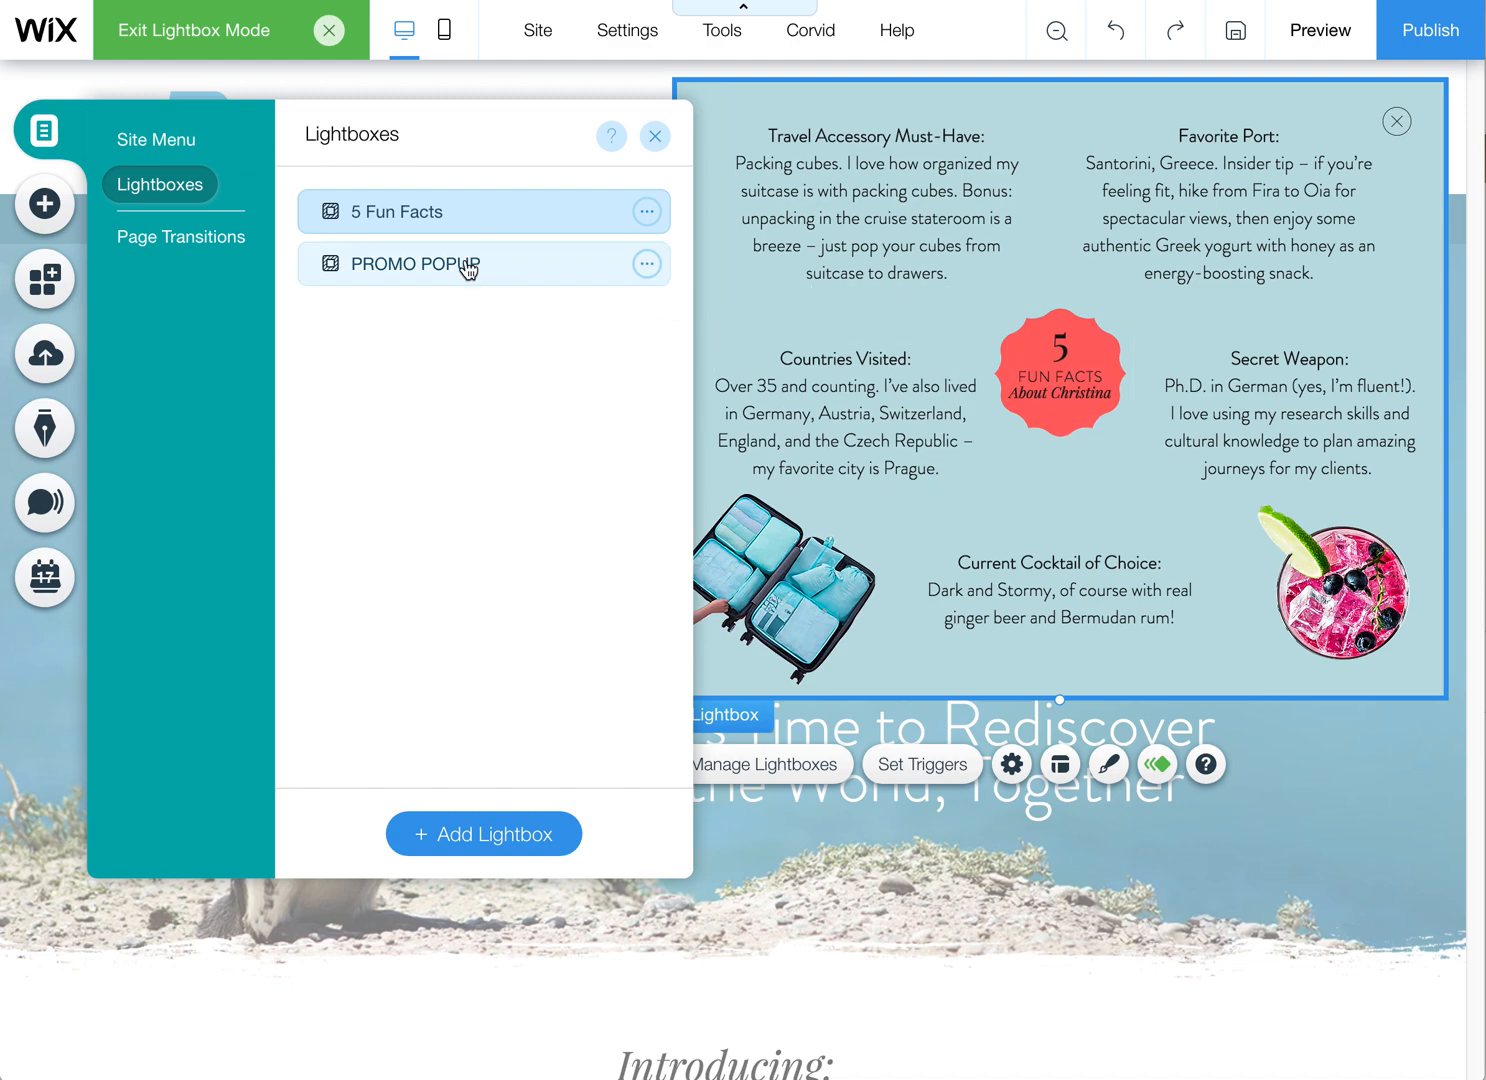
left_click(416, 264)
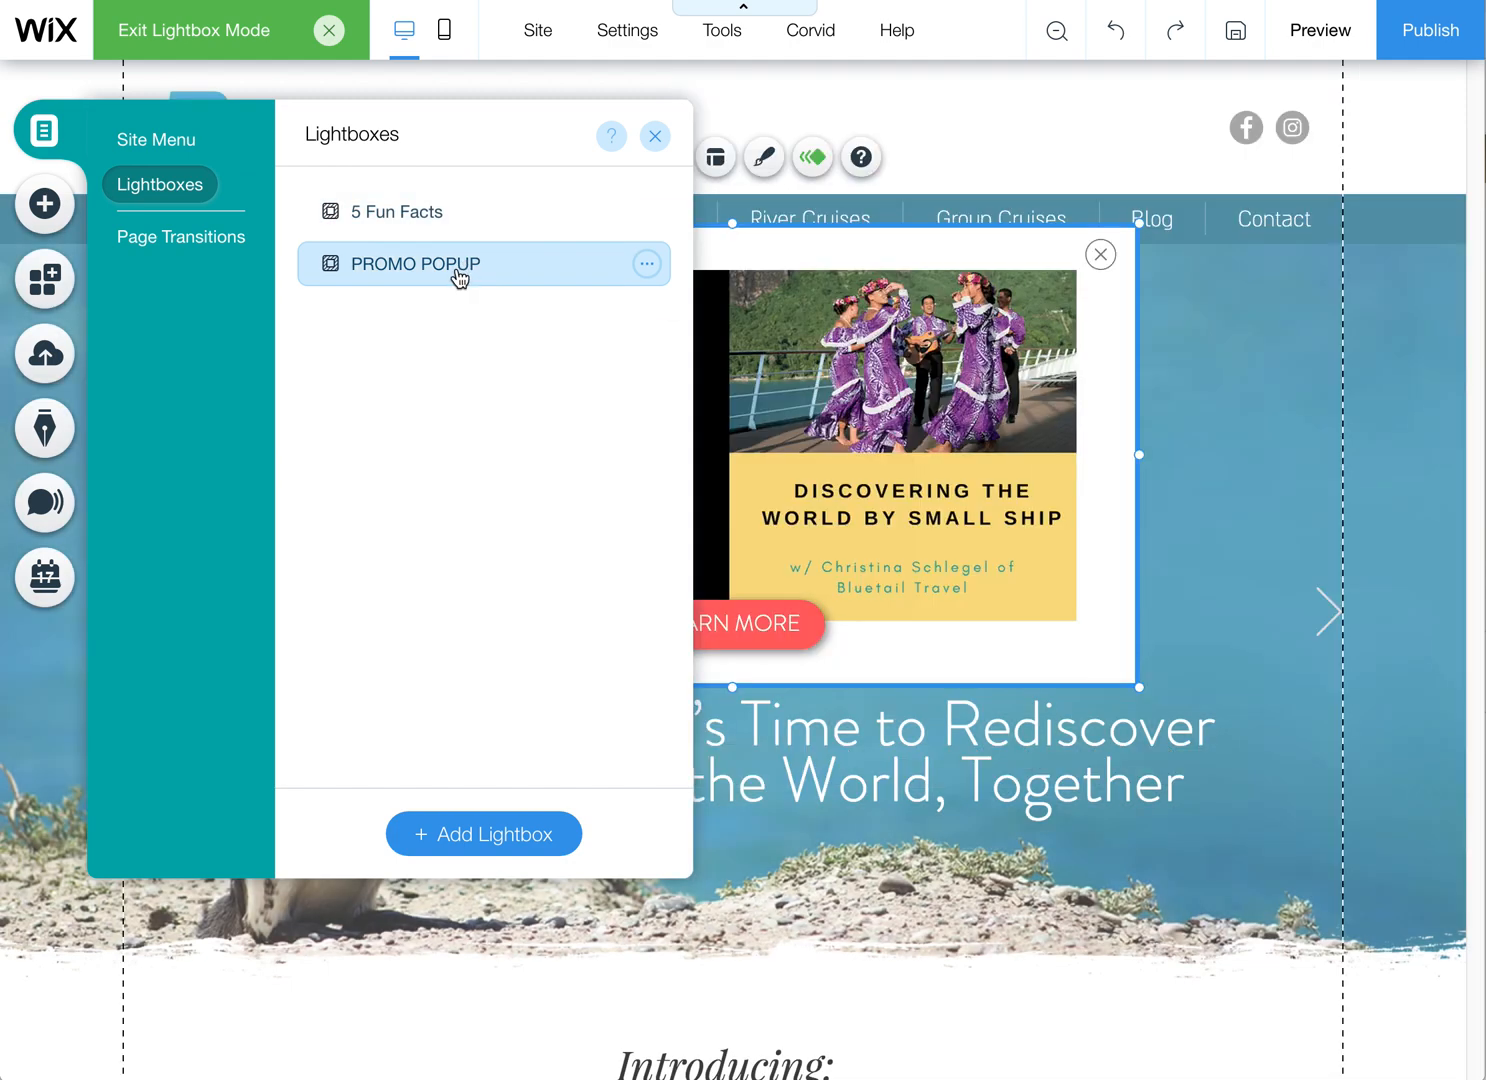
left_click(392, 212)
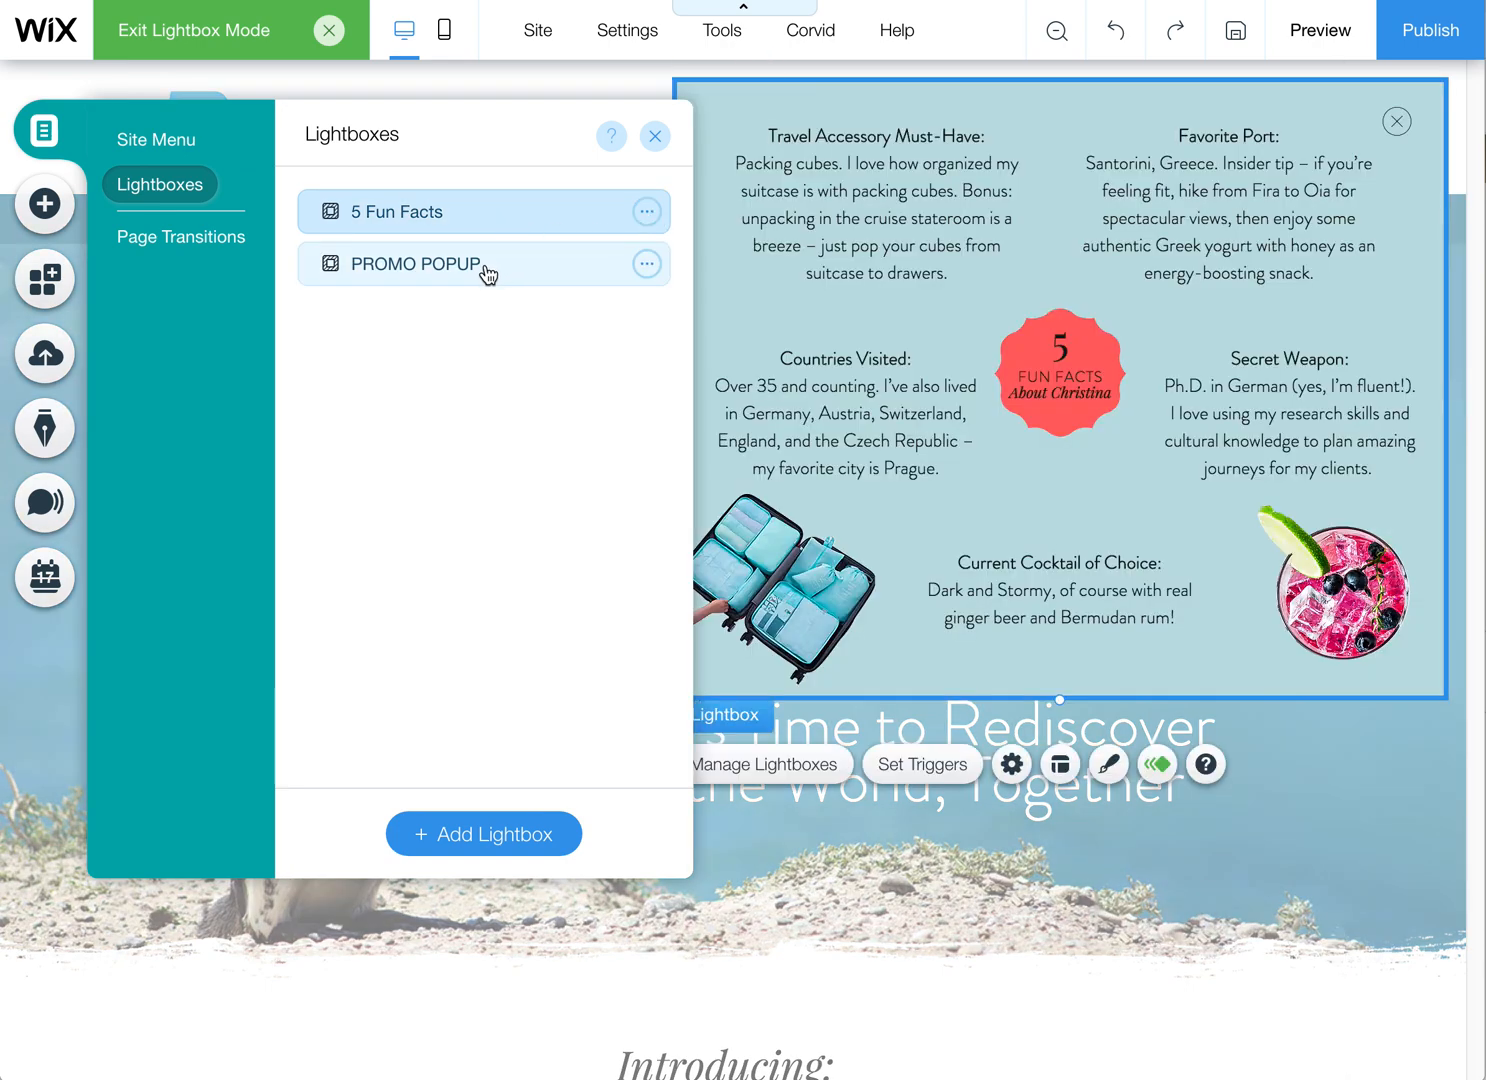
left_click(416, 264)
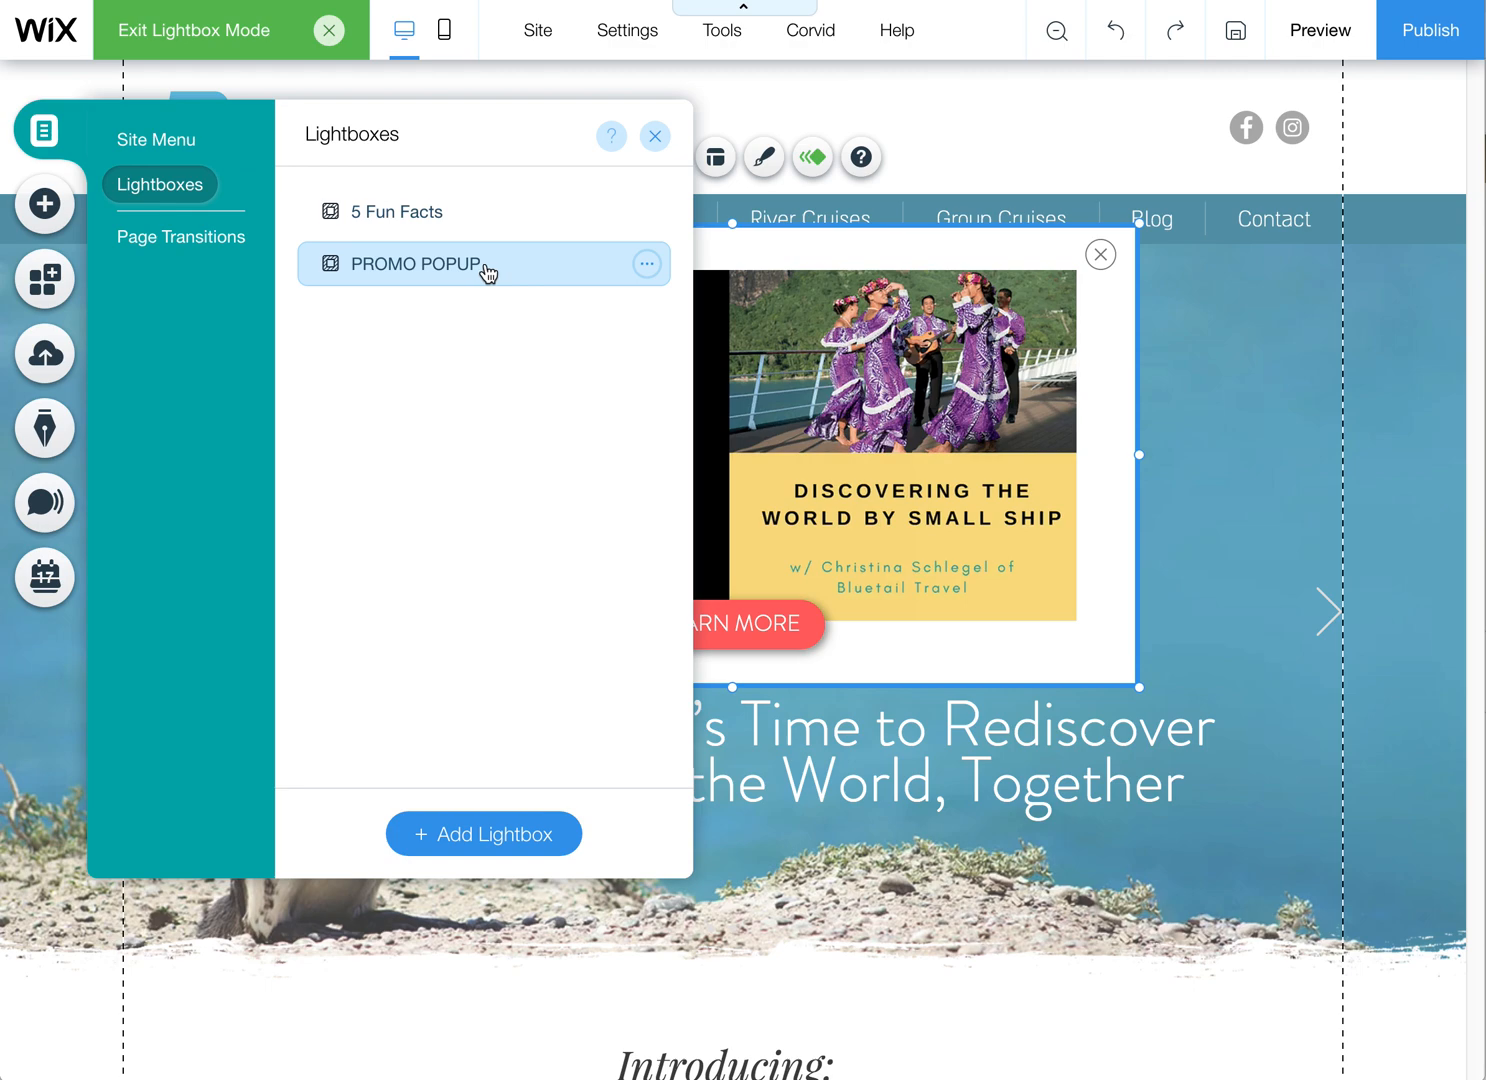
mouse_move(496, 280)
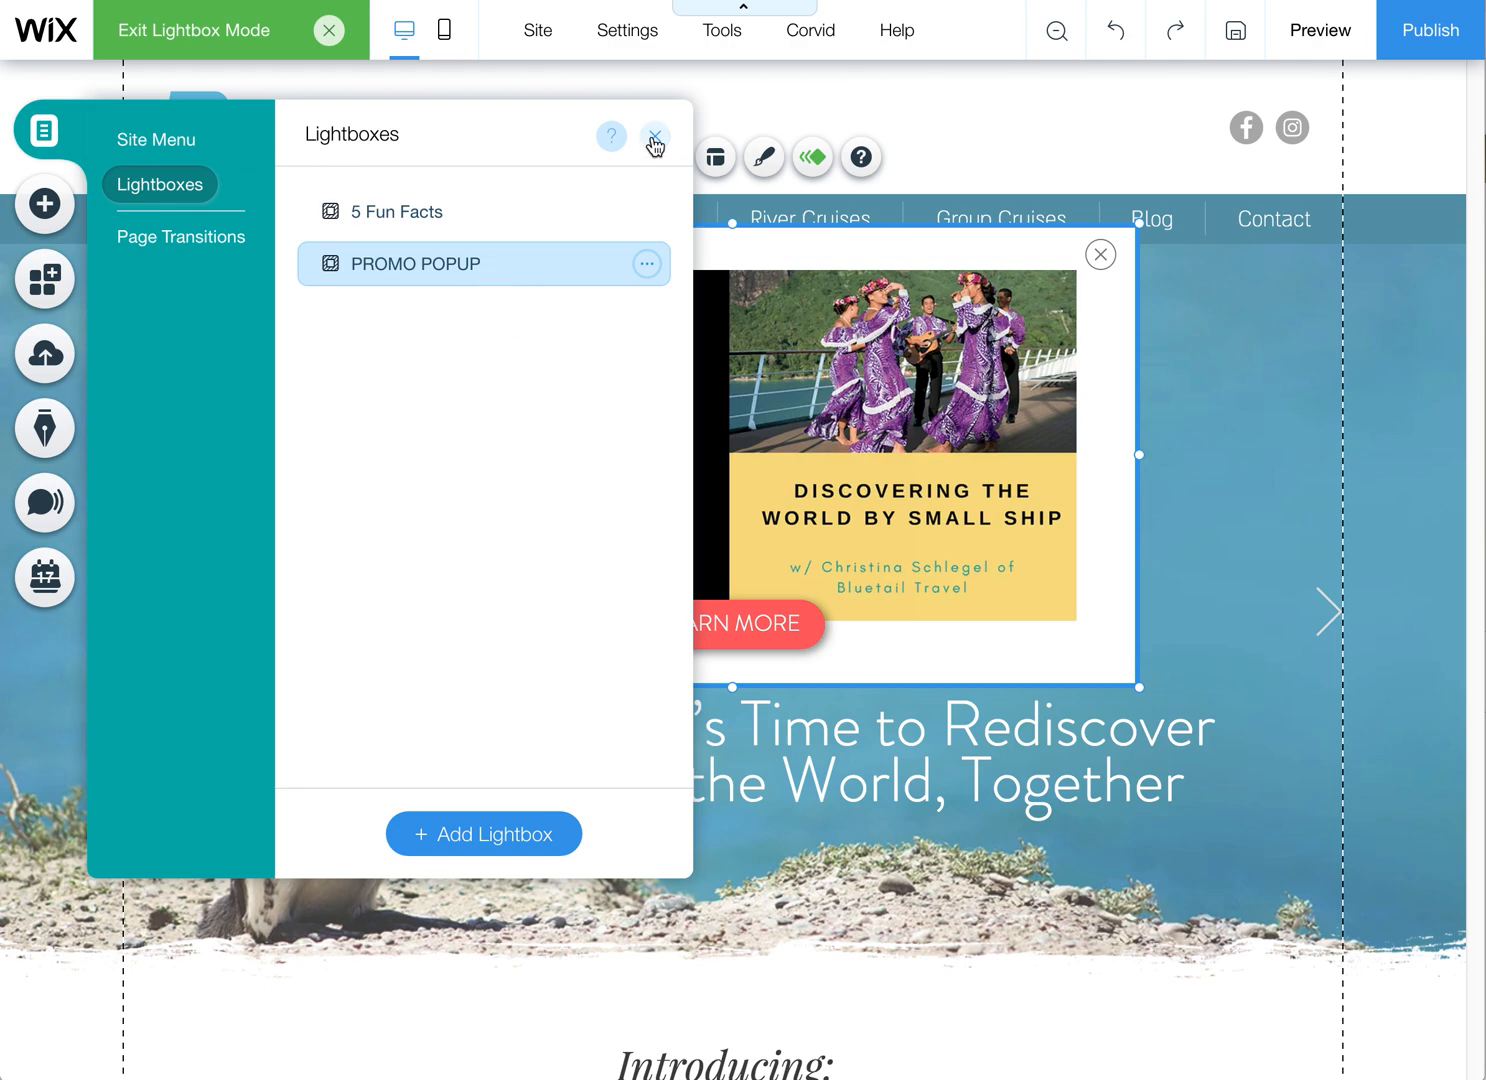
Close the Lightboxes panel and select the overlay surrounding the popup
left_click(656, 136)
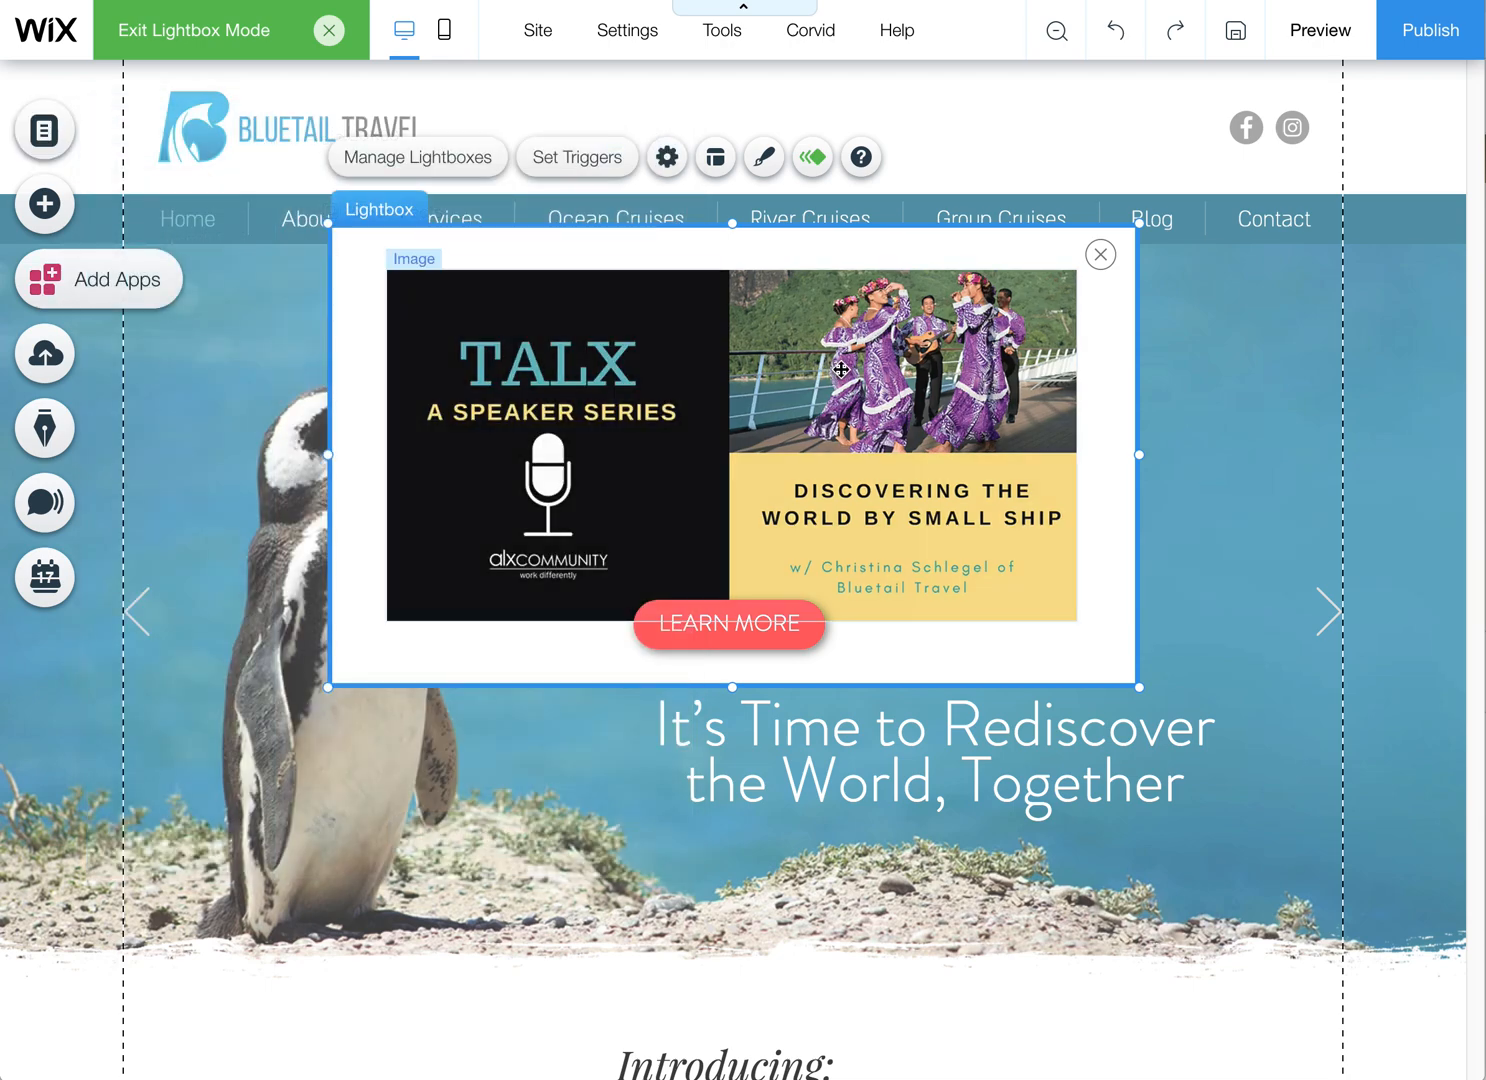
mouse_move(730, 452)
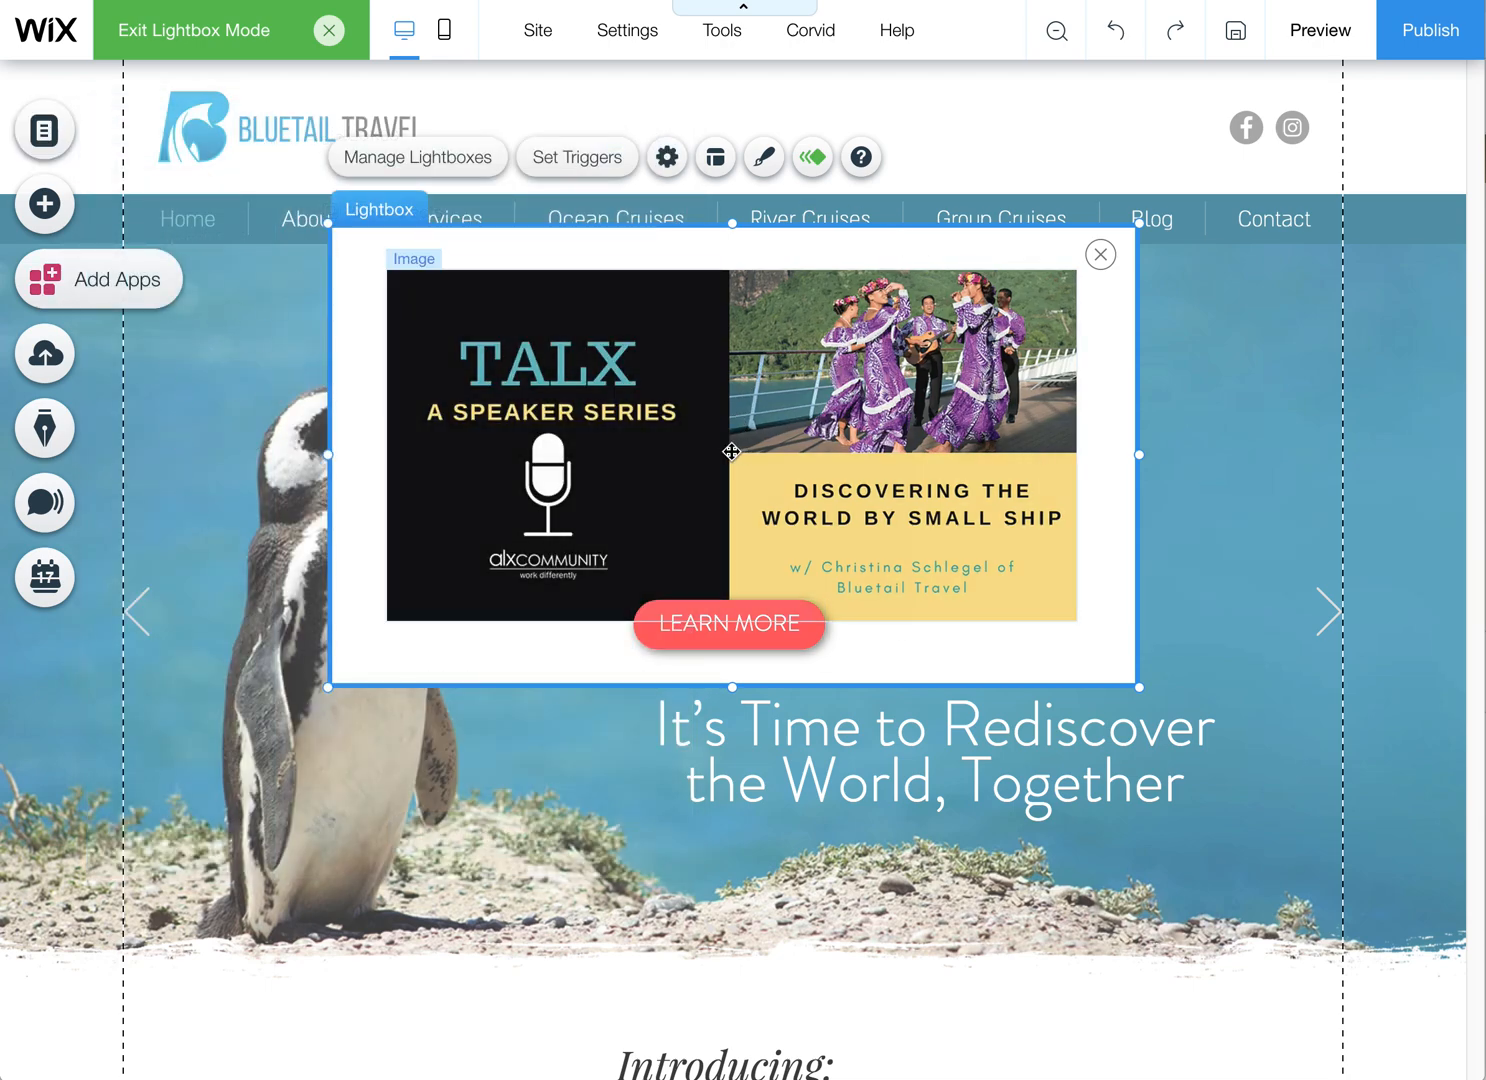
left_click(730, 440)
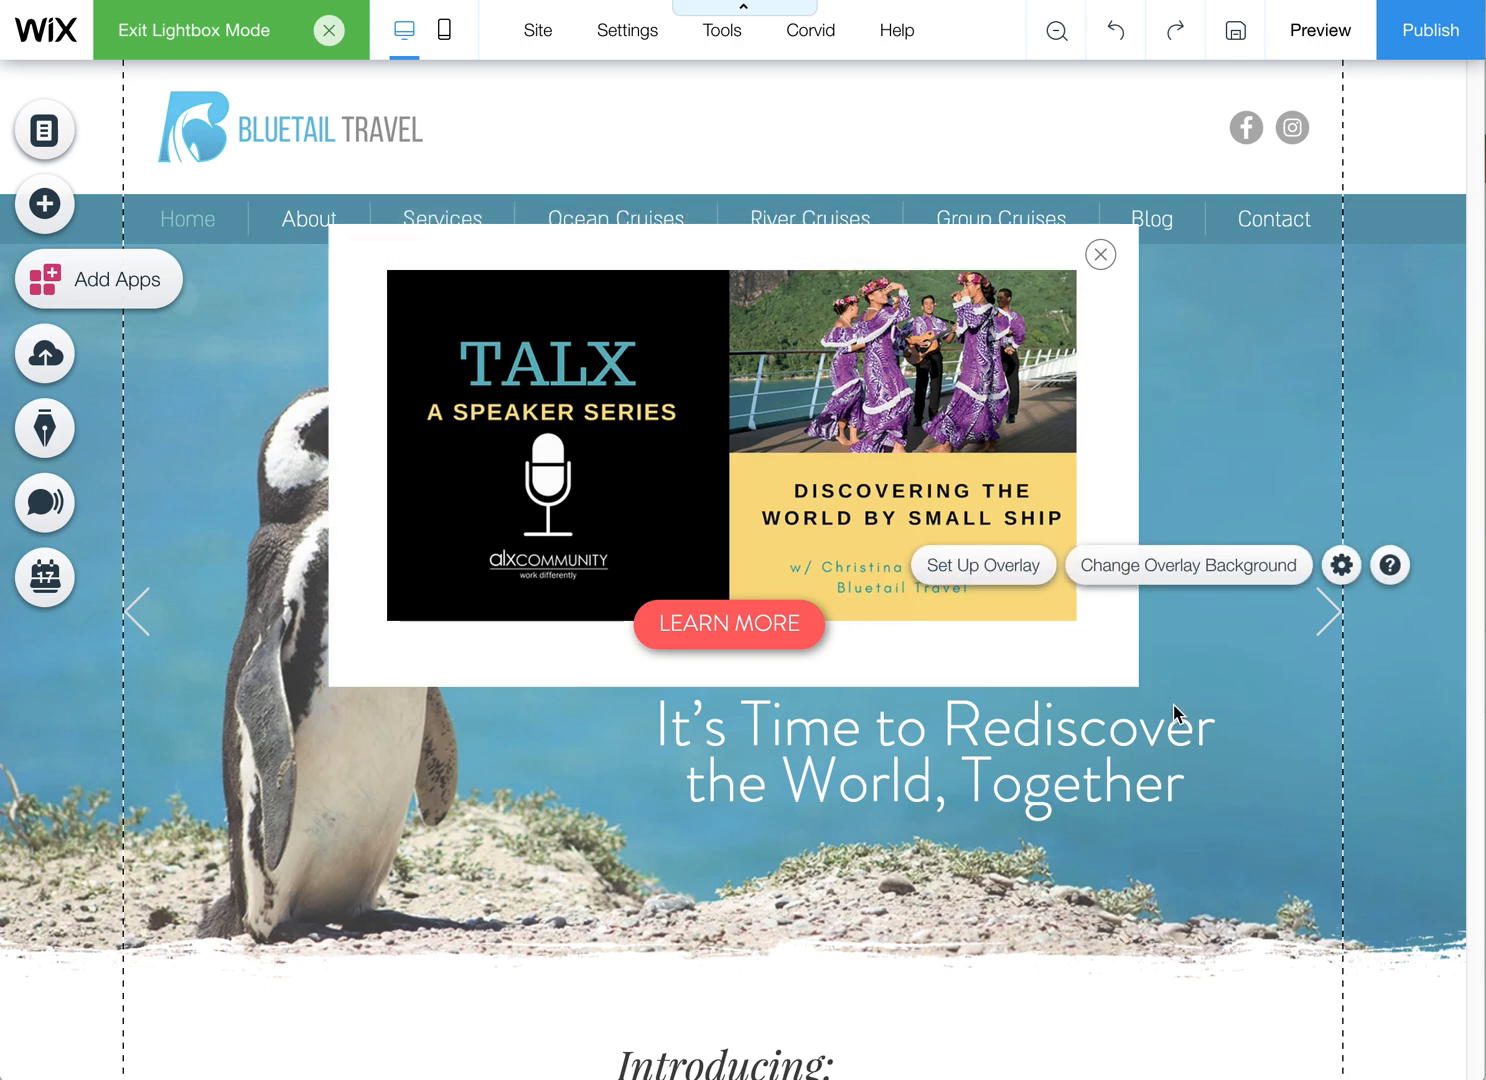
mouse_move(1144, 660)
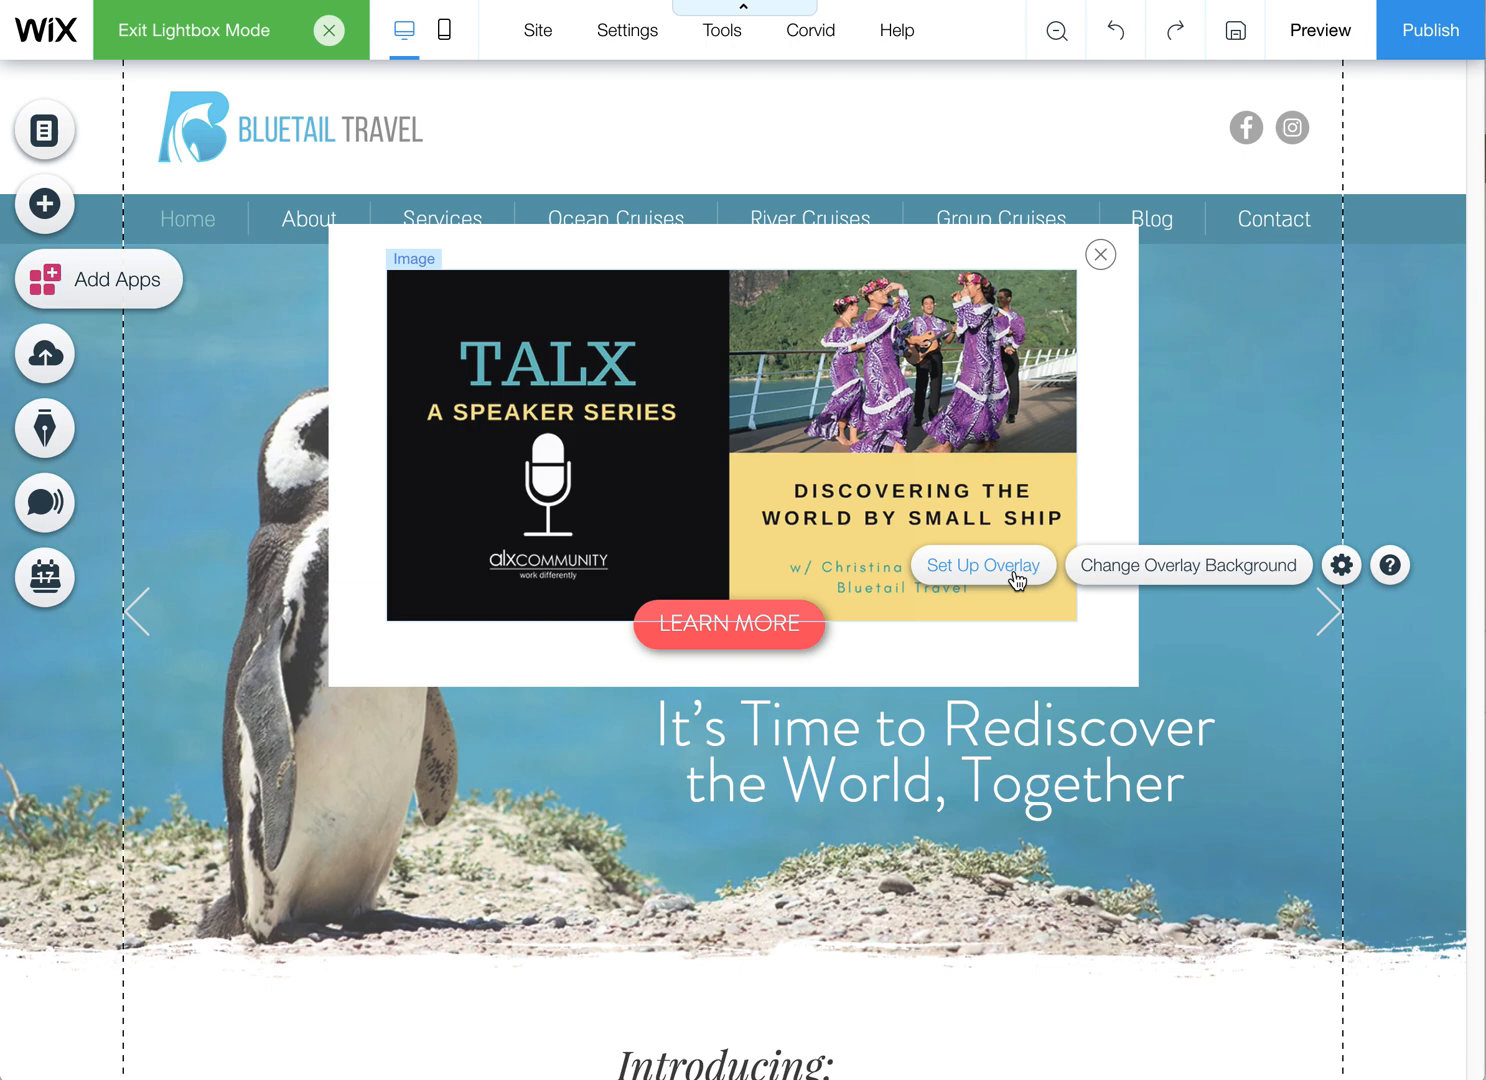
left_click(1340, 564)
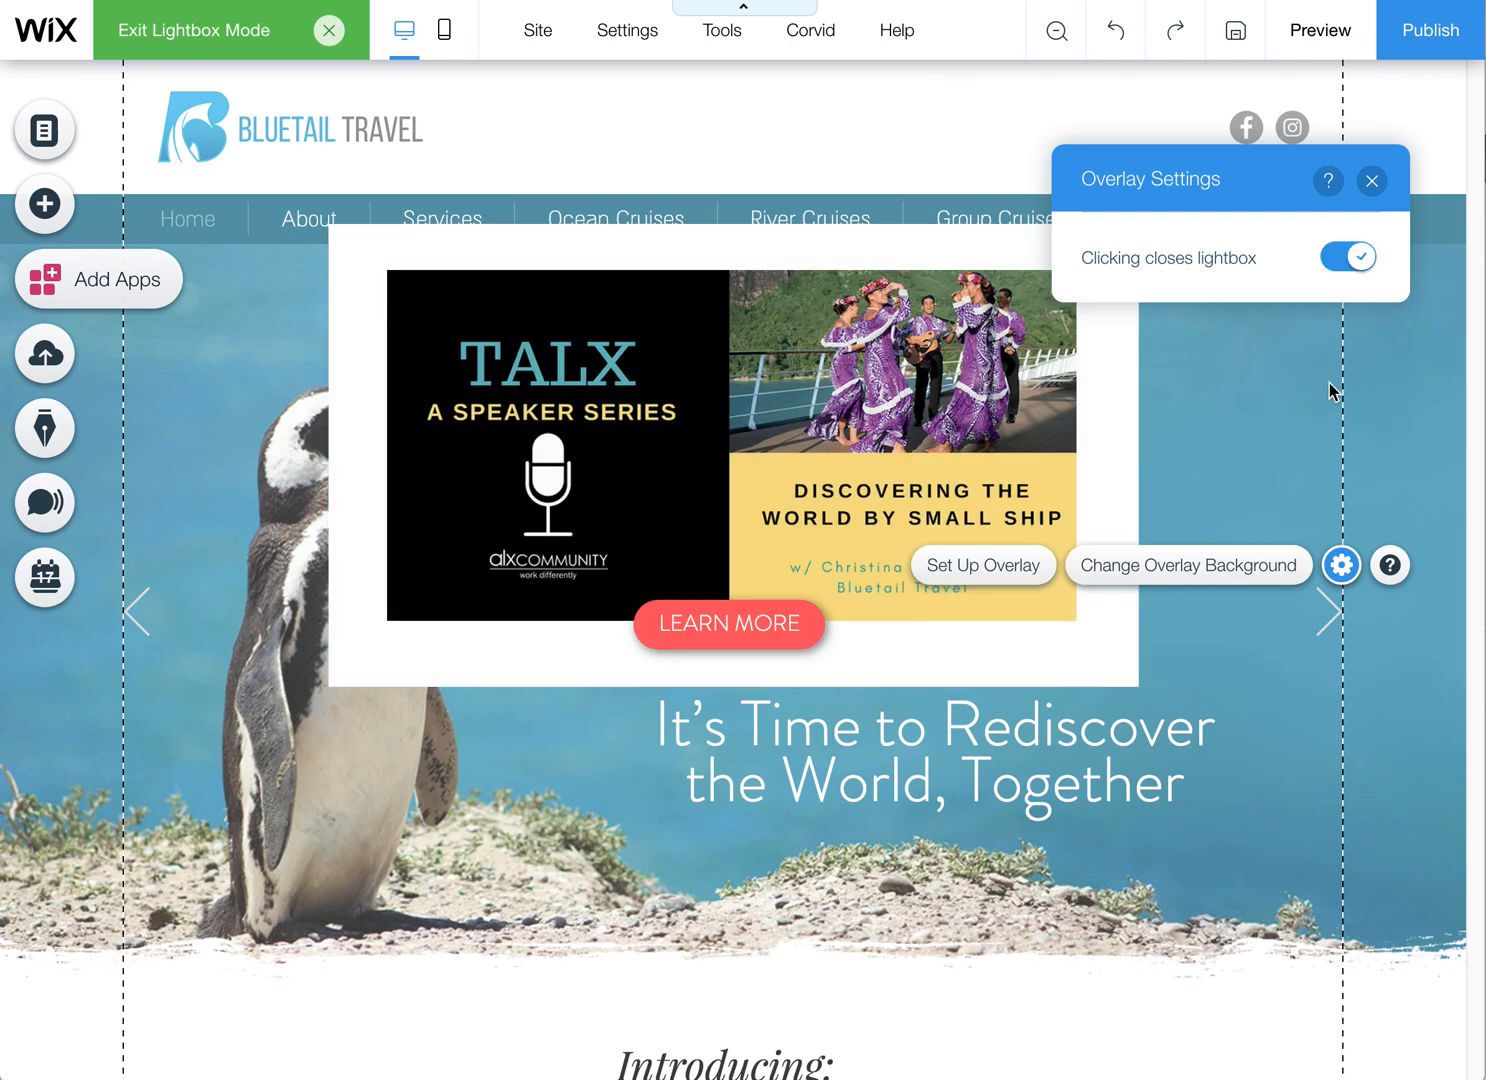
mouse_move(1218, 192)
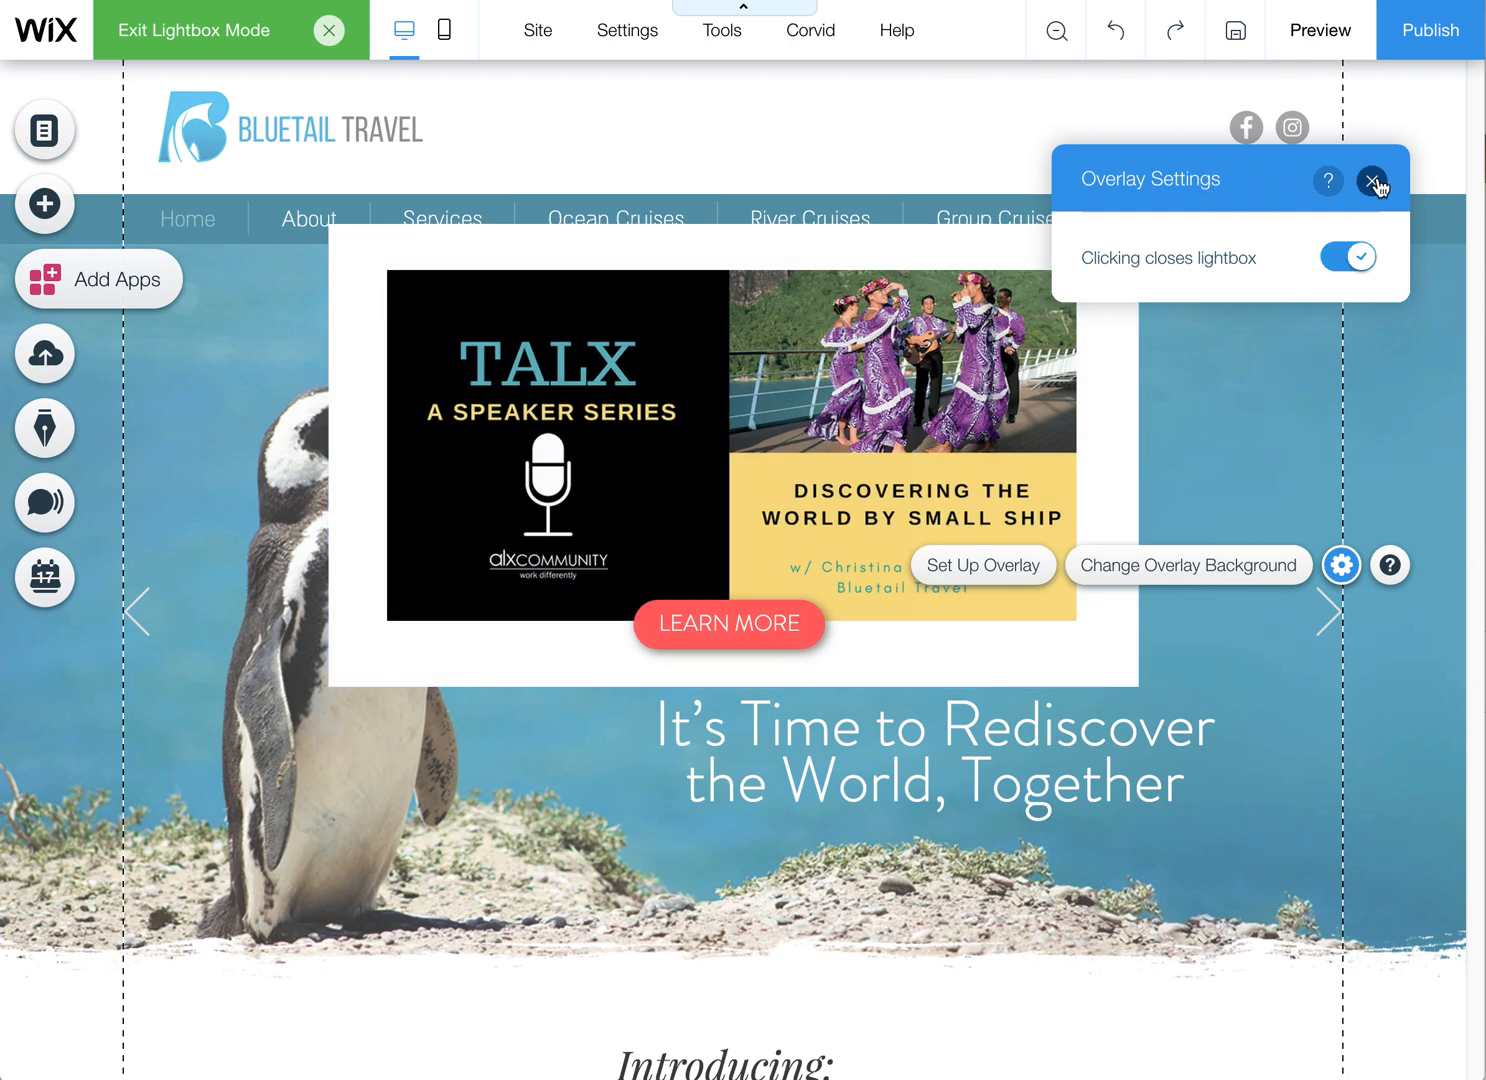
left_click(1378, 180)
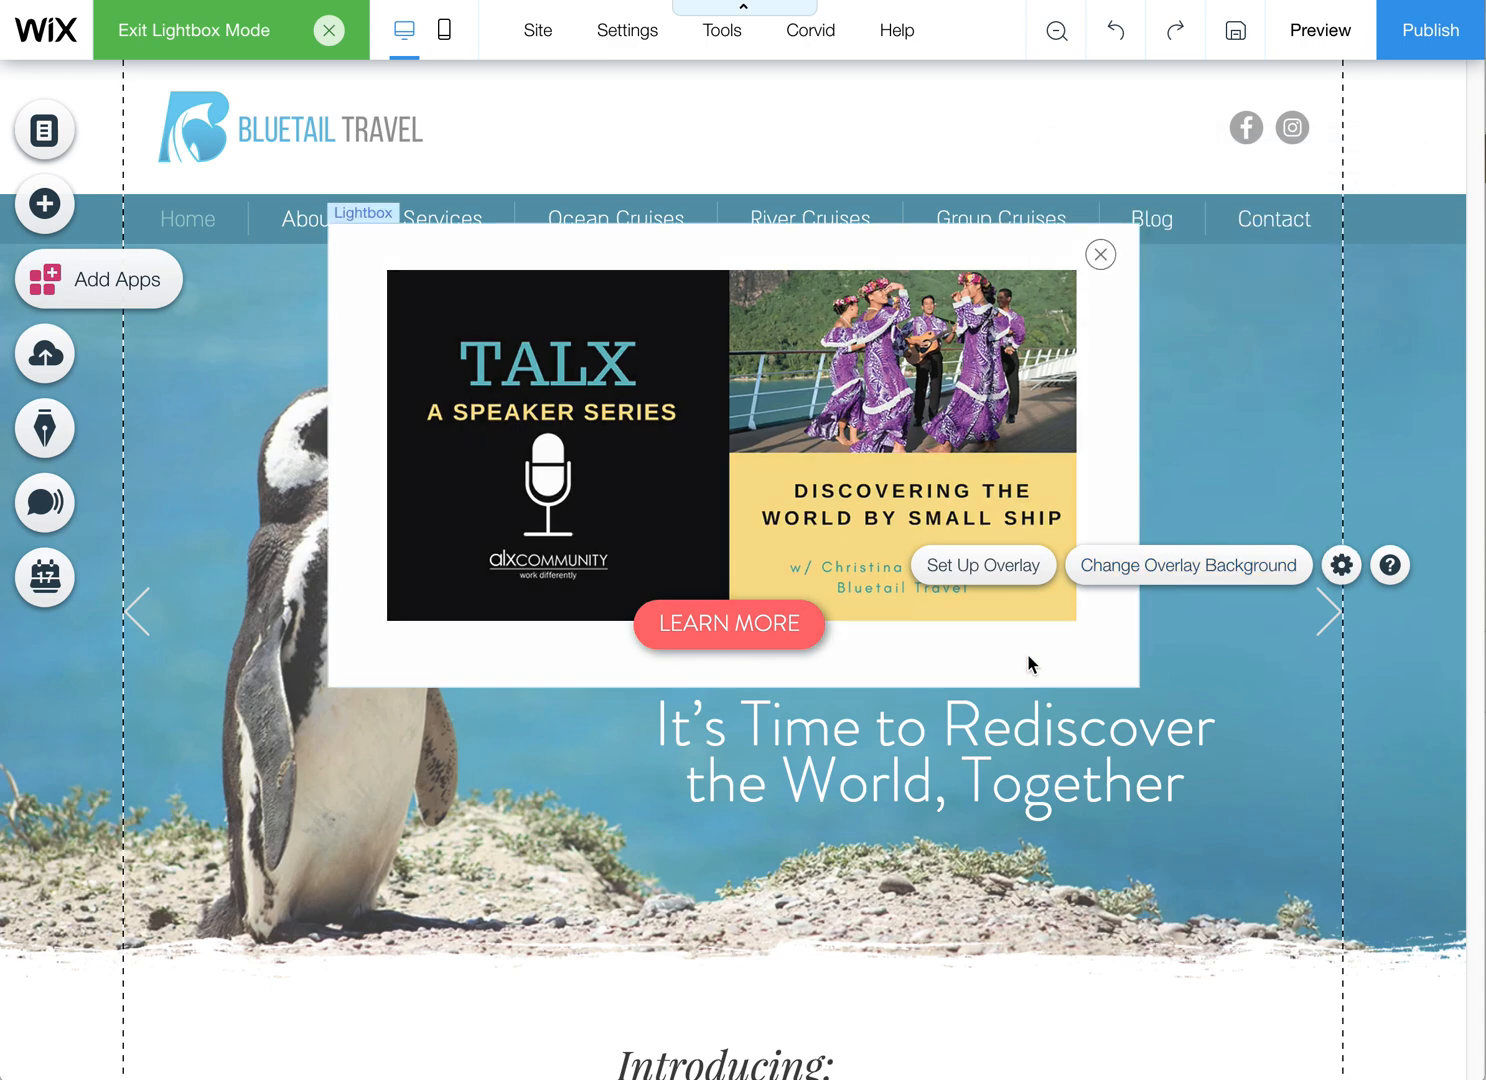
mouse_move(1144, 596)
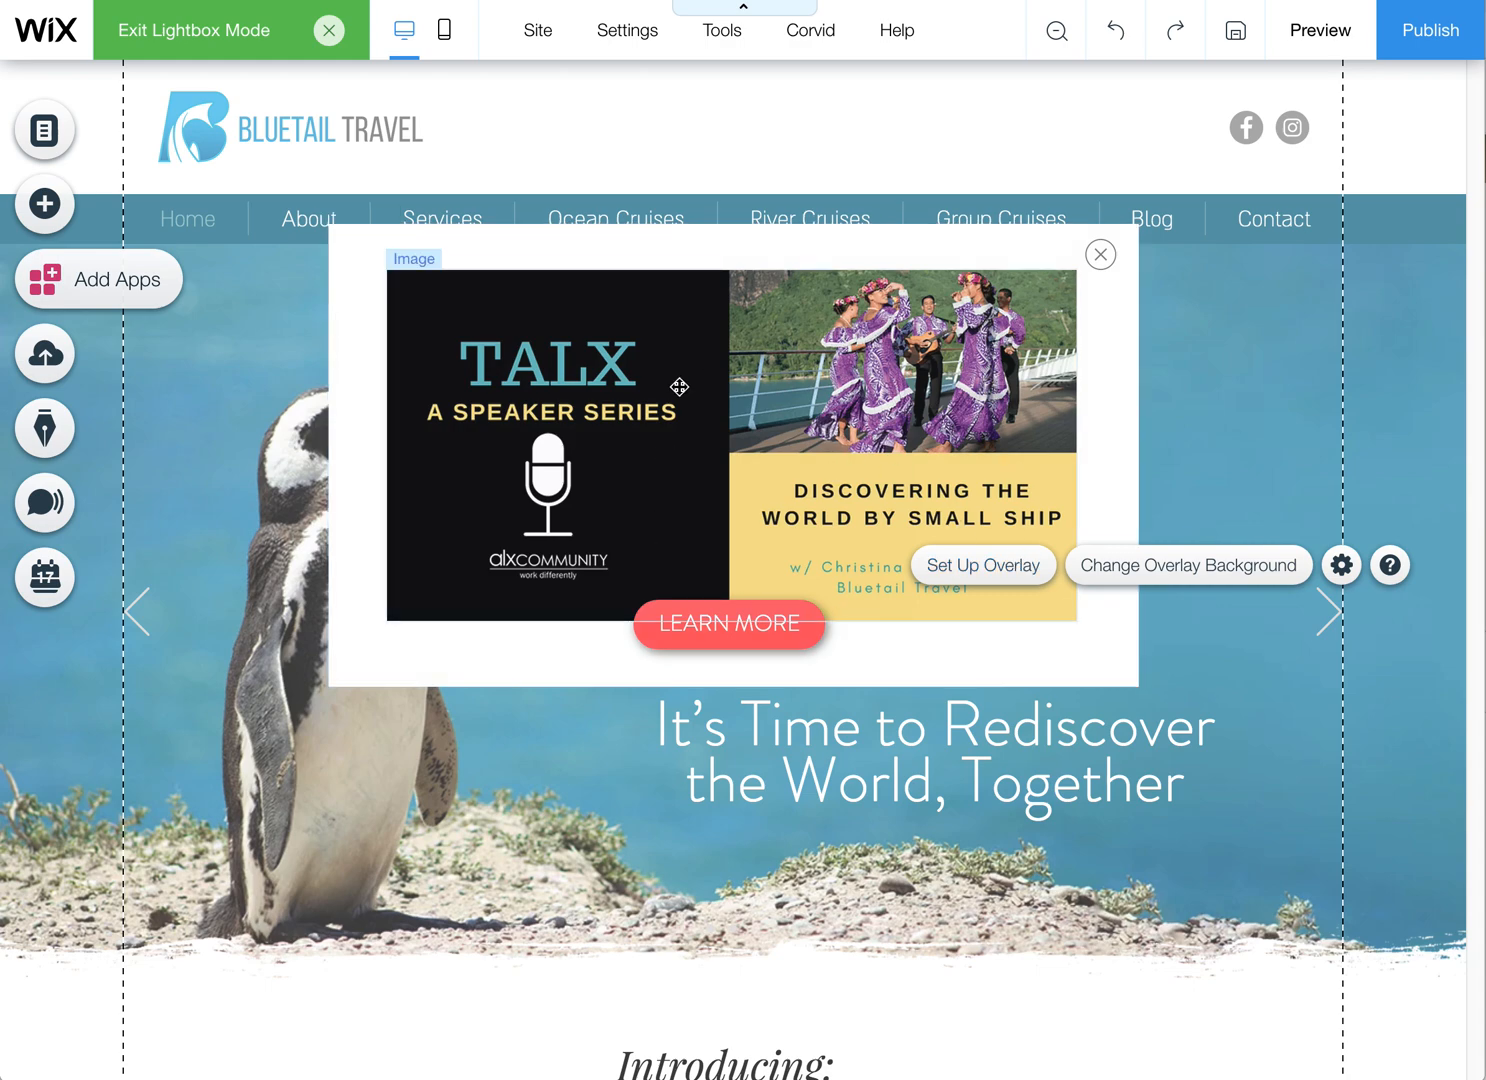
mouse_move(760, 456)
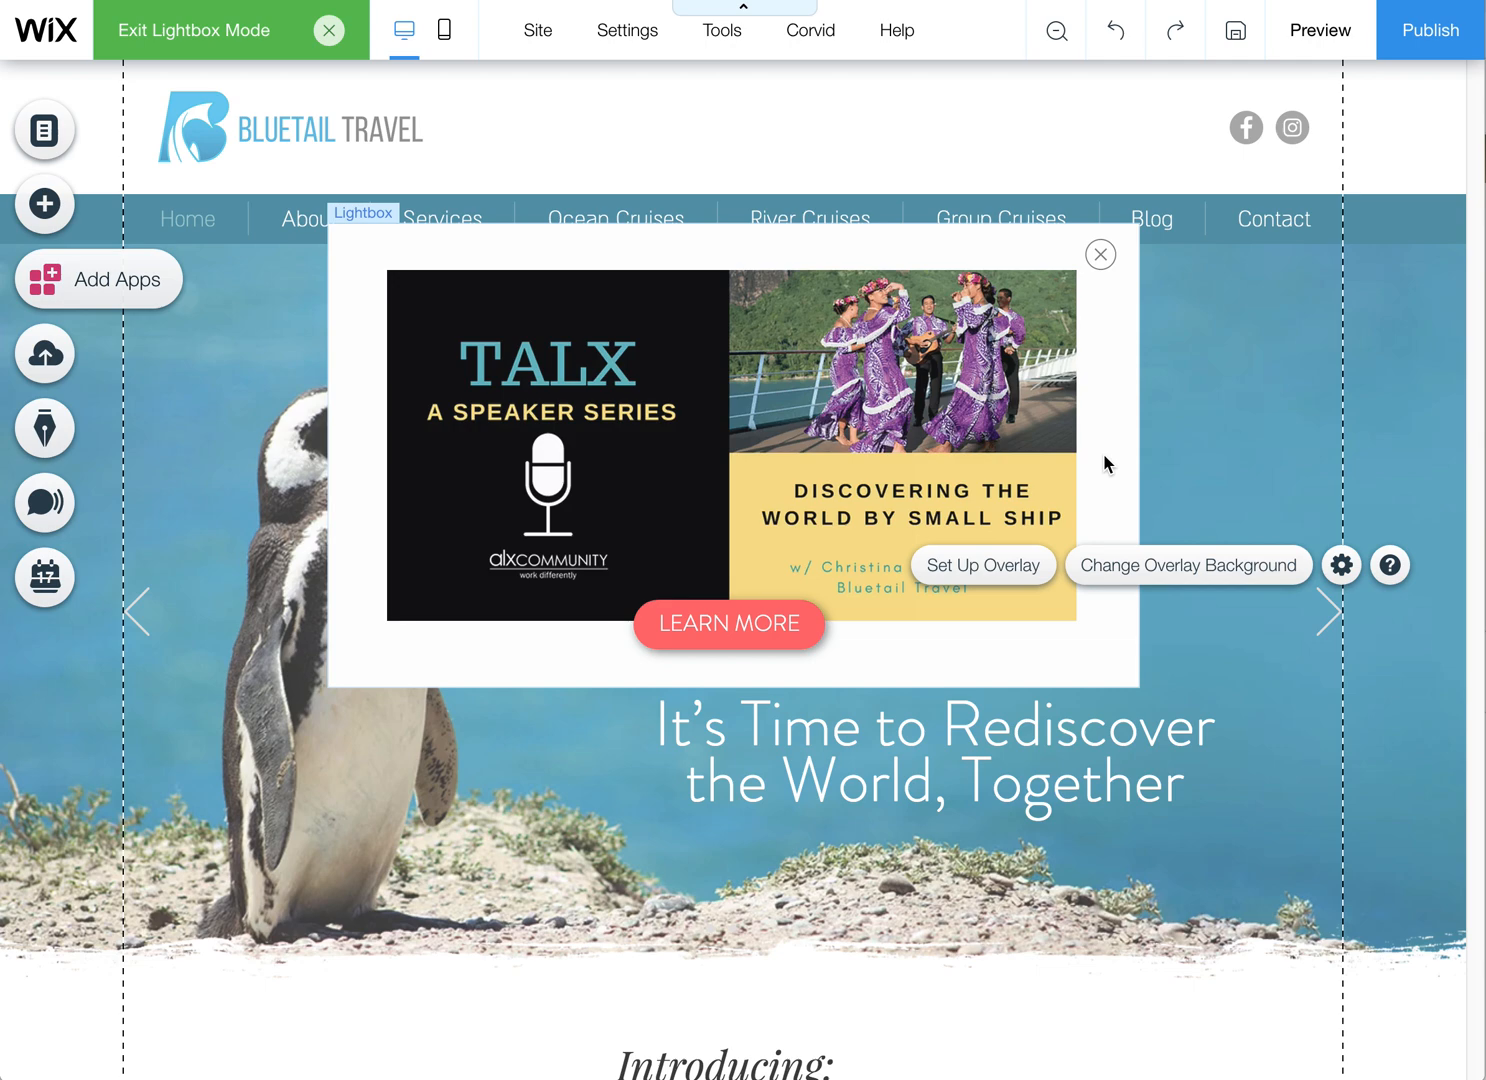
left_click(818, 440)
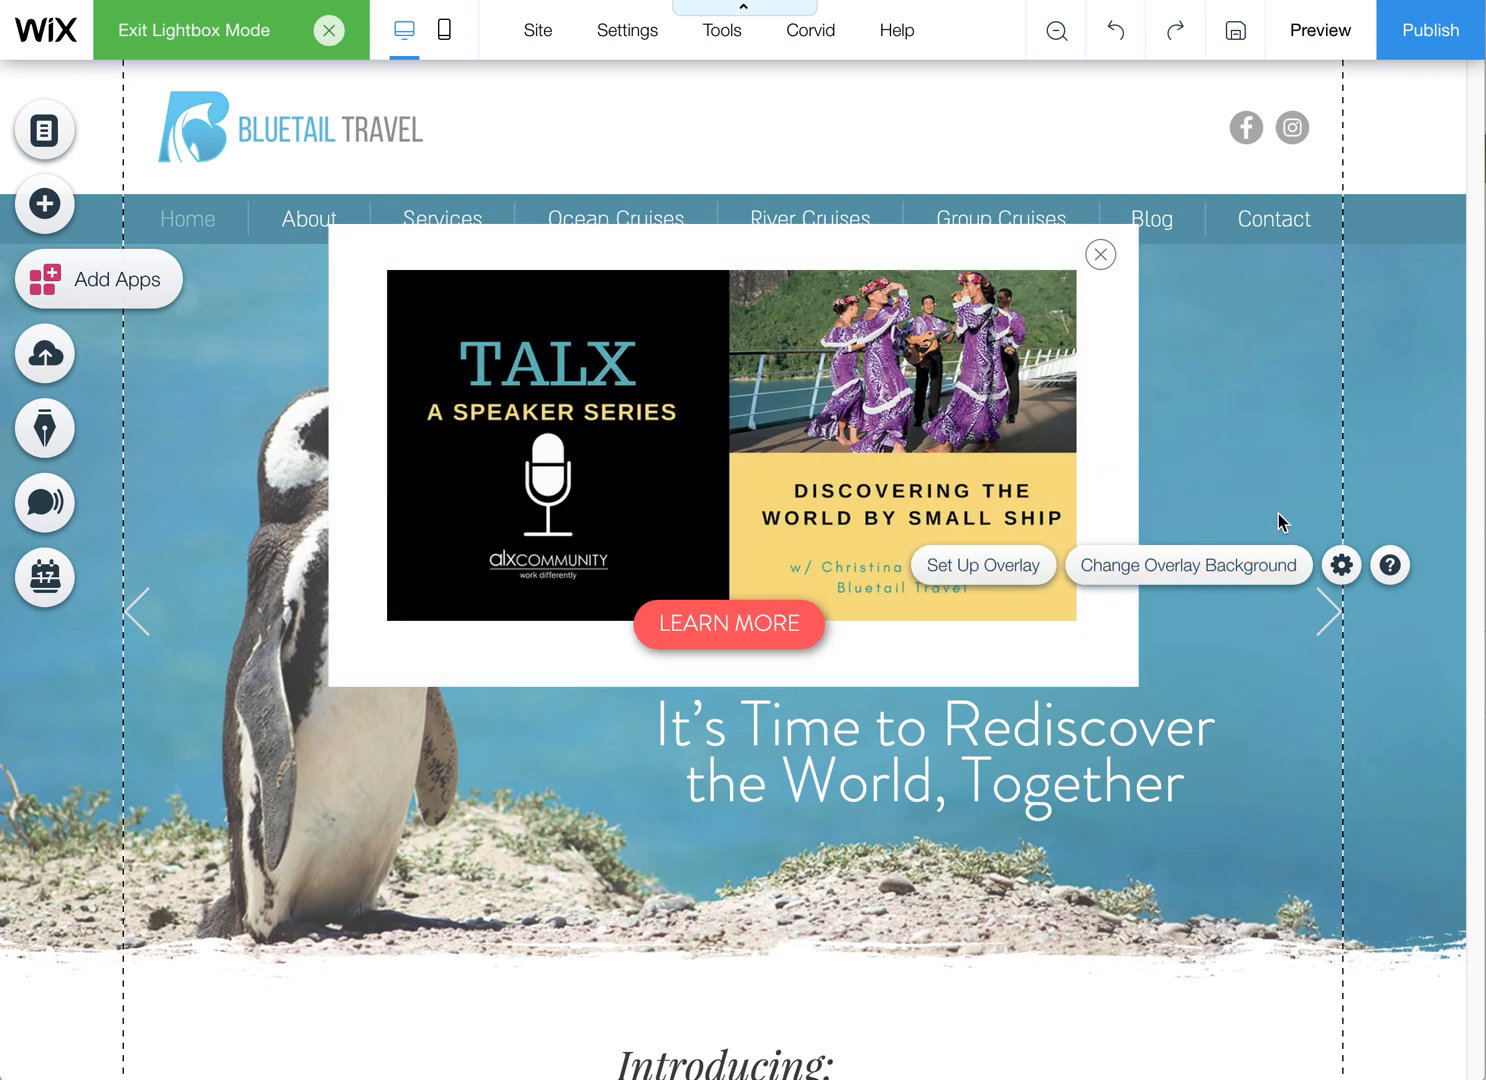
Set 'Automatically display lightbox on pages' to No in PROMO POPUP's Lightbox Settings
left_click(728, 444)
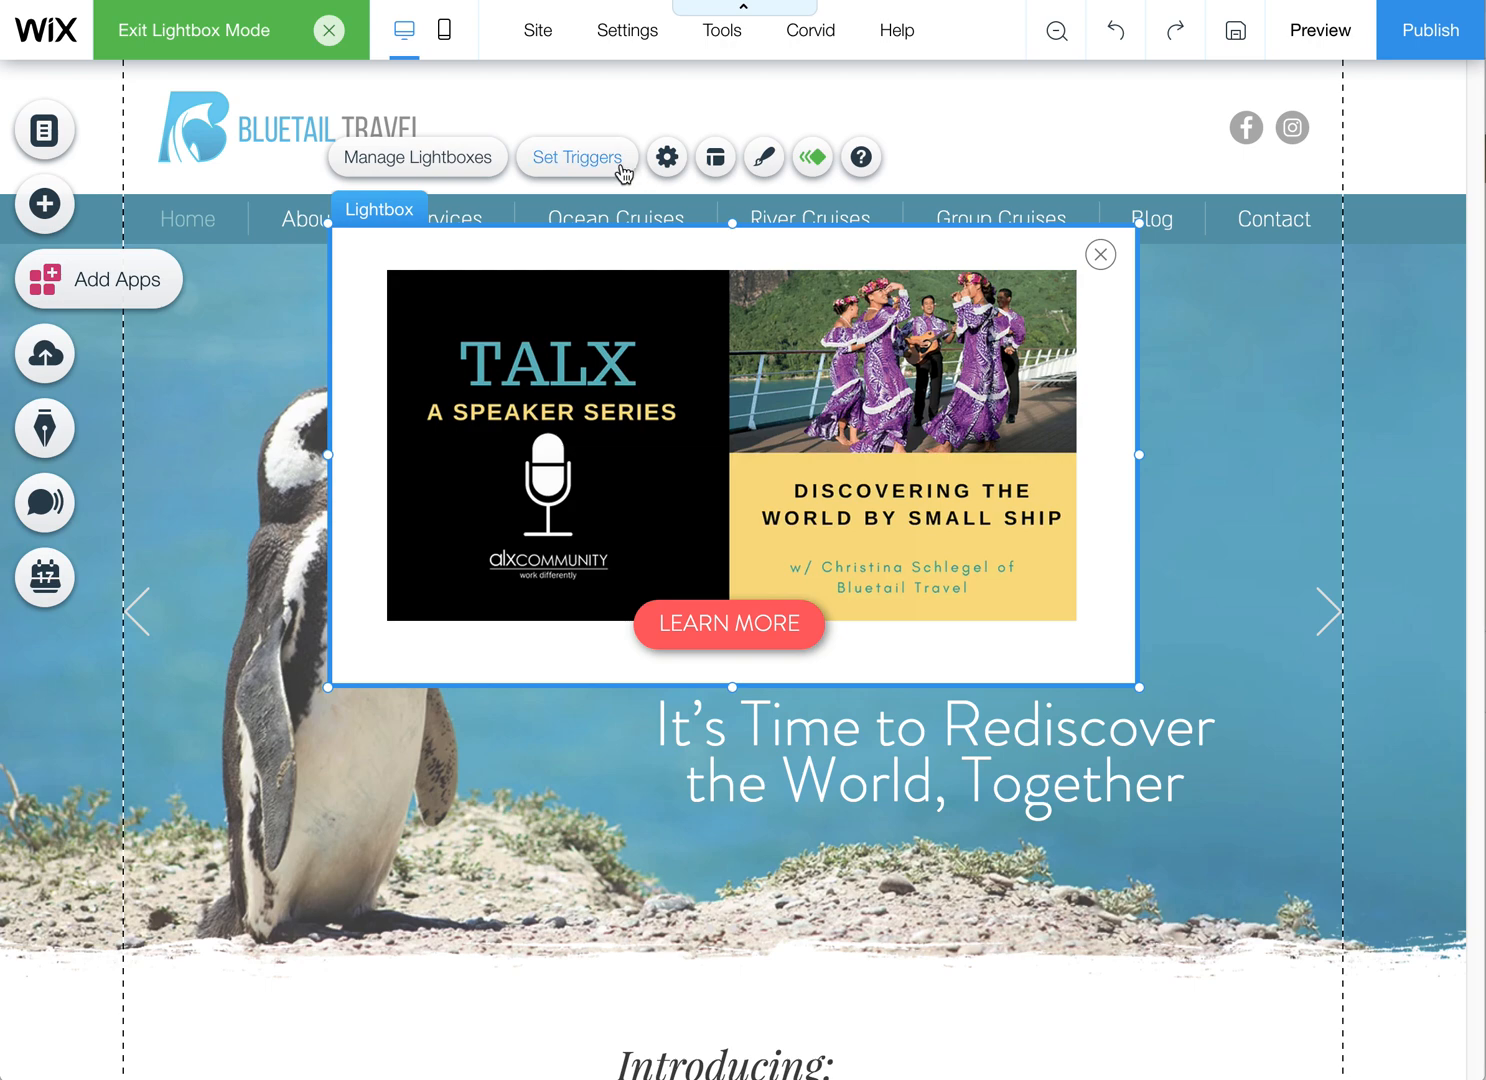
left_click(666, 156)
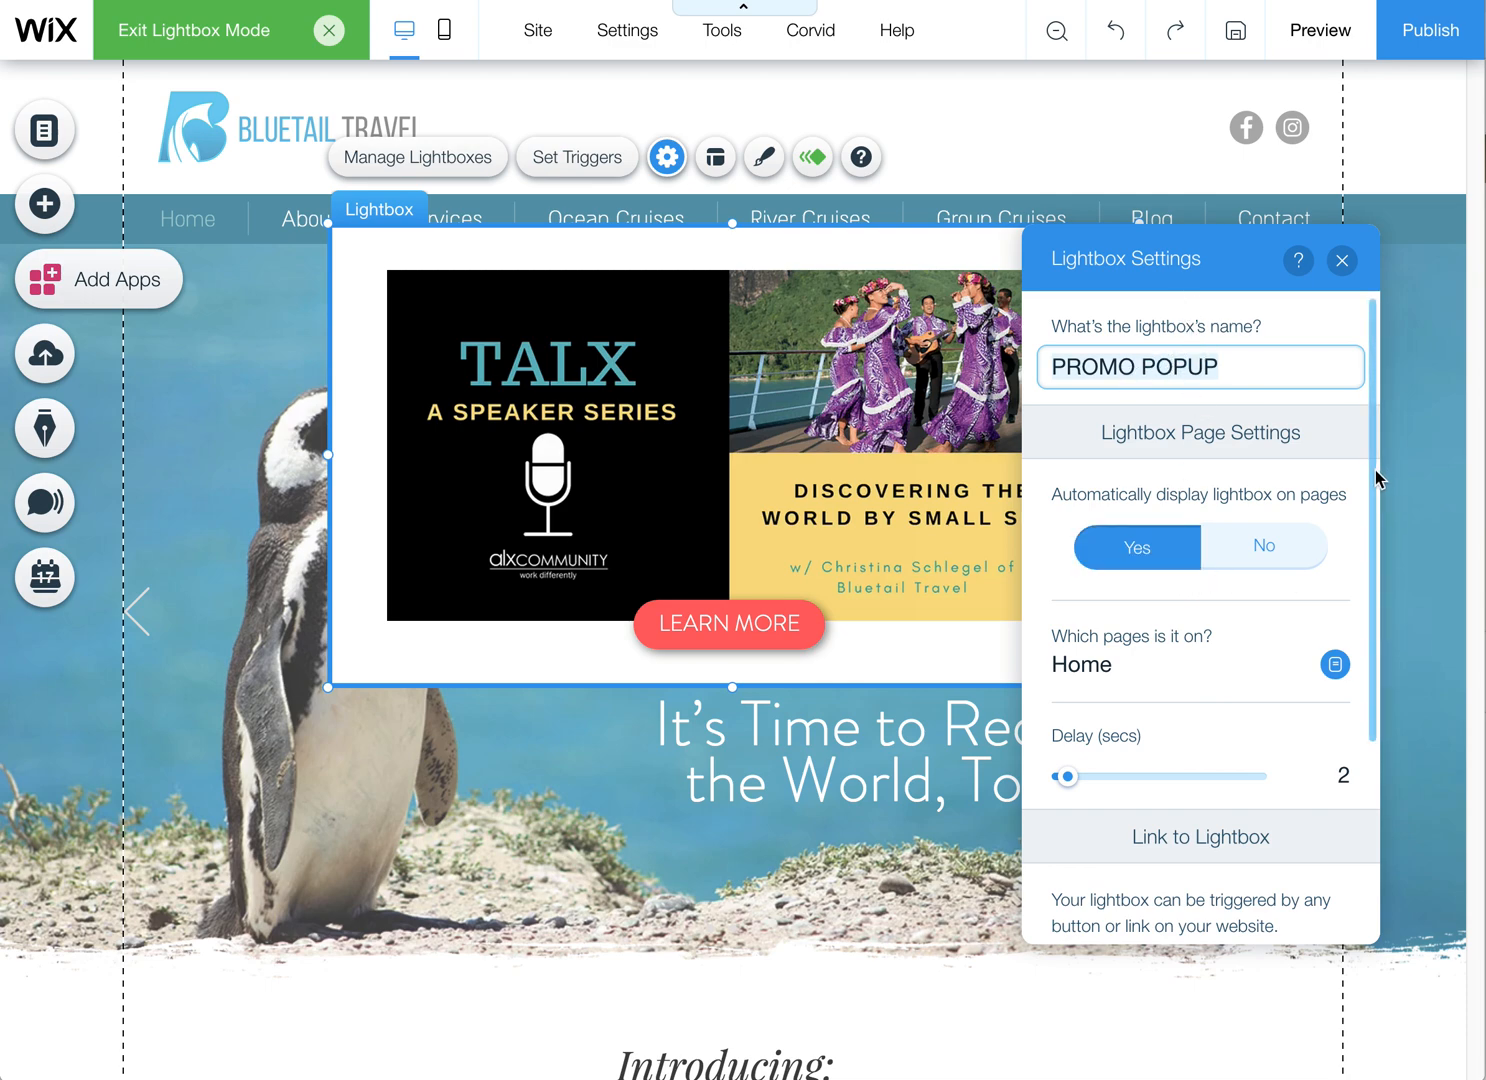
scroll("down", 3)
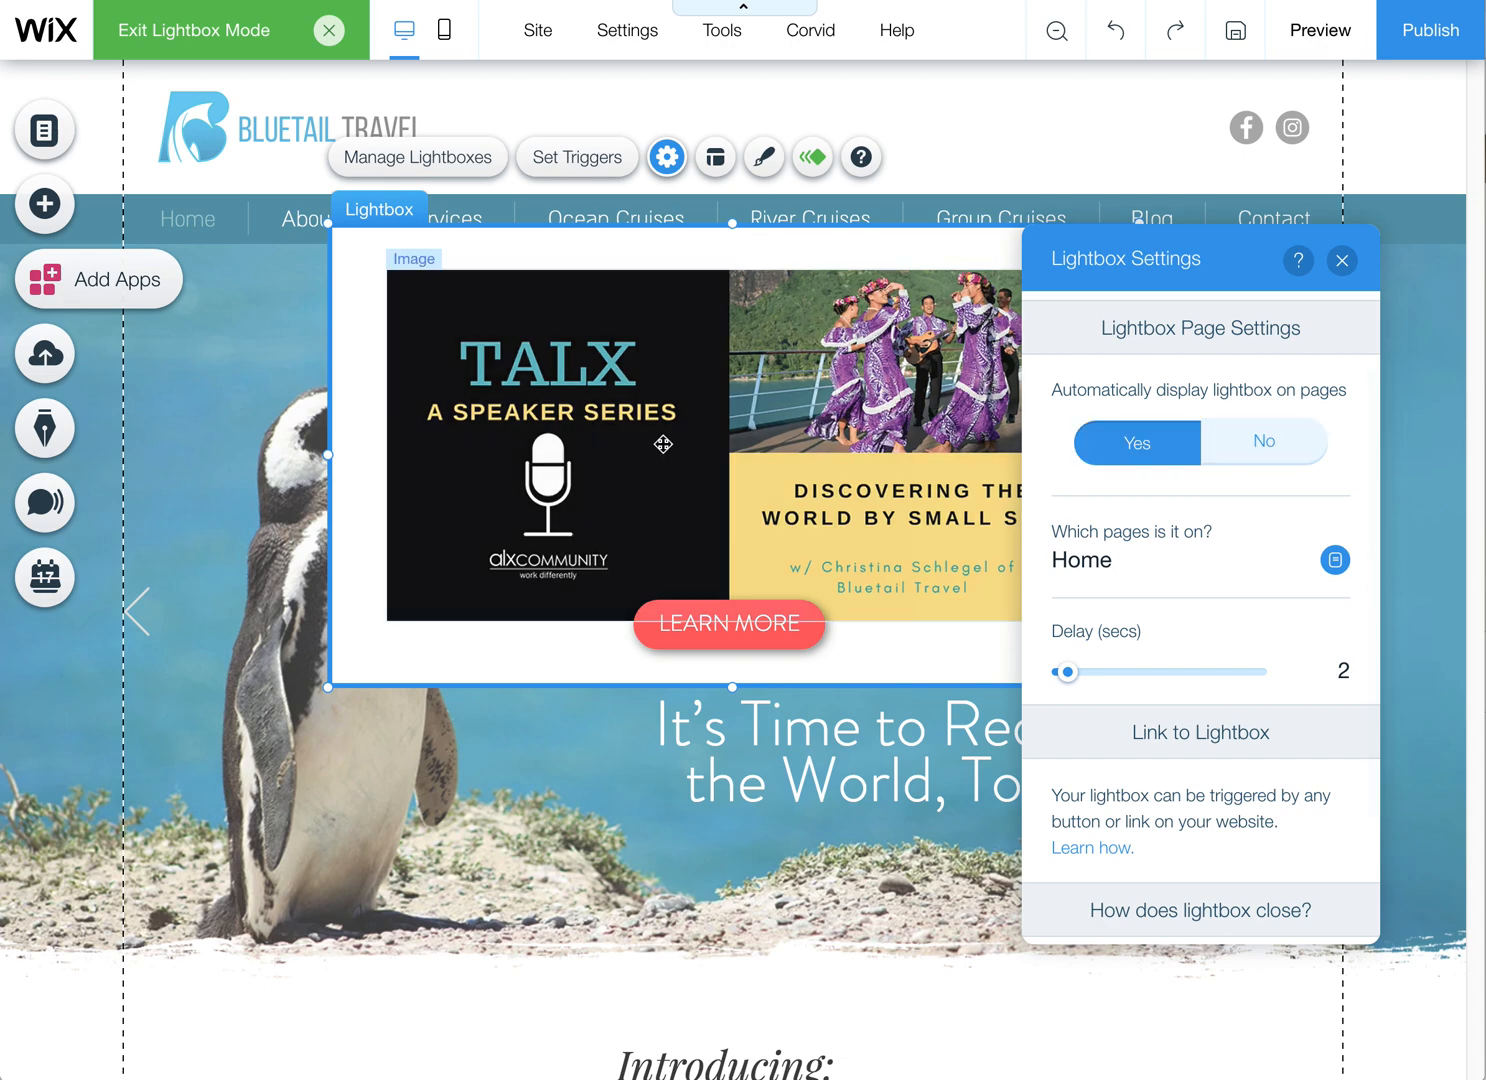
mouse_move(630, 472)
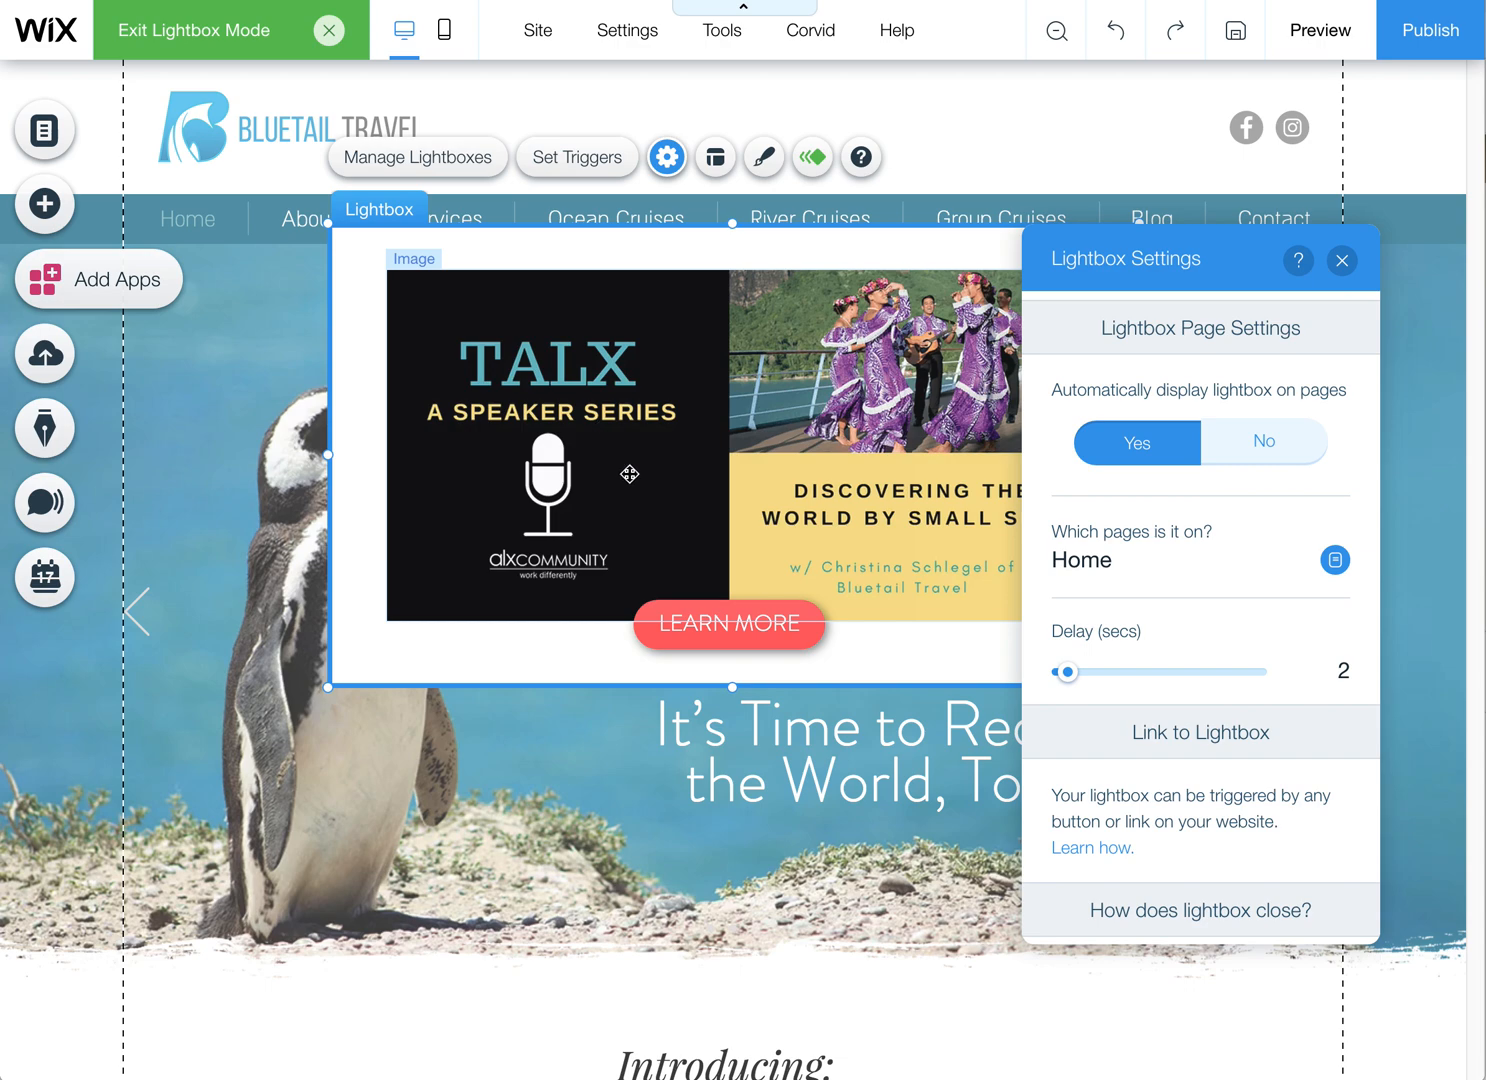
left_click(1264, 442)
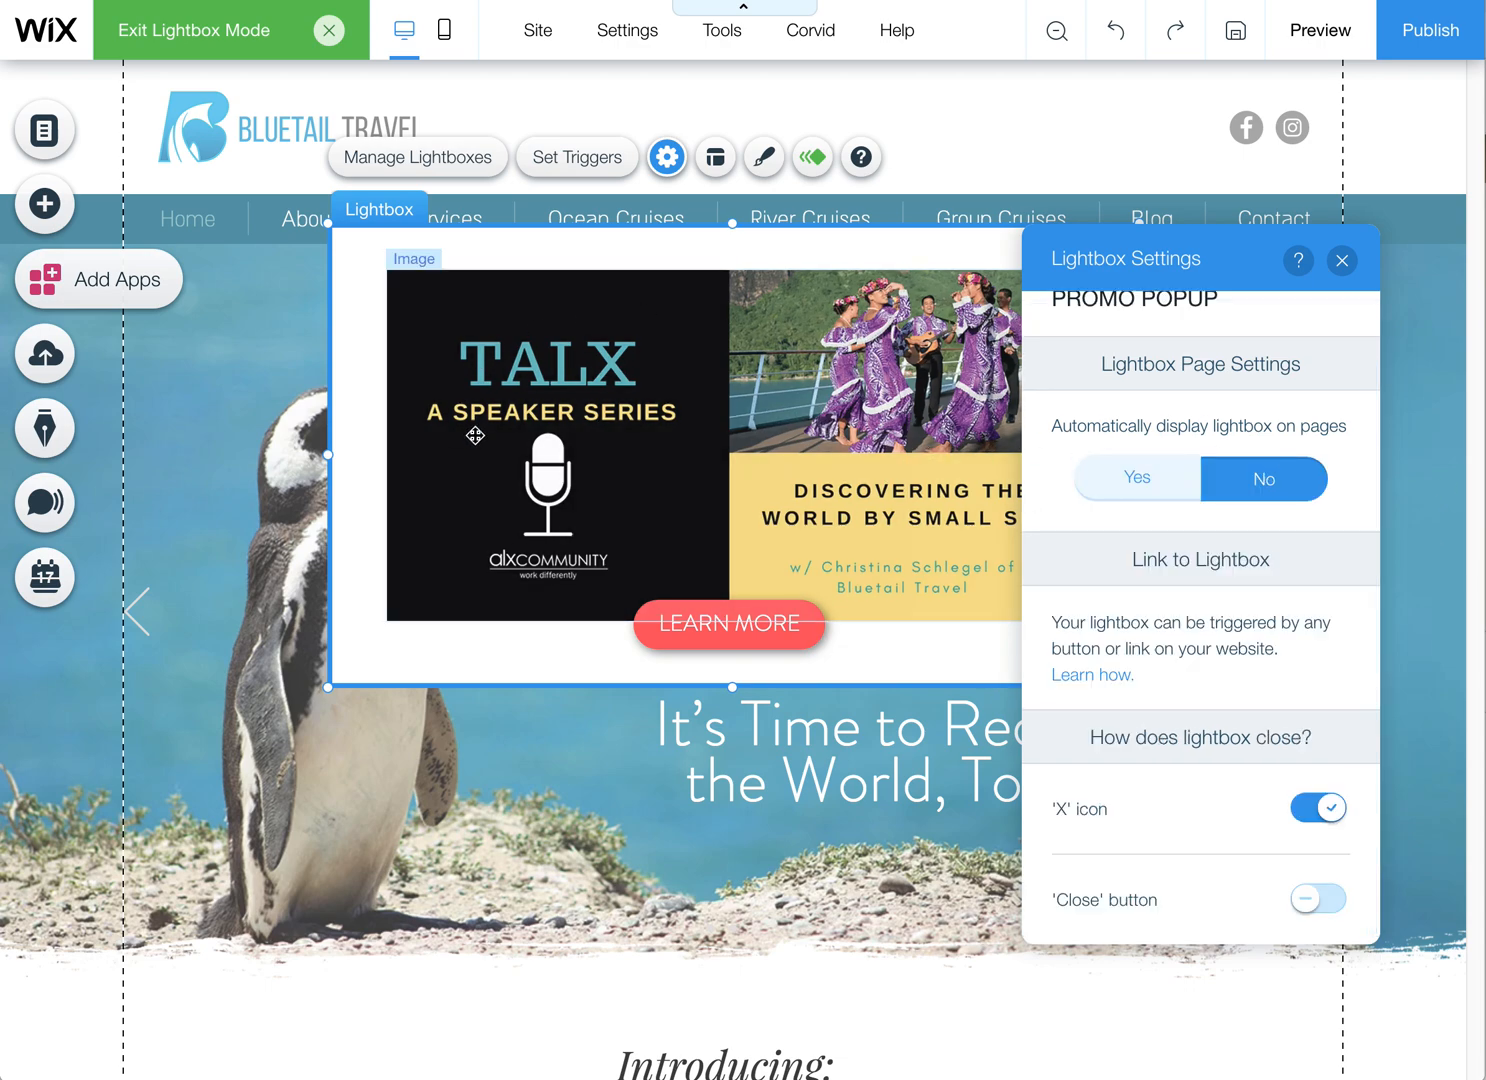
left_click(1342, 260)
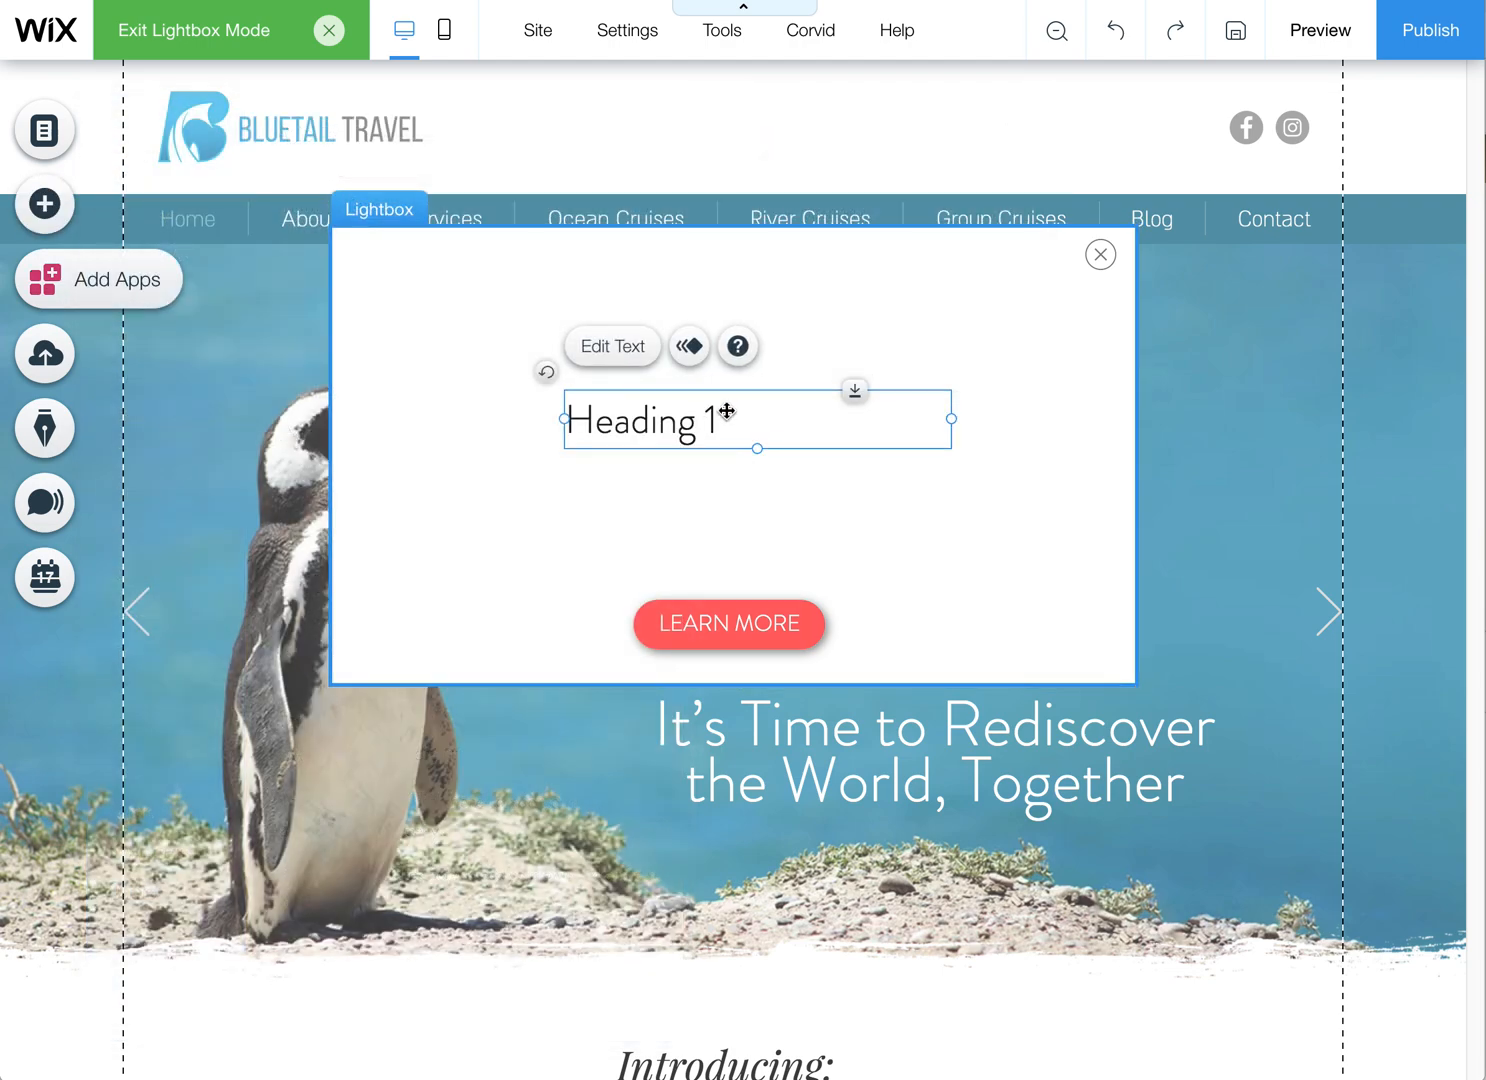
Undo the removal of the TALX banner image above the LEARN MORE button
left_click(728, 624)
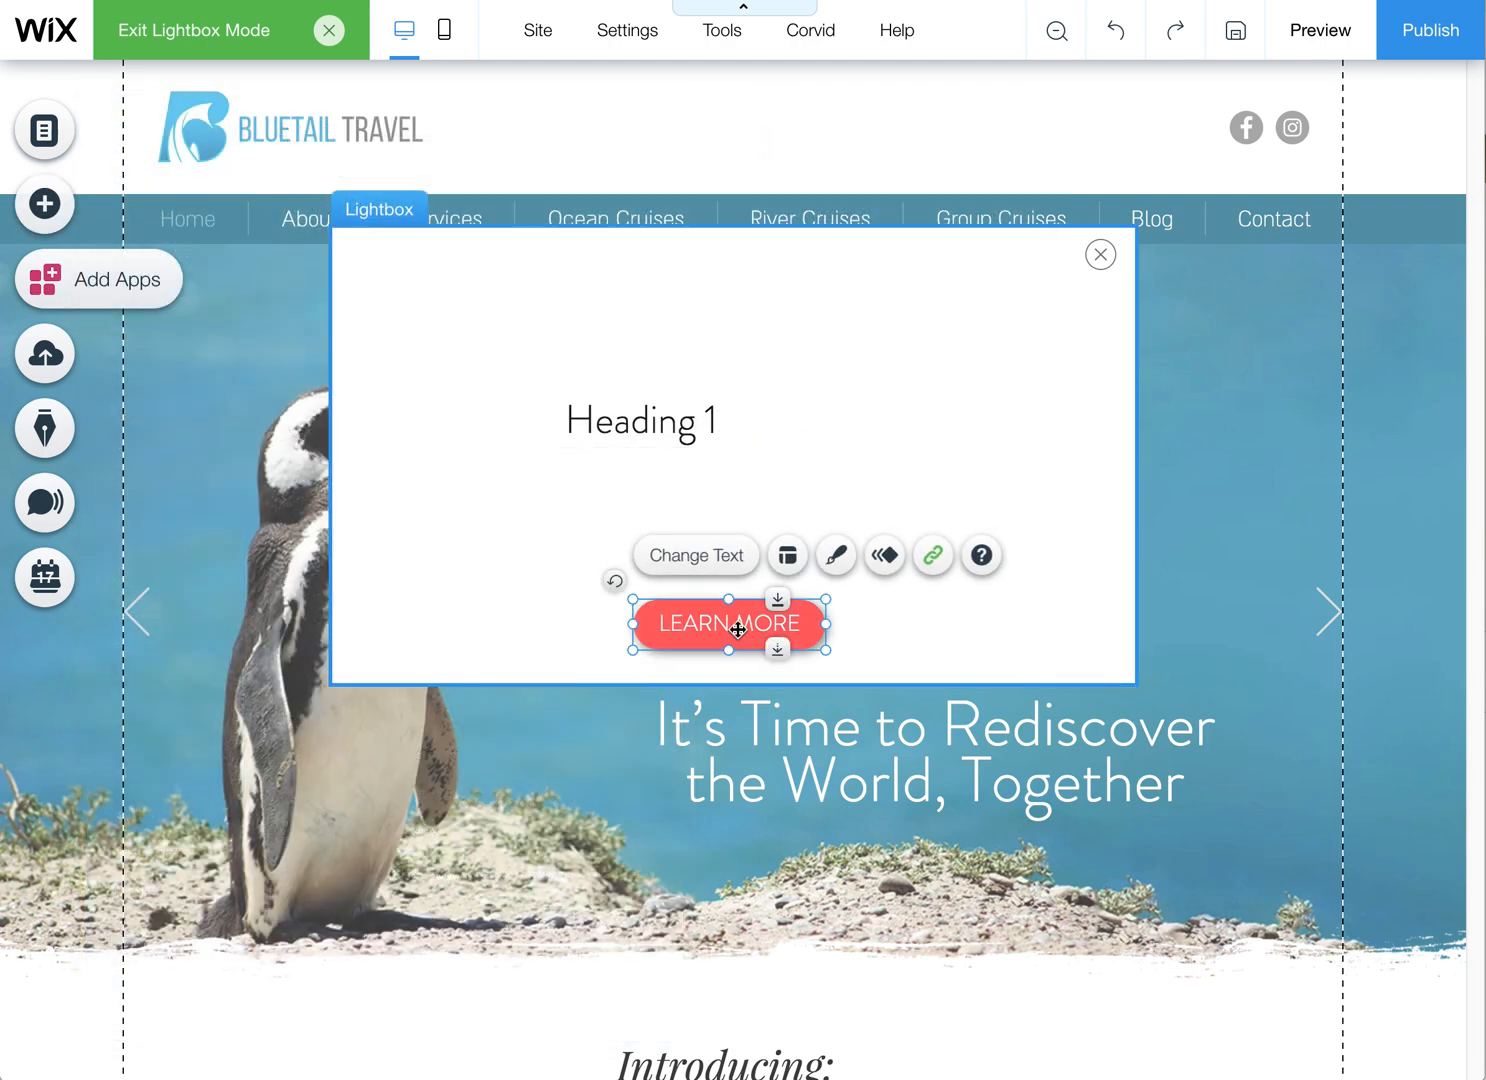
left_click(932, 556)
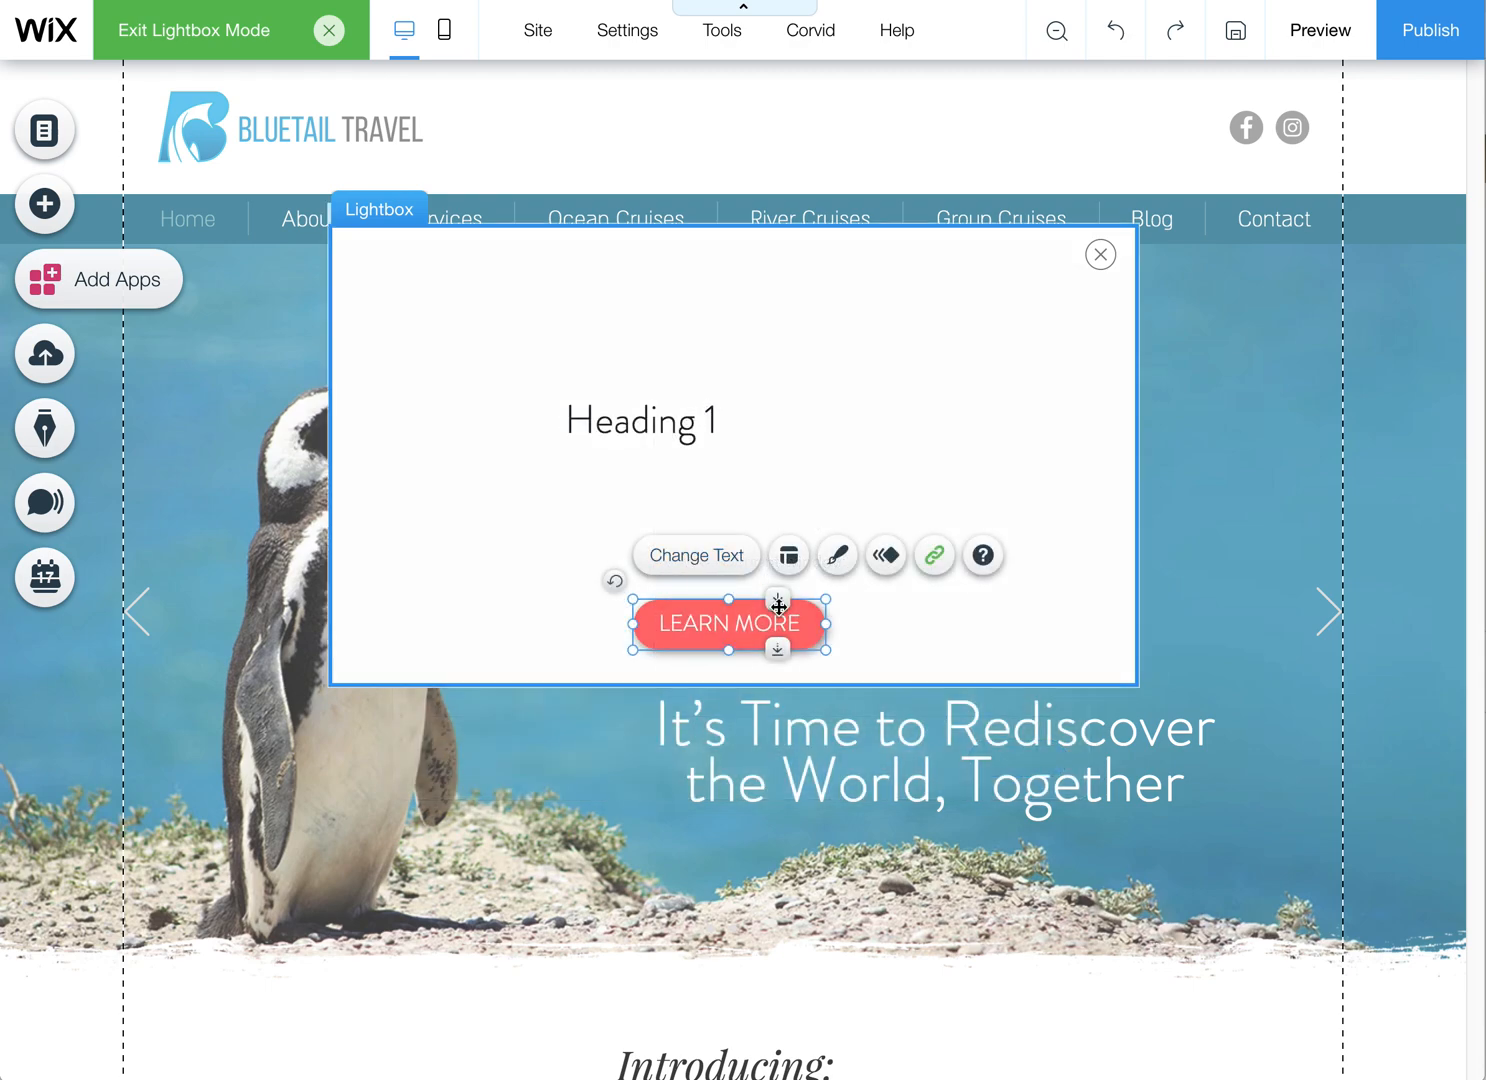
mouse_move(1116, 30)
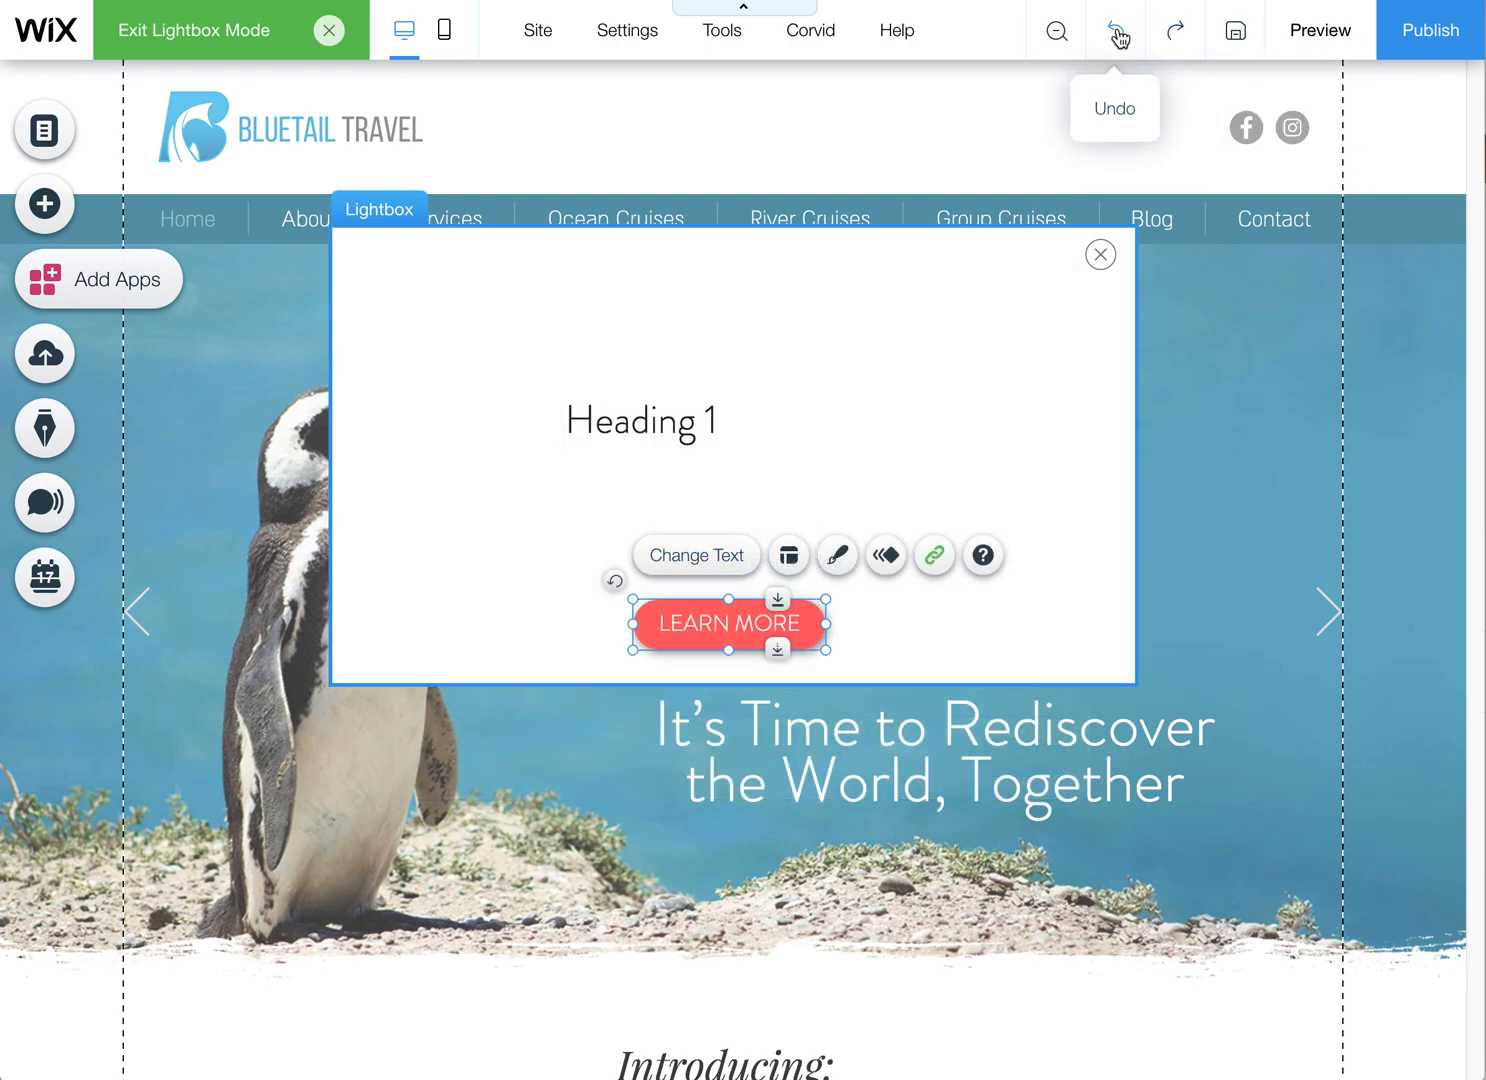
left_click(1116, 30)
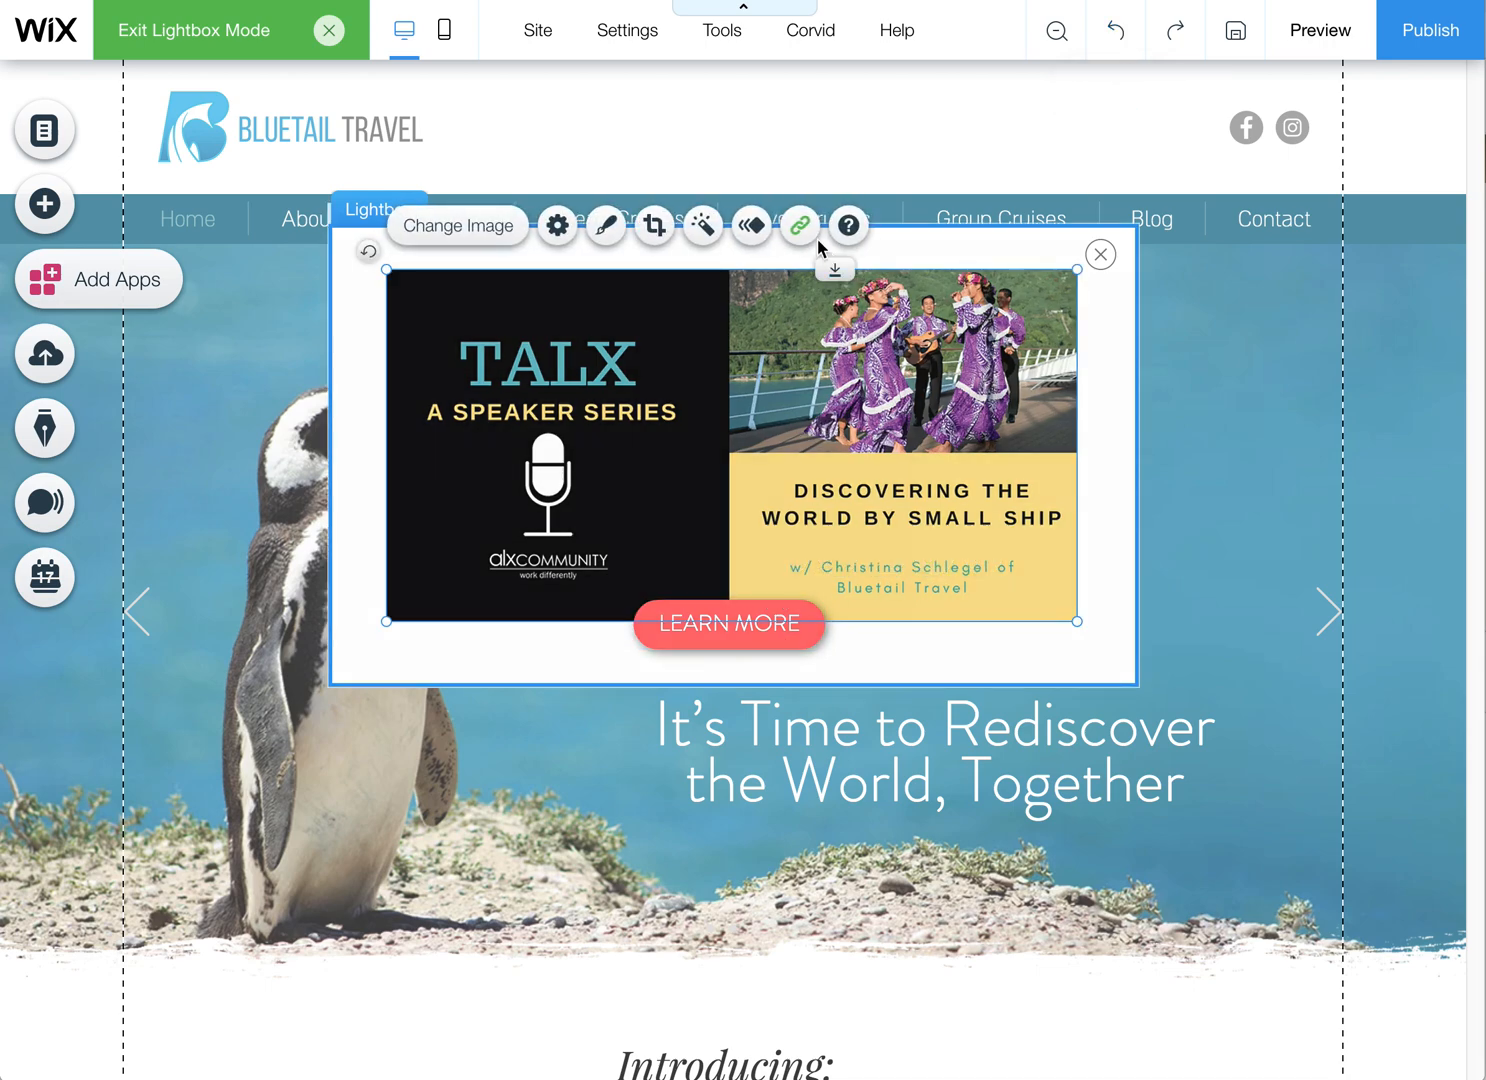
Confirm the TALX image's web-address link to the external ticket page
left_click(800, 224)
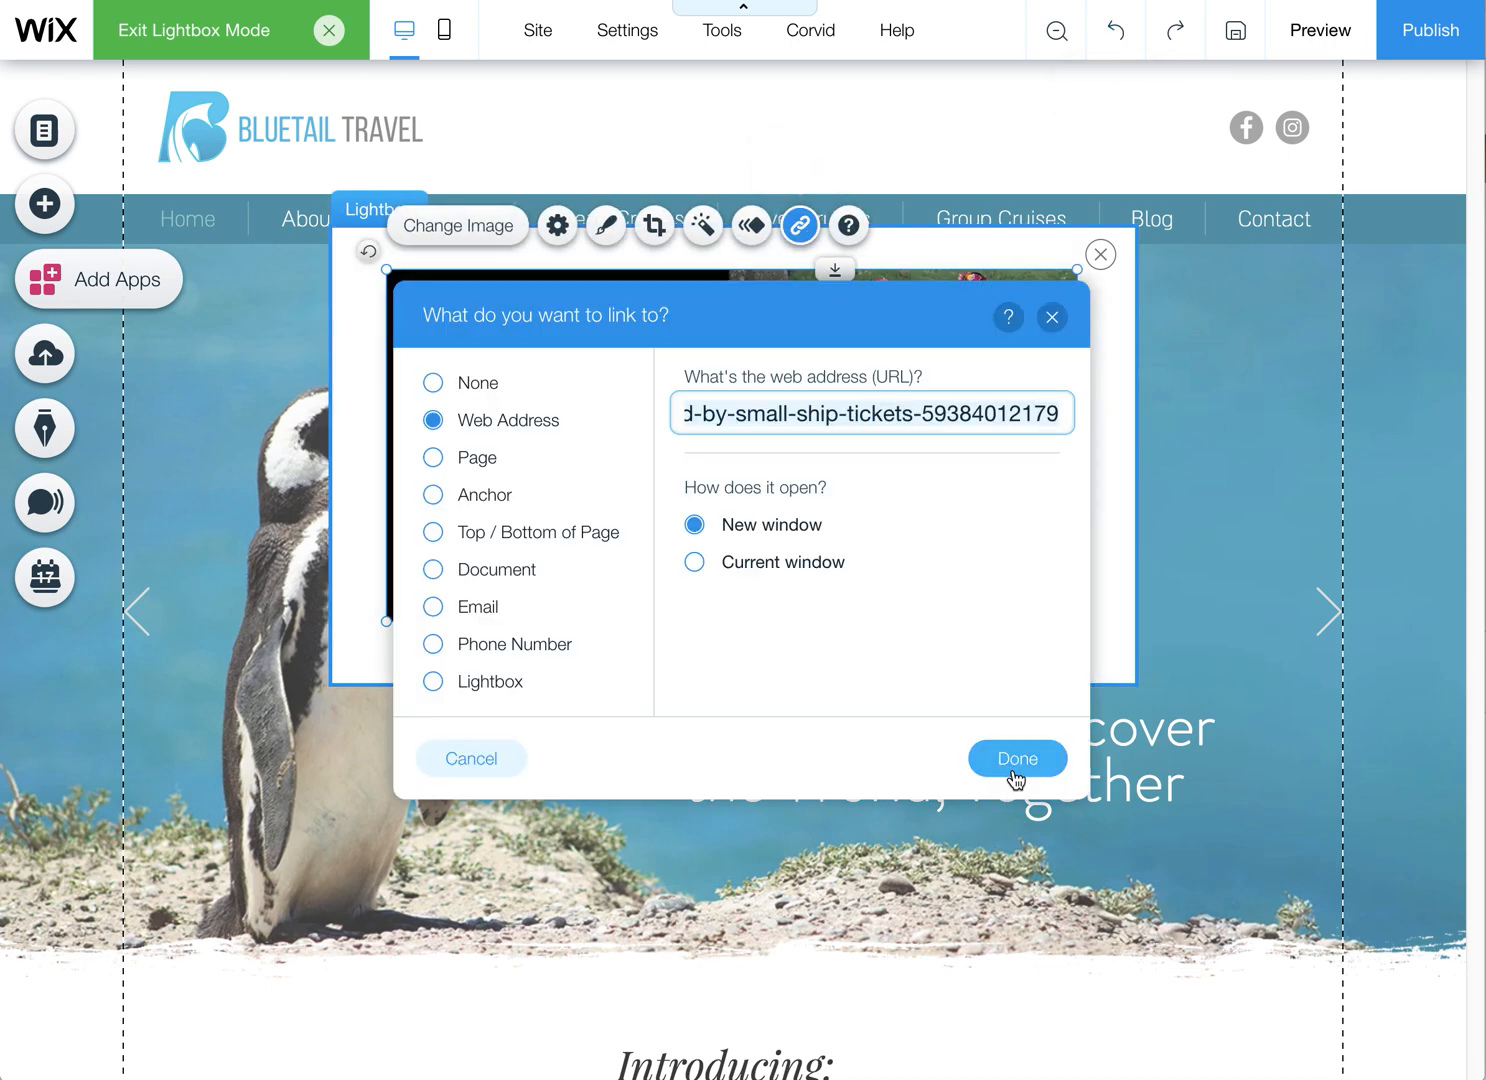
left_click(1016, 758)
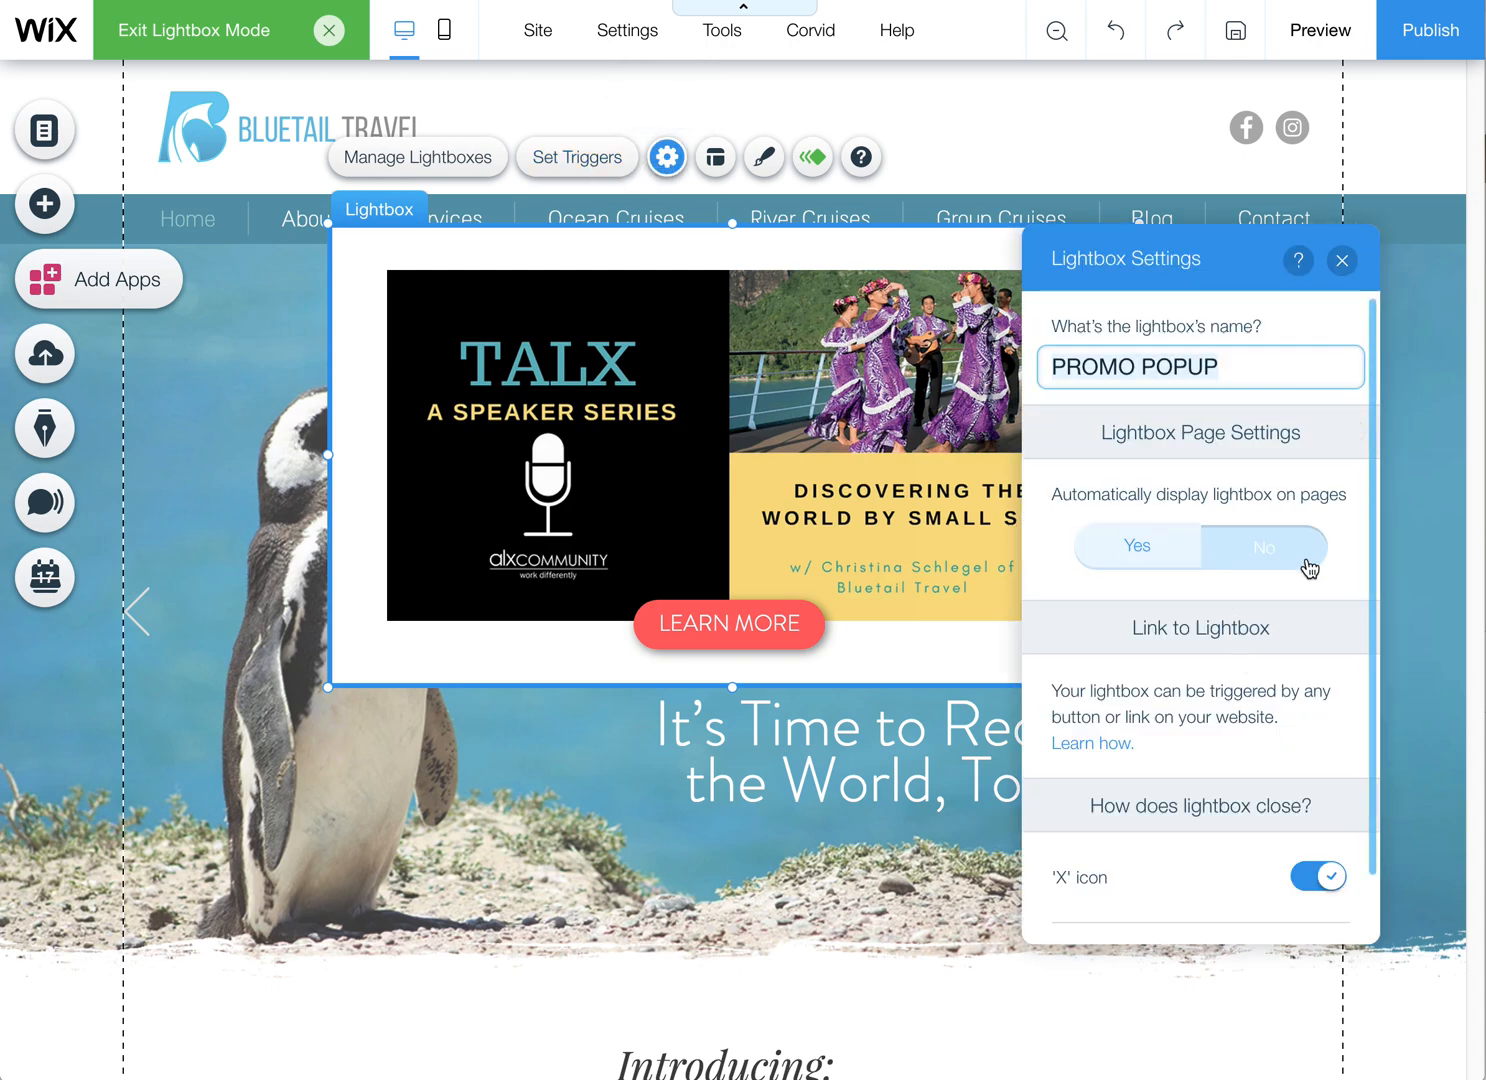
Switch automatic display back to Yes on the Home page with a 2-second delay
left_click(1136, 546)
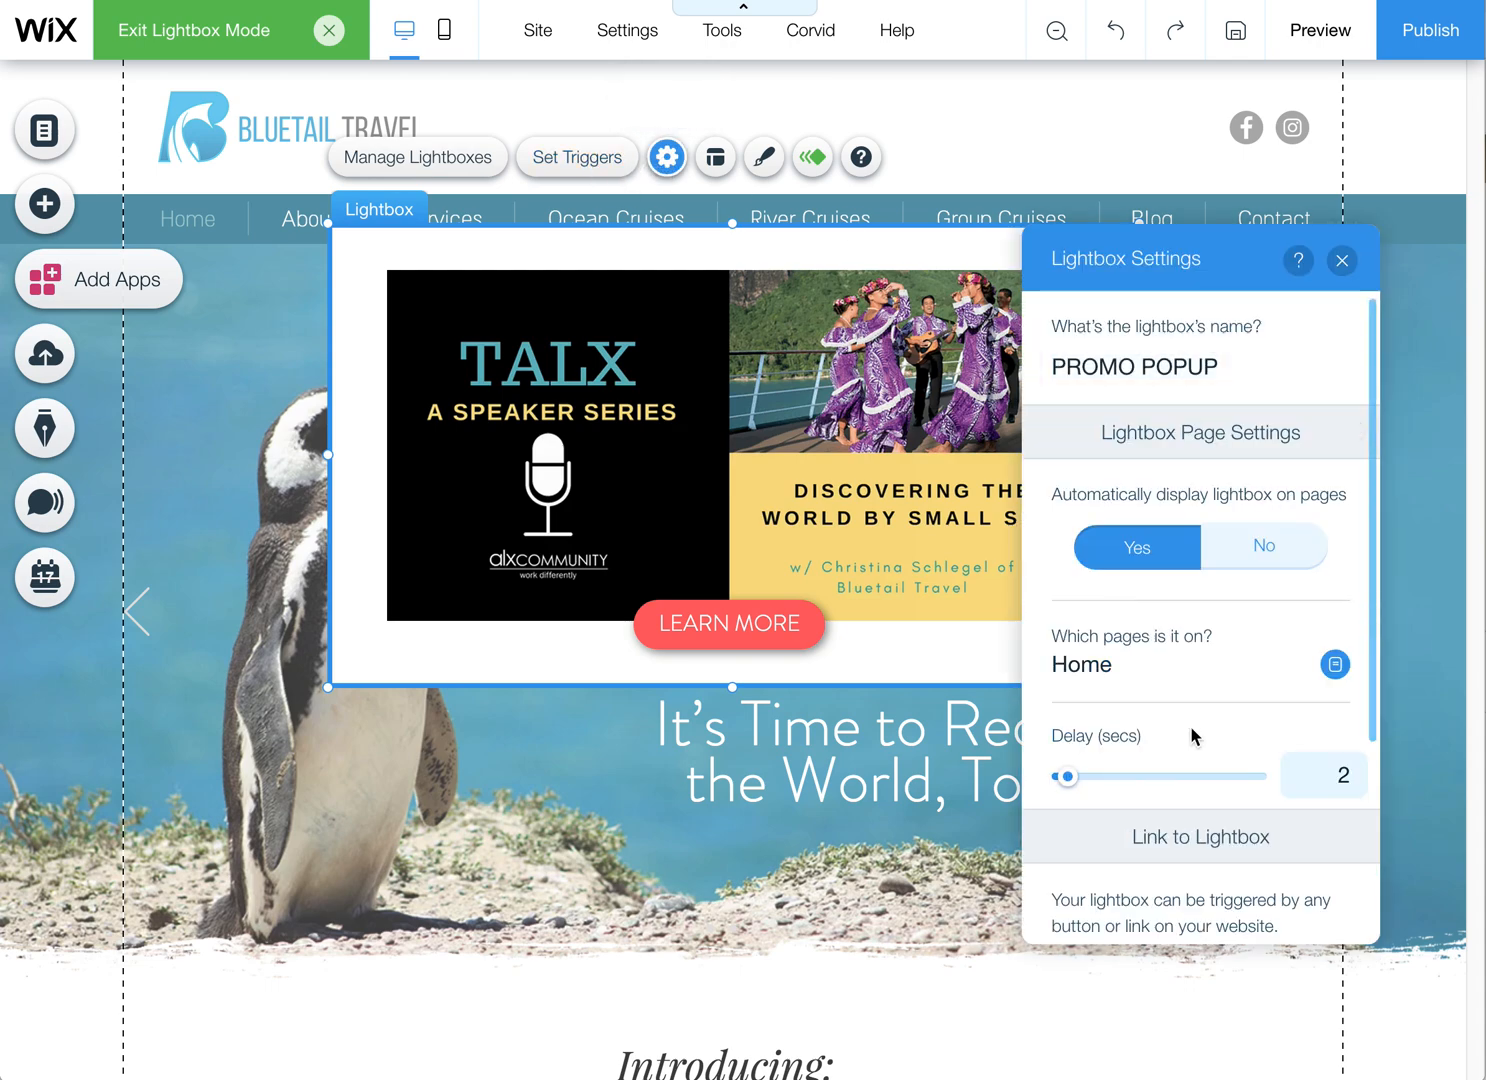
left_click(880, 416)
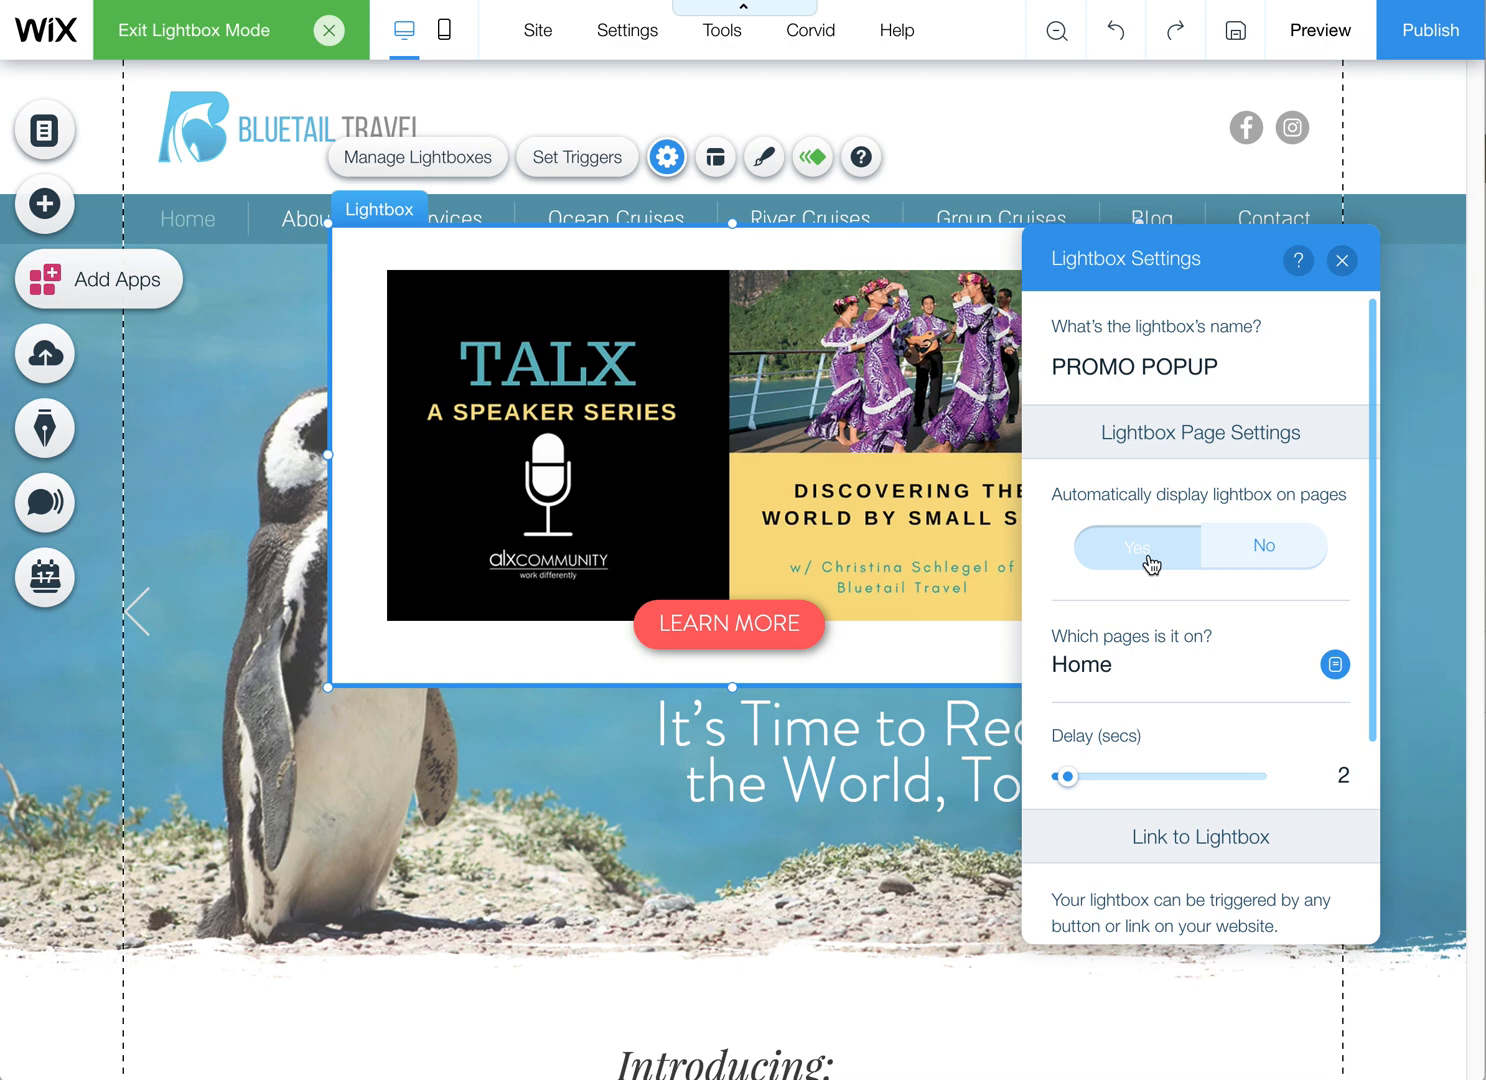
left_click(1136, 546)
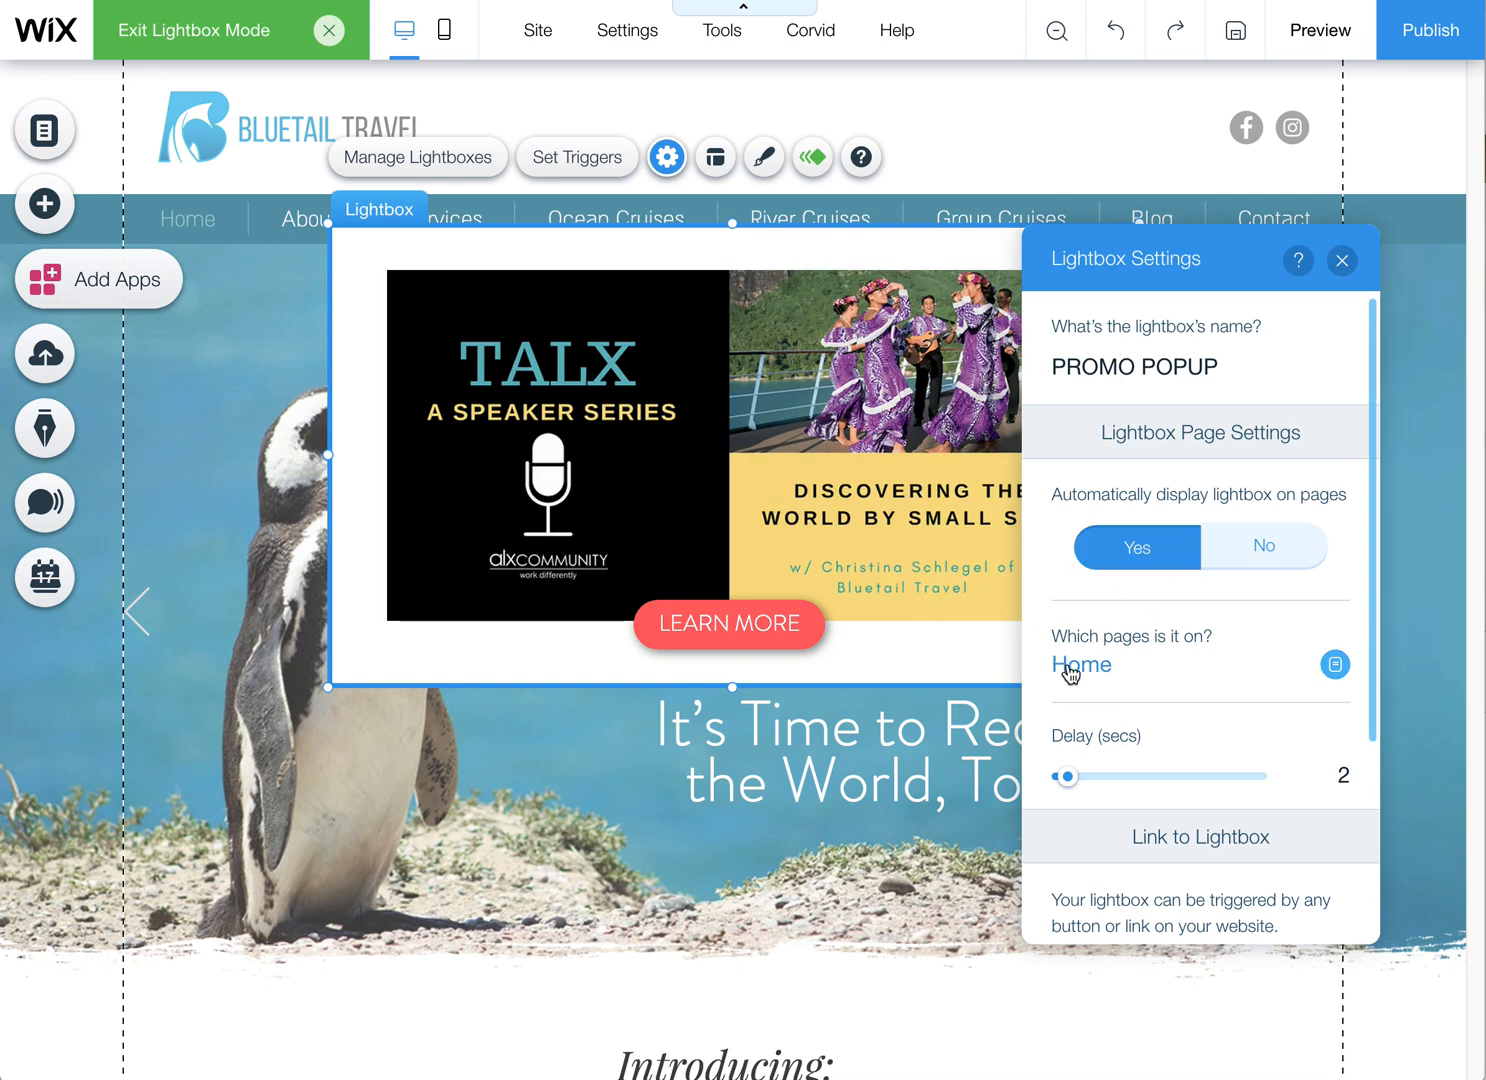
mouse_move(1078, 676)
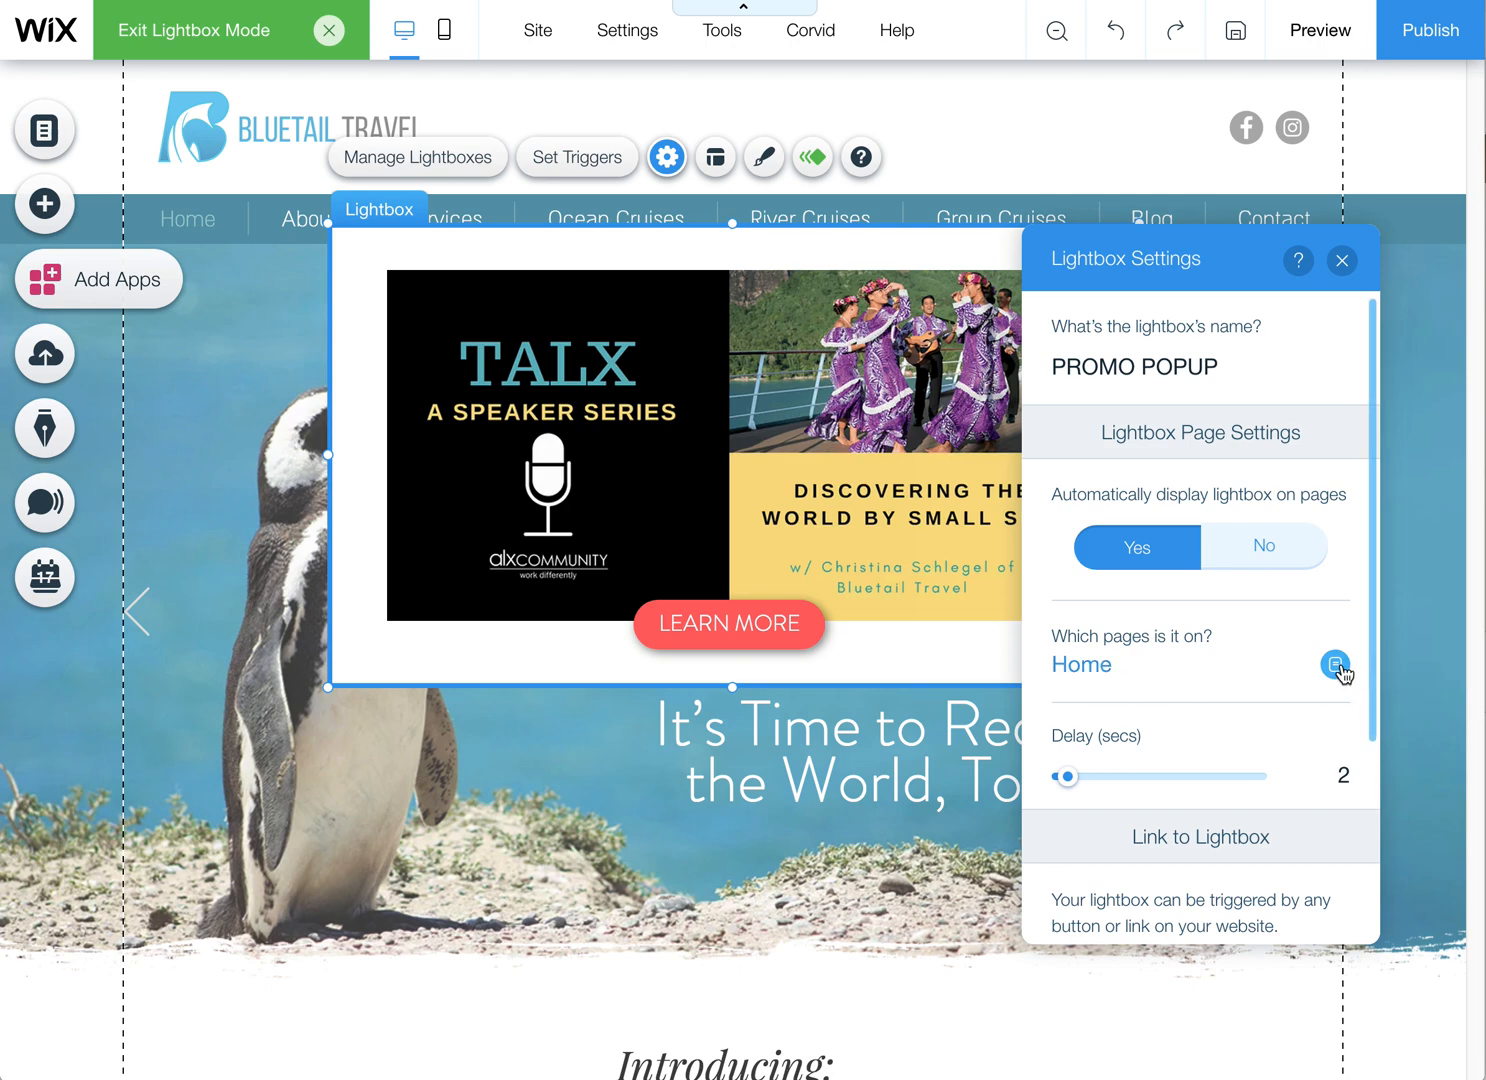
left_click(1334, 664)
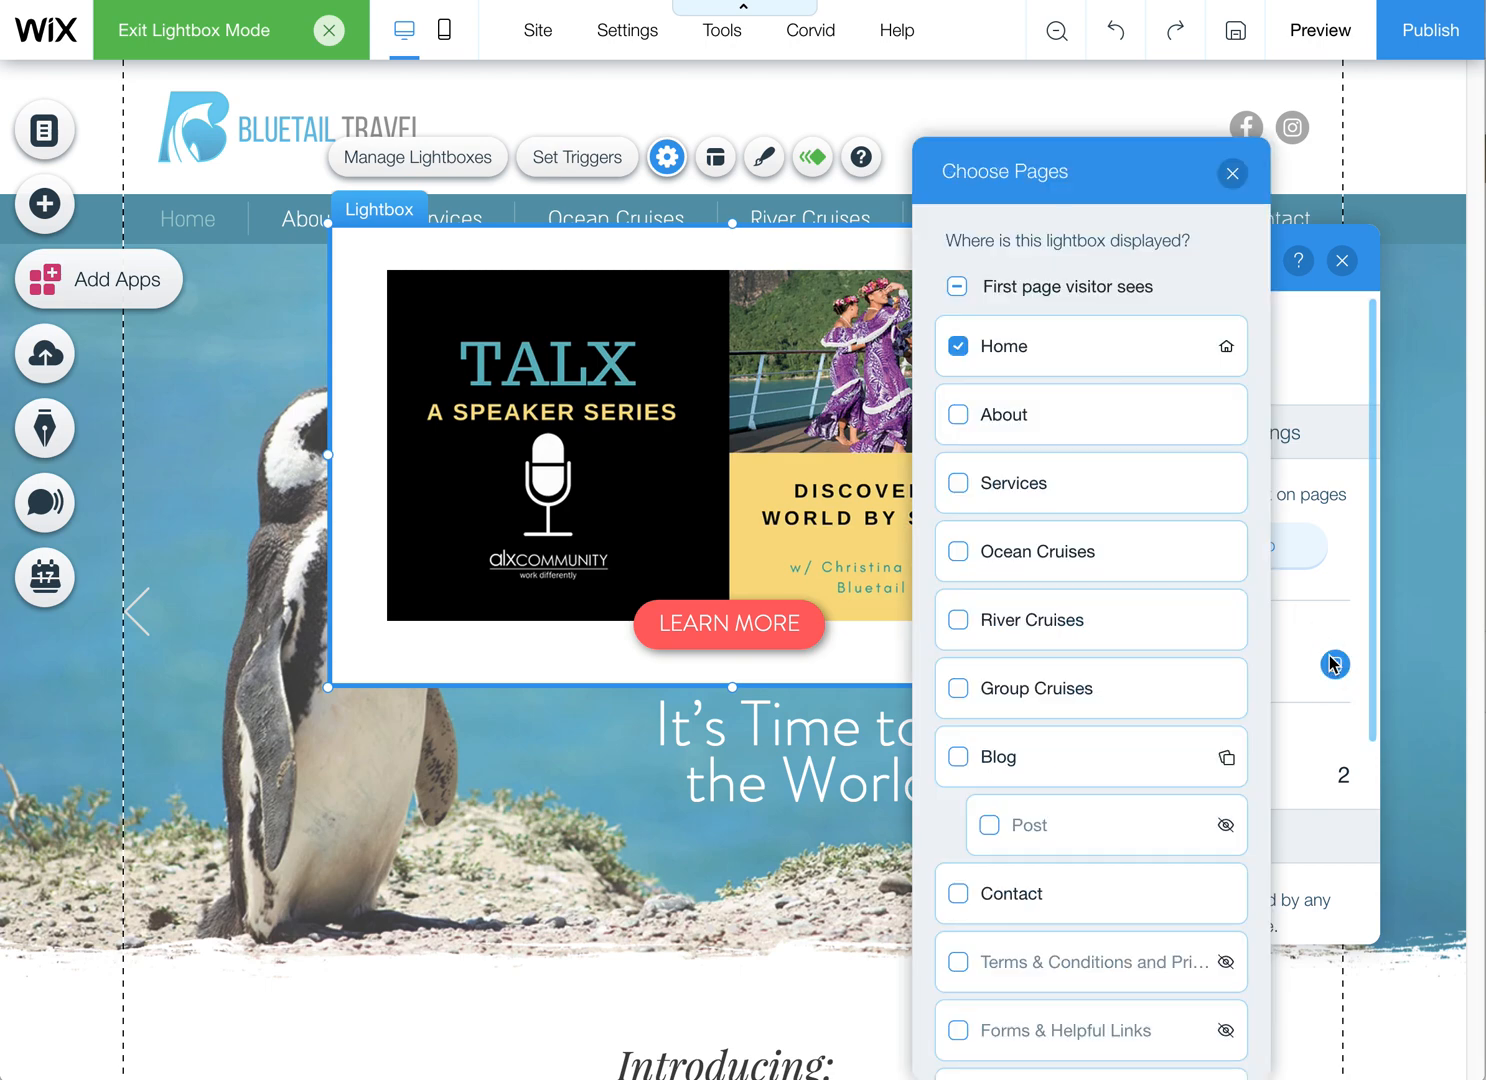
mouse_move(994, 950)
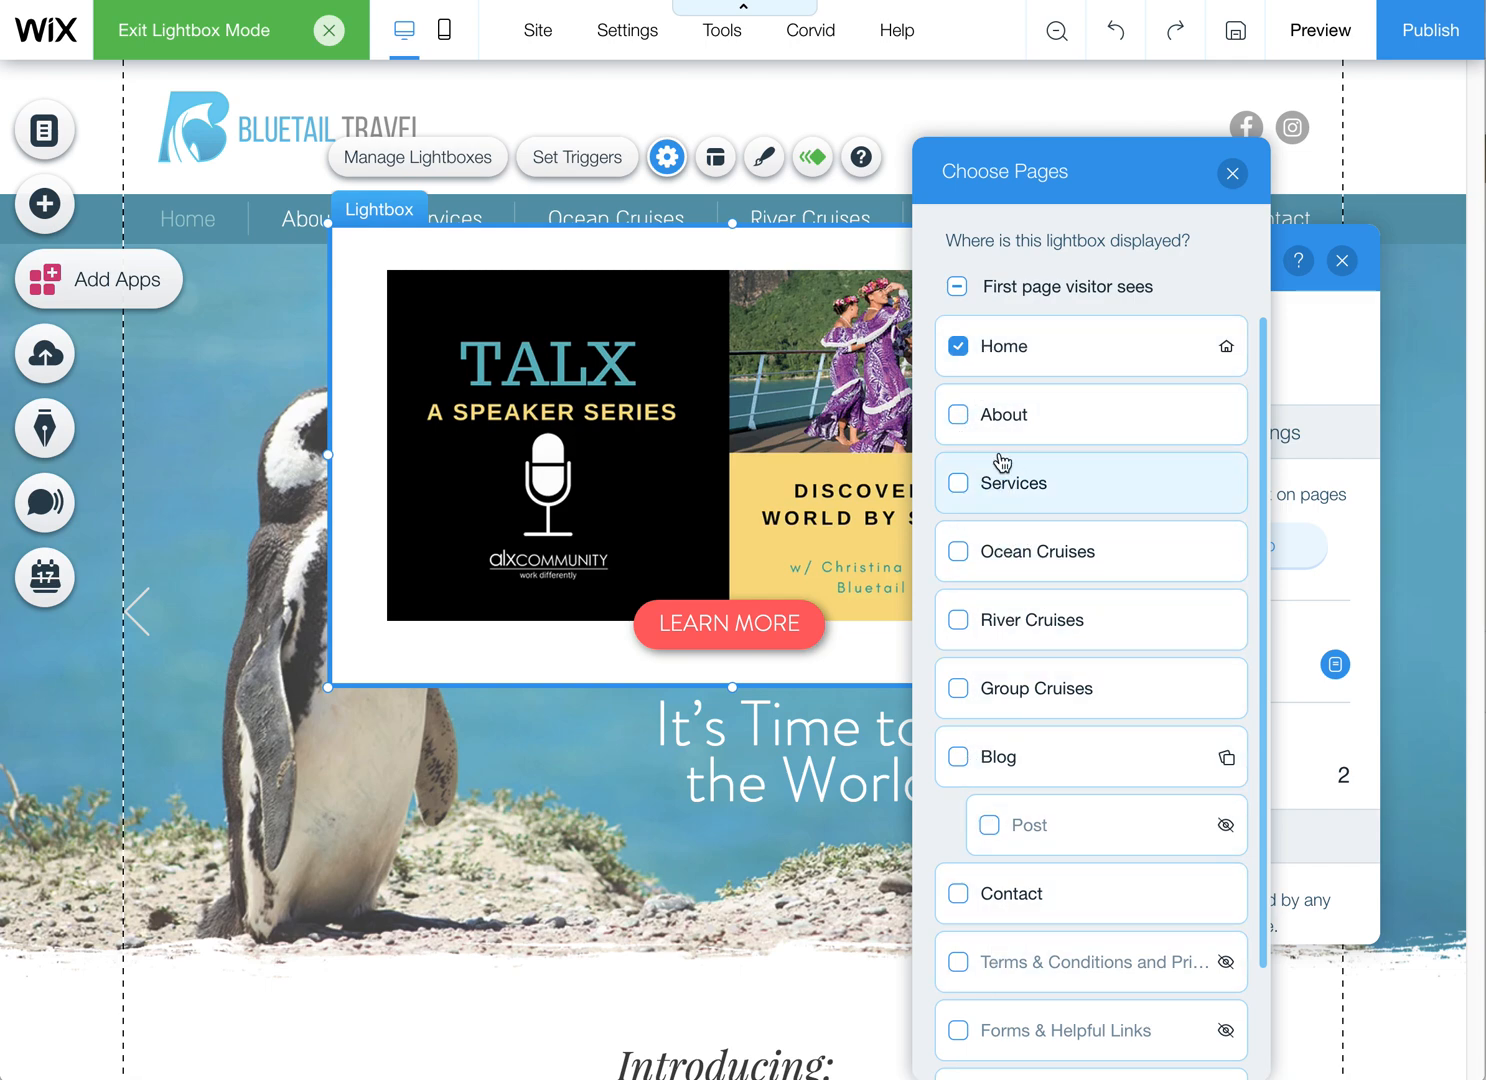
mouse_move(1018, 558)
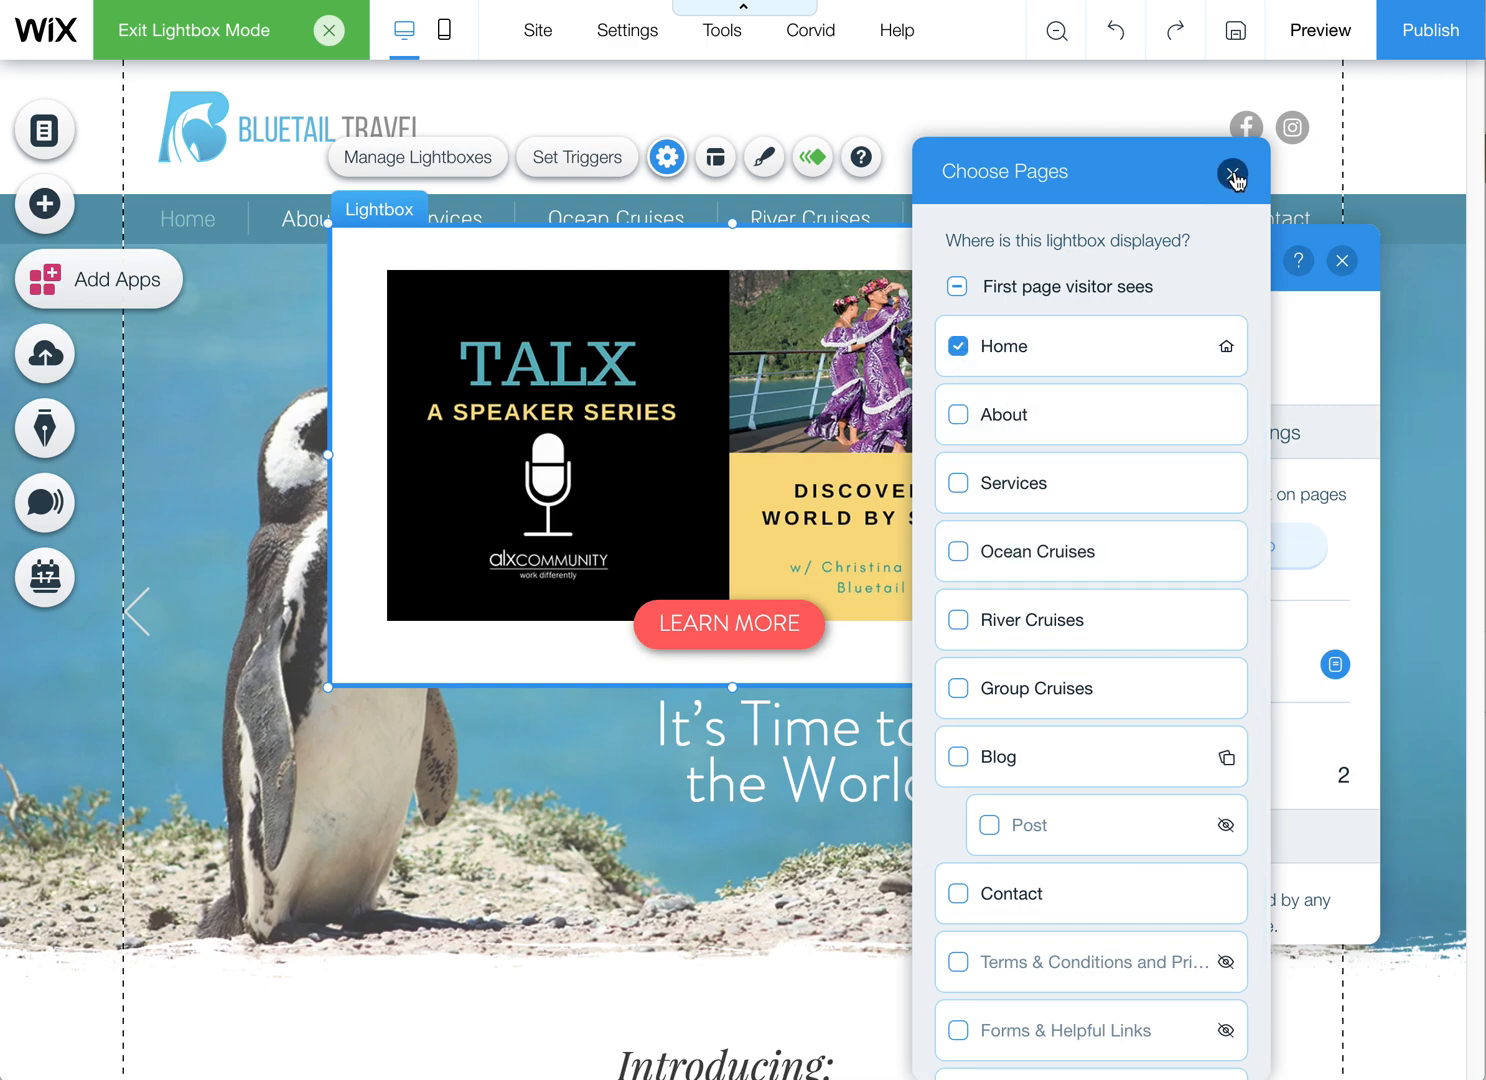
left_click(1234, 172)
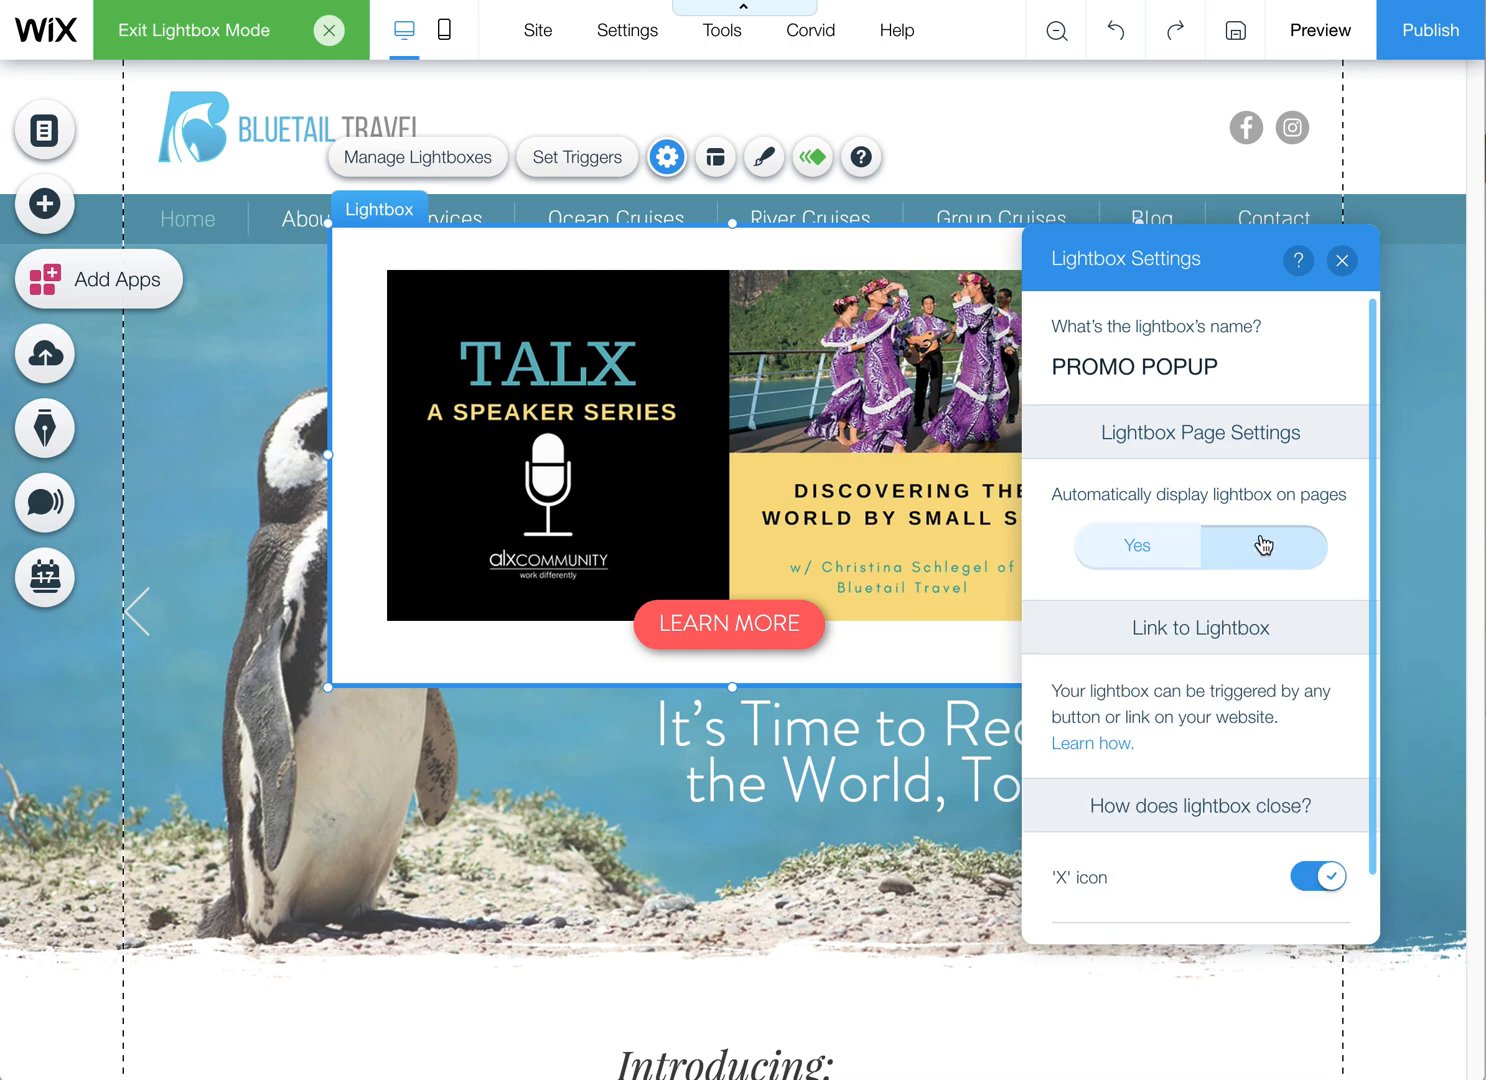
left_click(1264, 546)
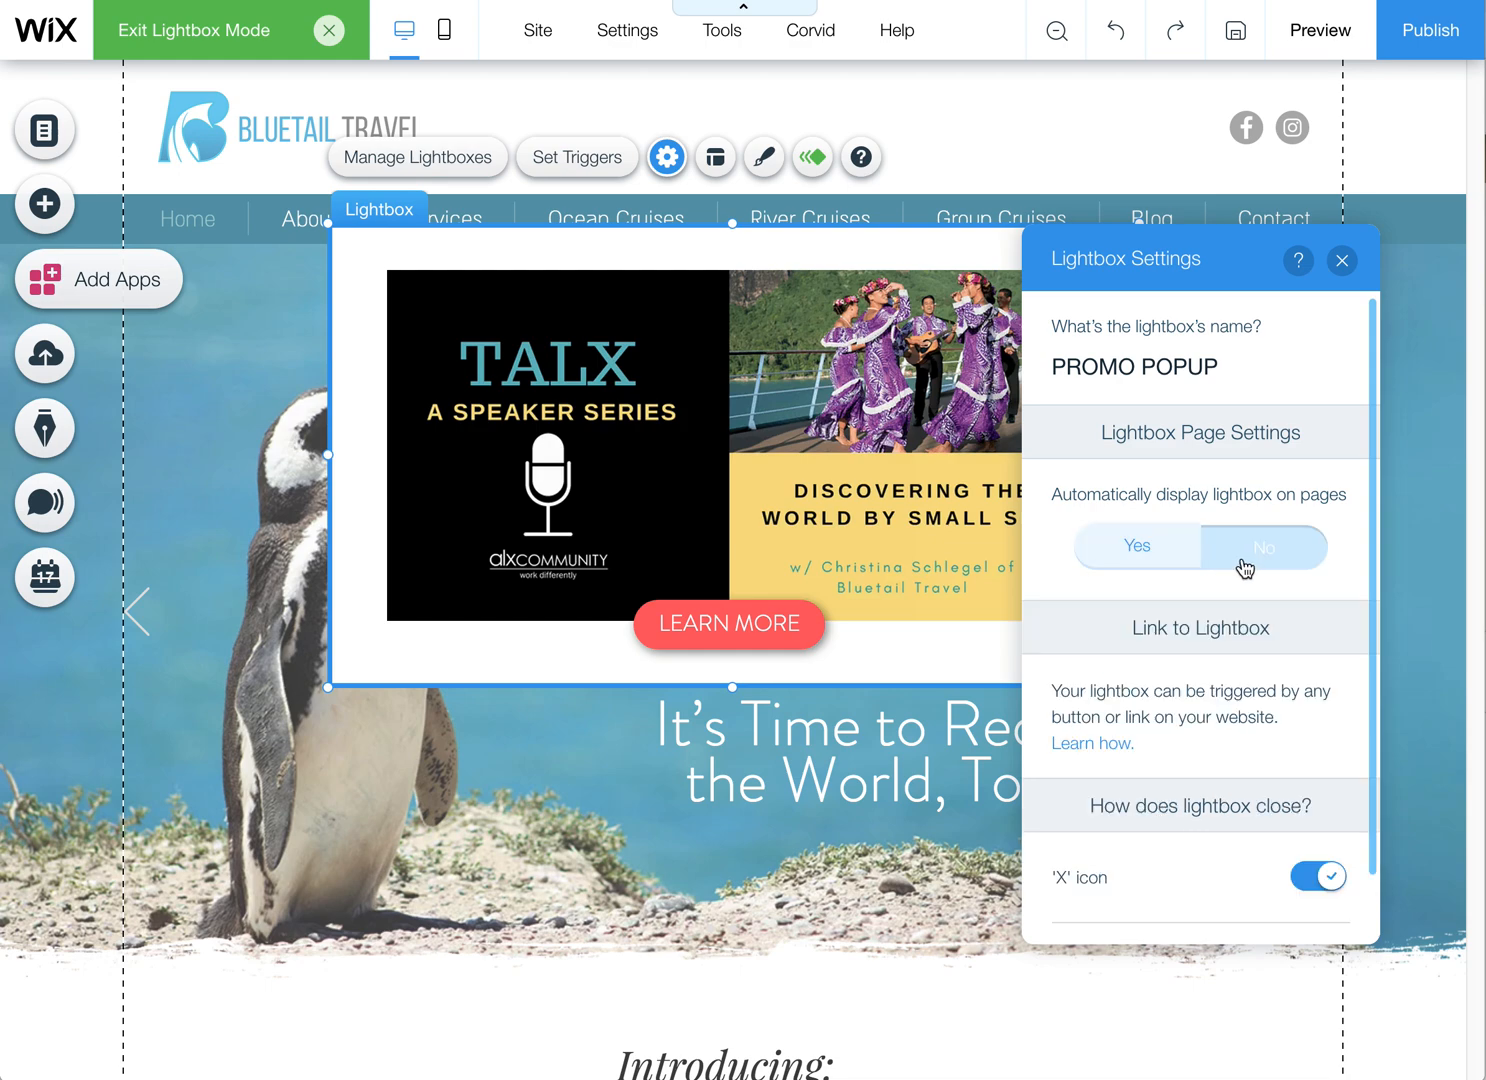
left_click(1264, 548)
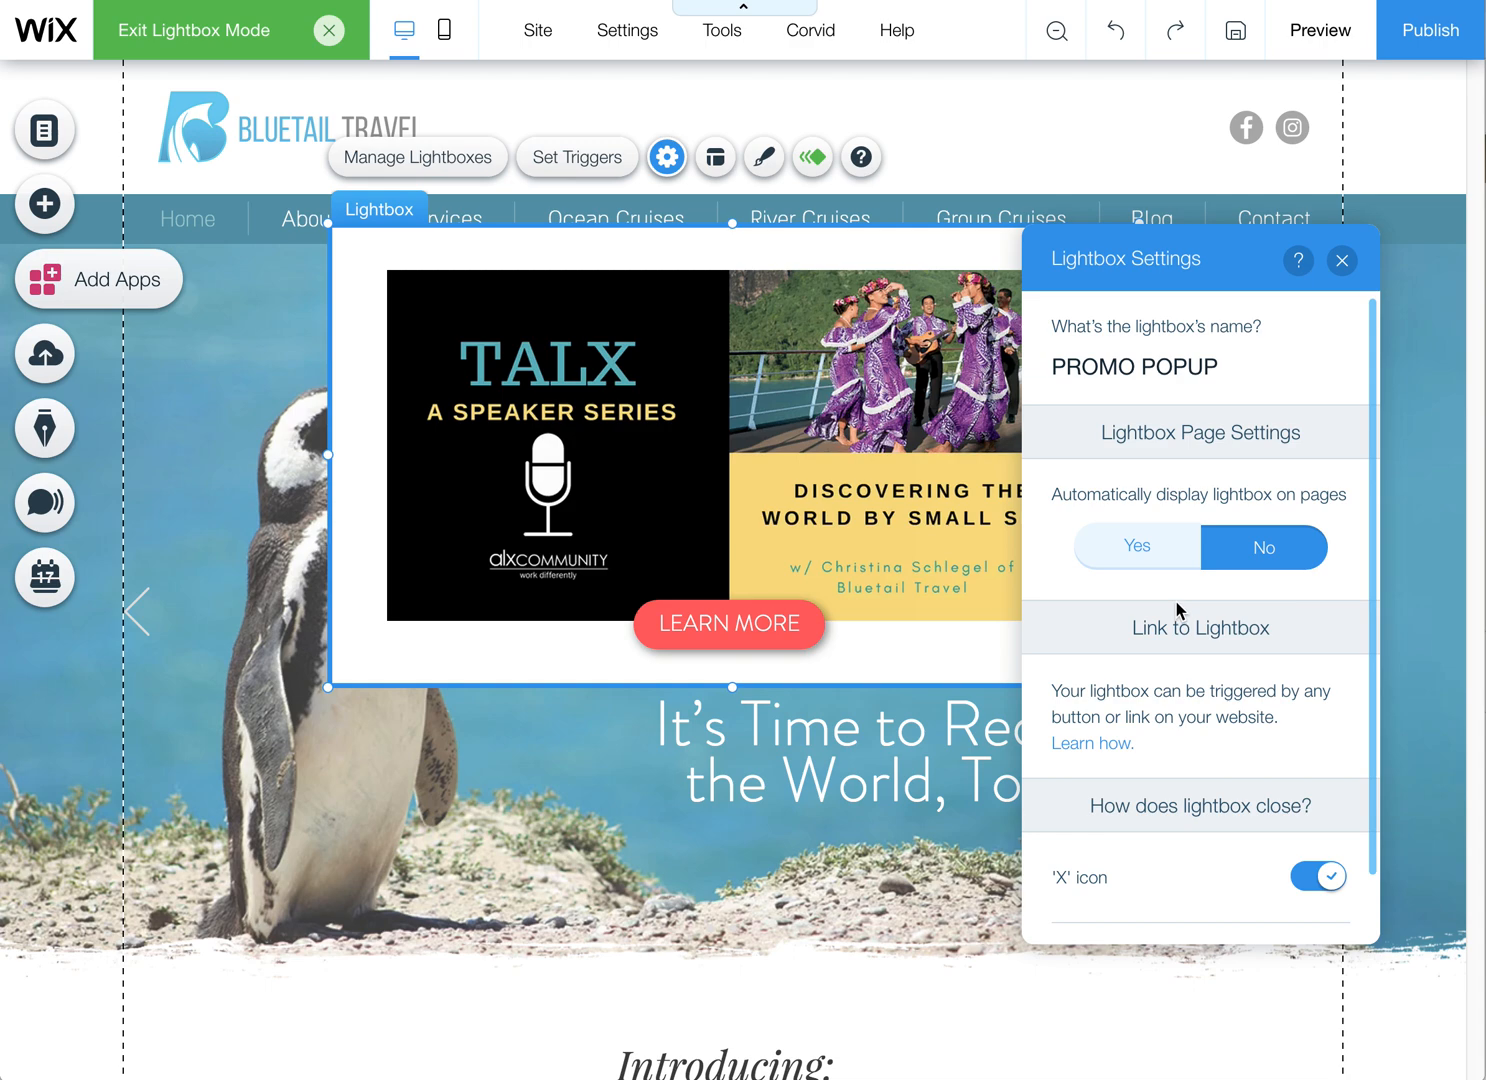
mouse_move(1162, 584)
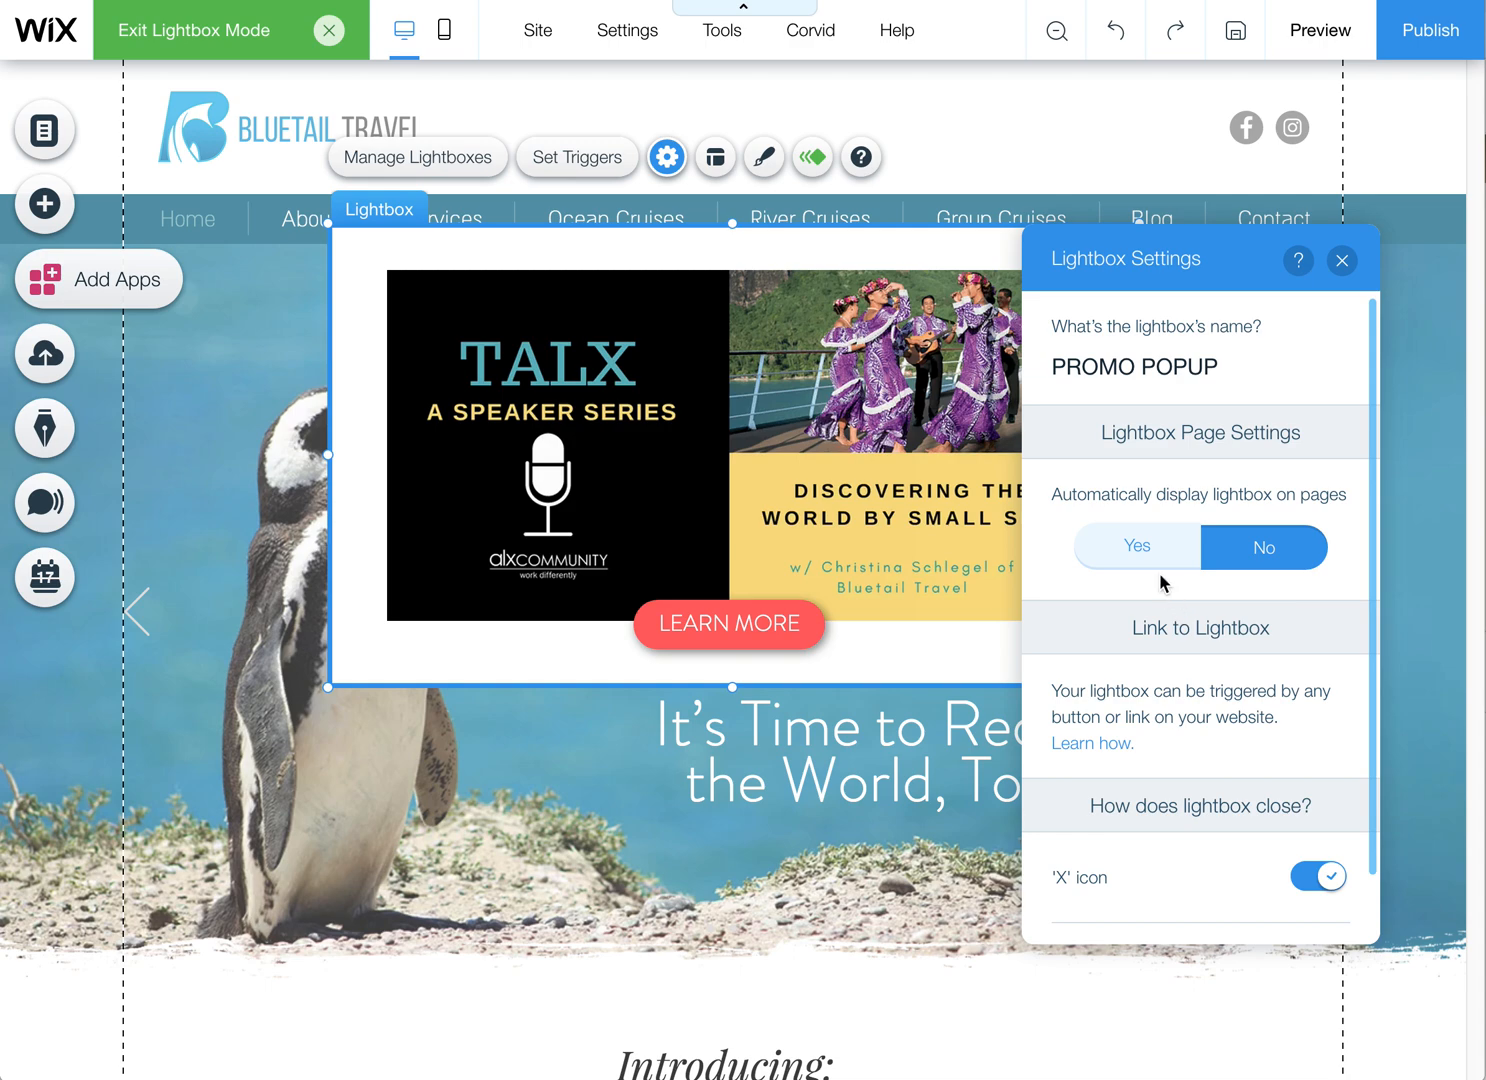
left_click(1136, 548)
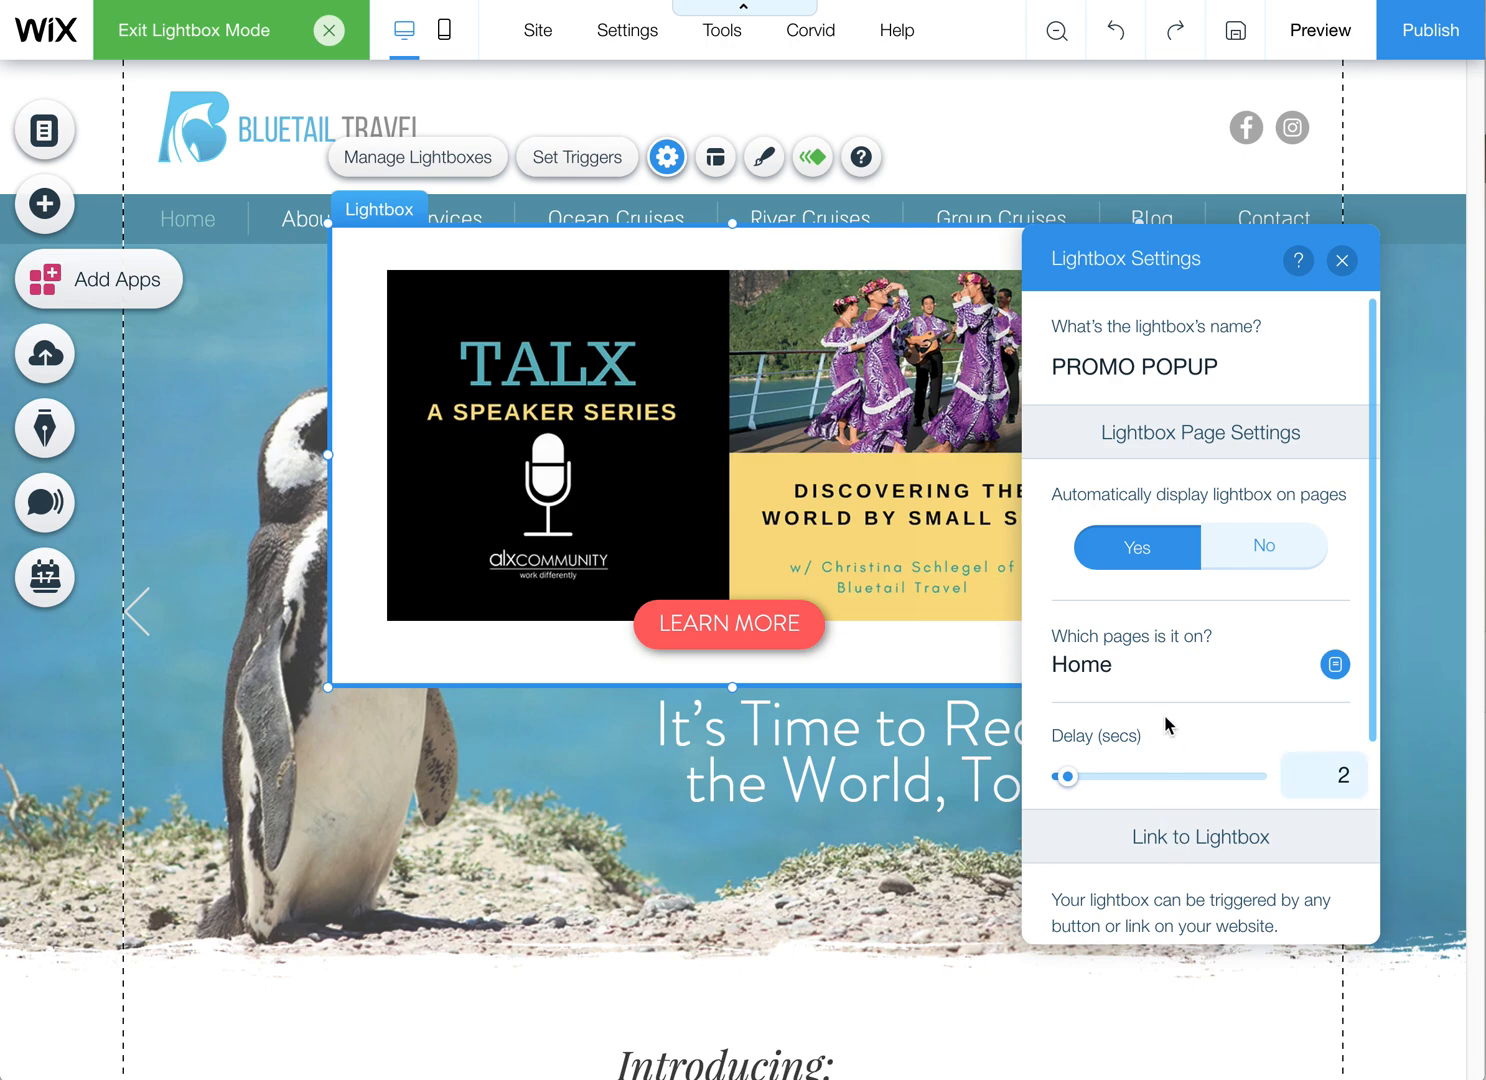
Scroll Lightbox Settings down to the X icon and Close button options
scroll("down", 3)
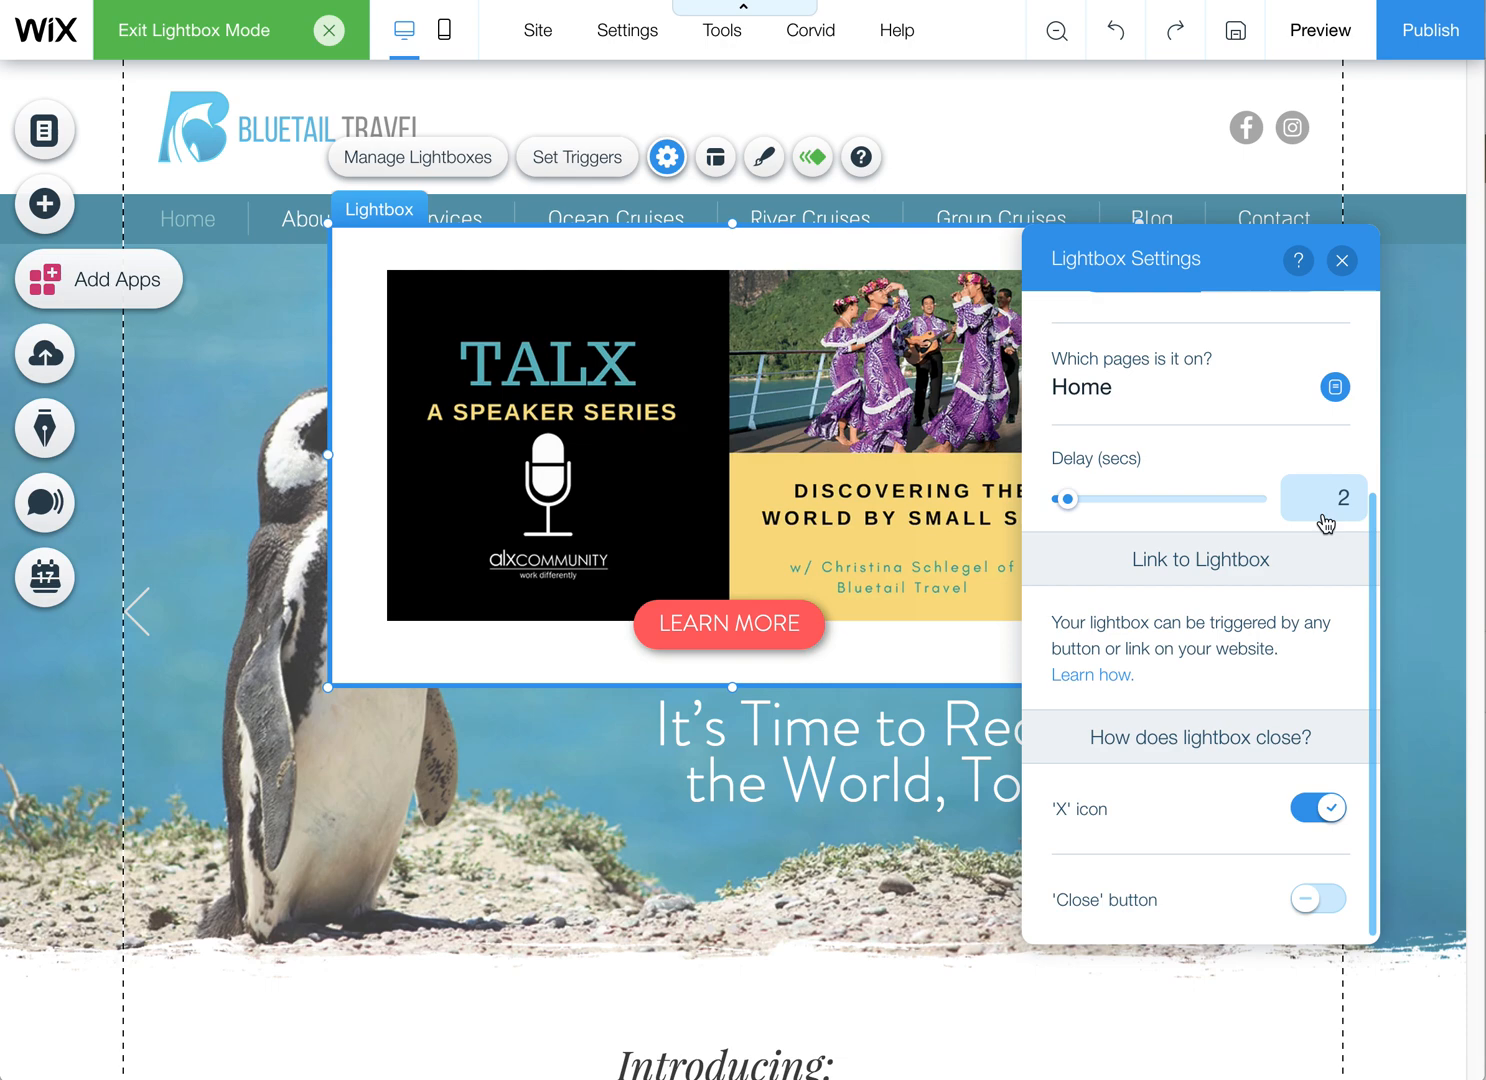
mouse_move(1276, 476)
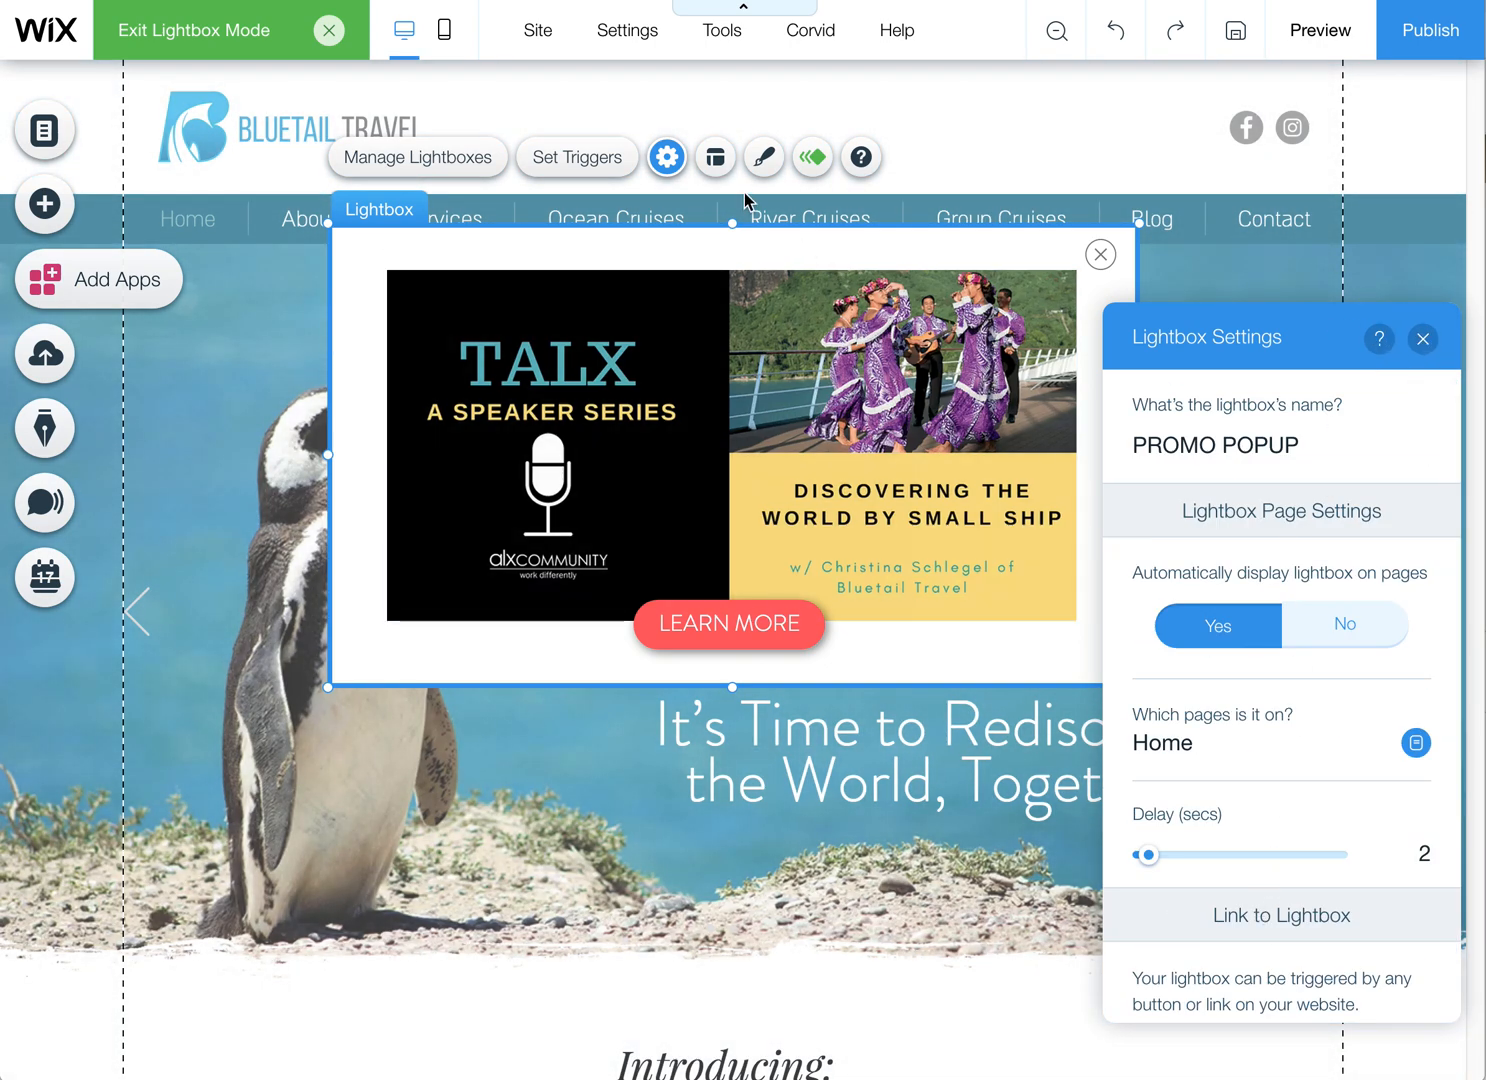
Lower the overlay background opacity to 26% in its colour settings
left_click(1420, 338)
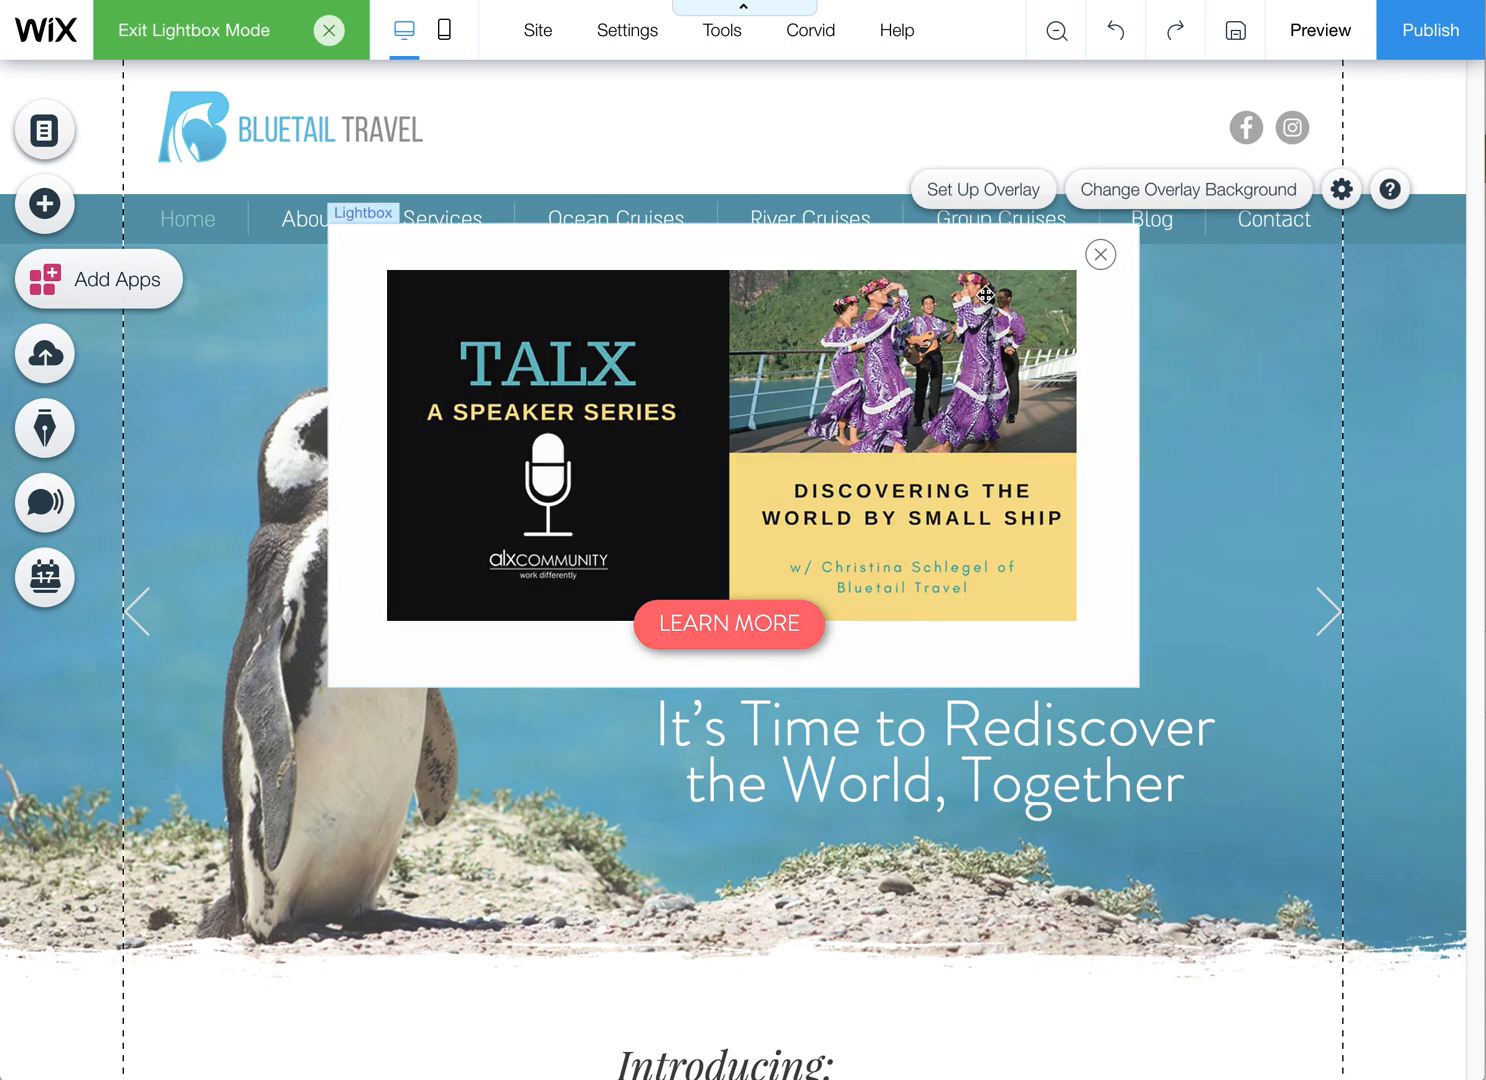
left_click(1186, 188)
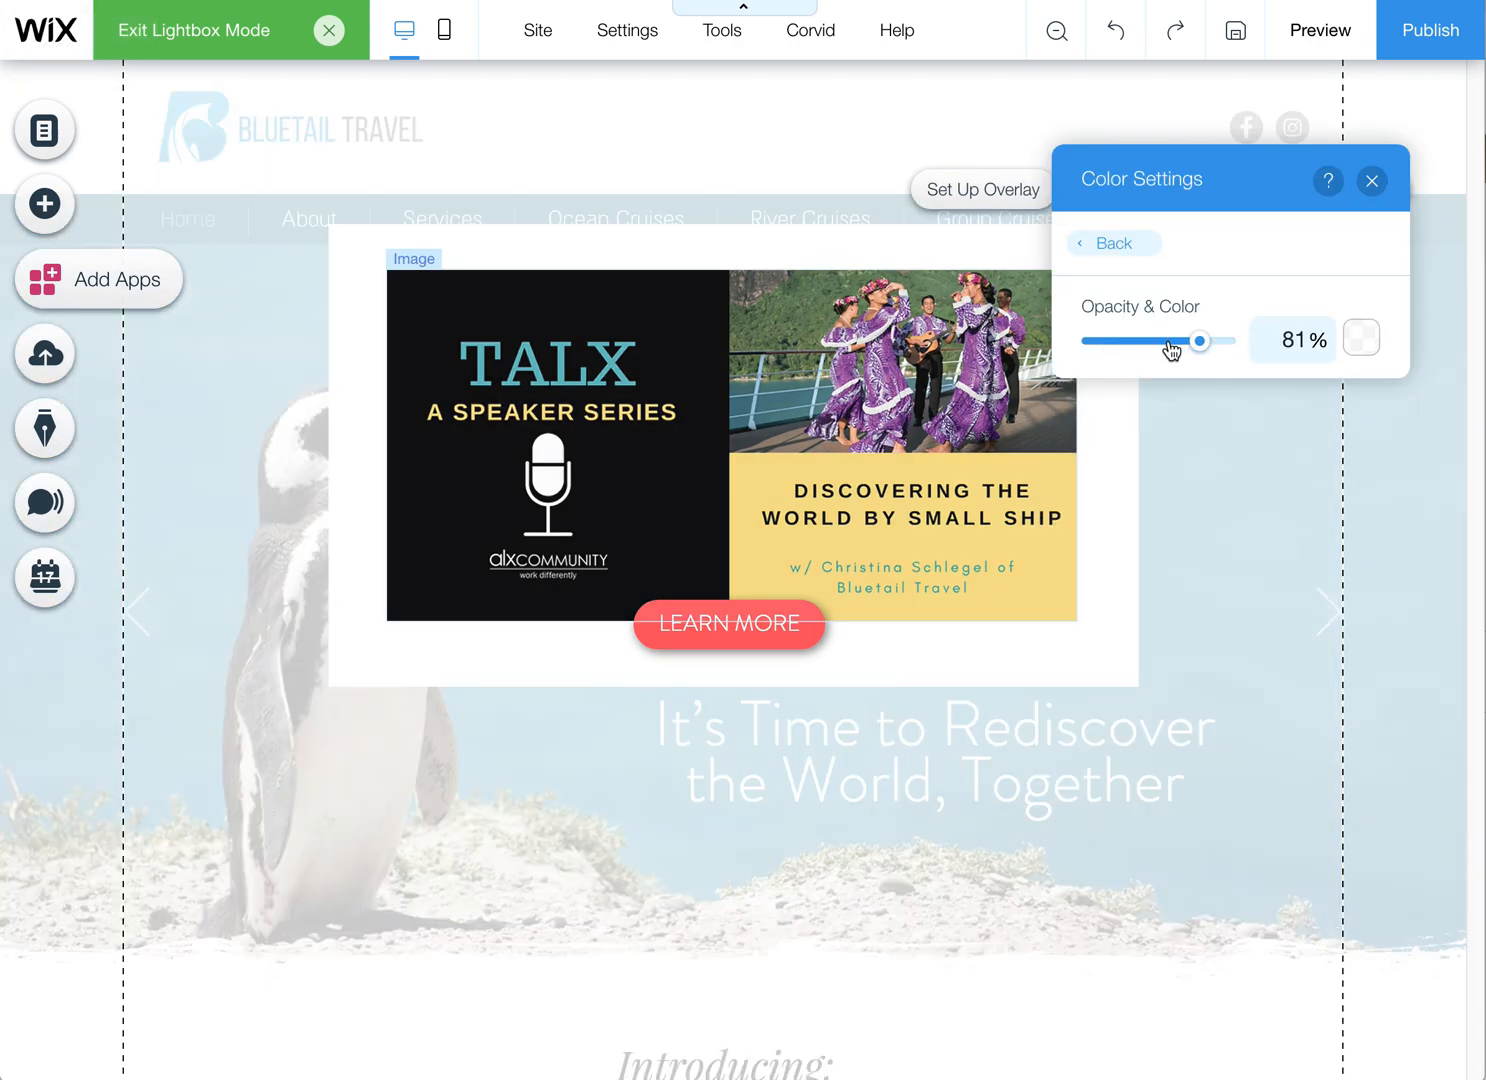
left_click_drag(1200, 340, 1120, 340)
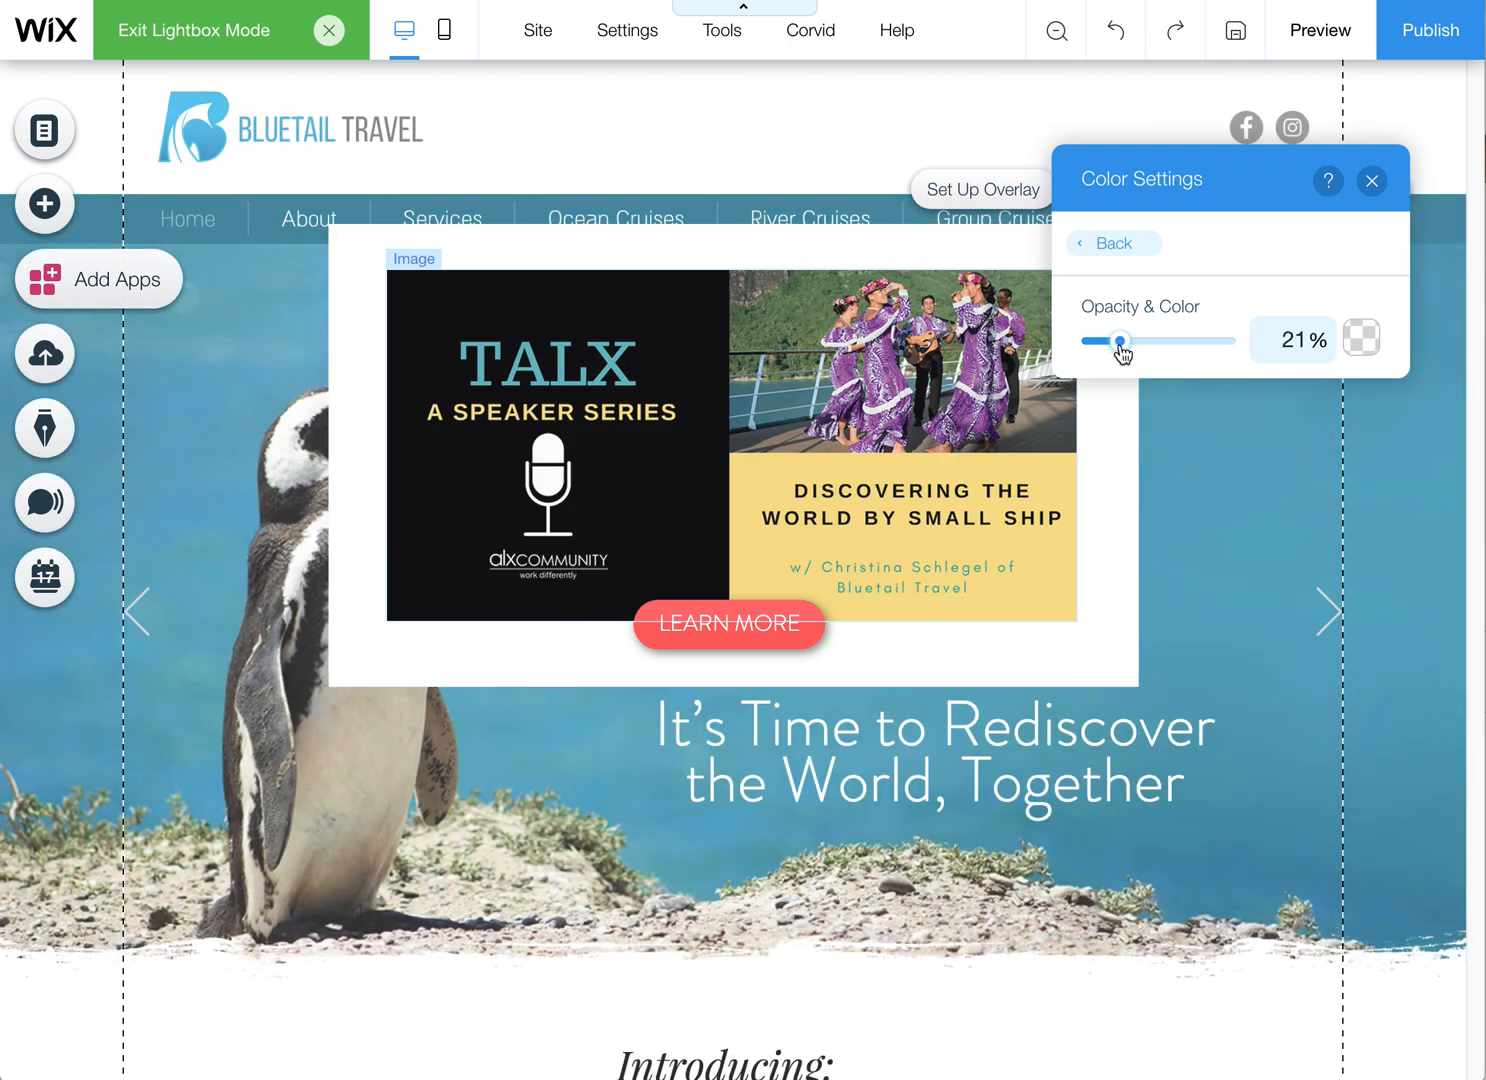
left_click_drag(1116, 340, 1128, 340)
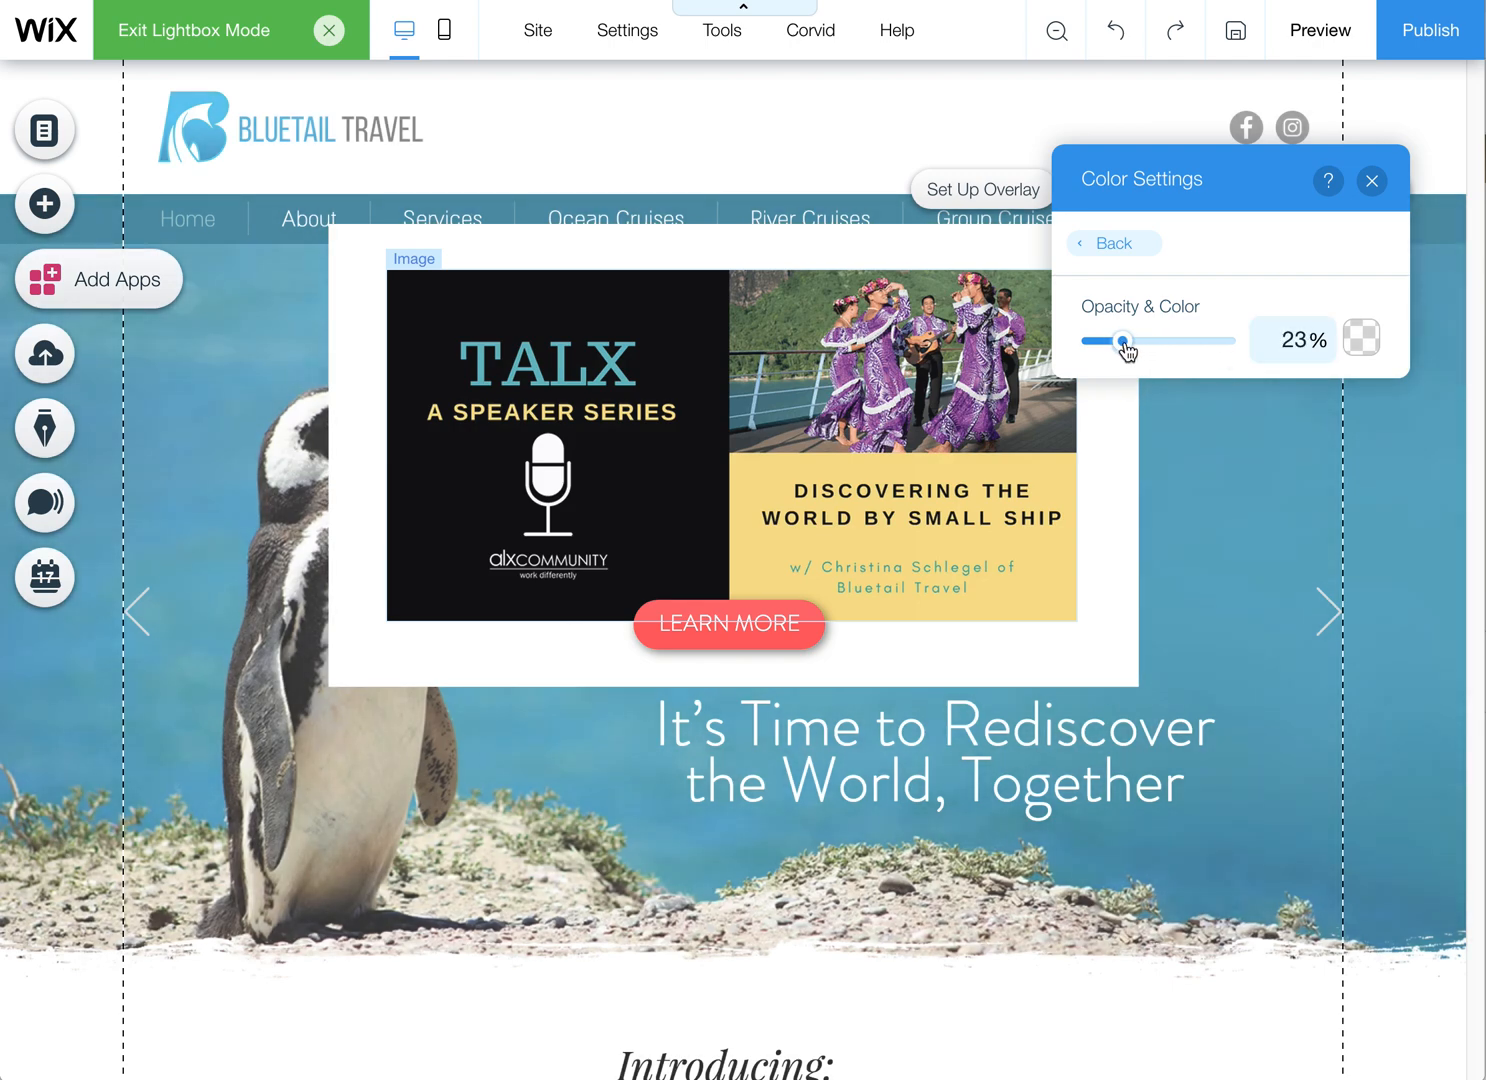
left_click_drag(1118, 340, 1128, 340)
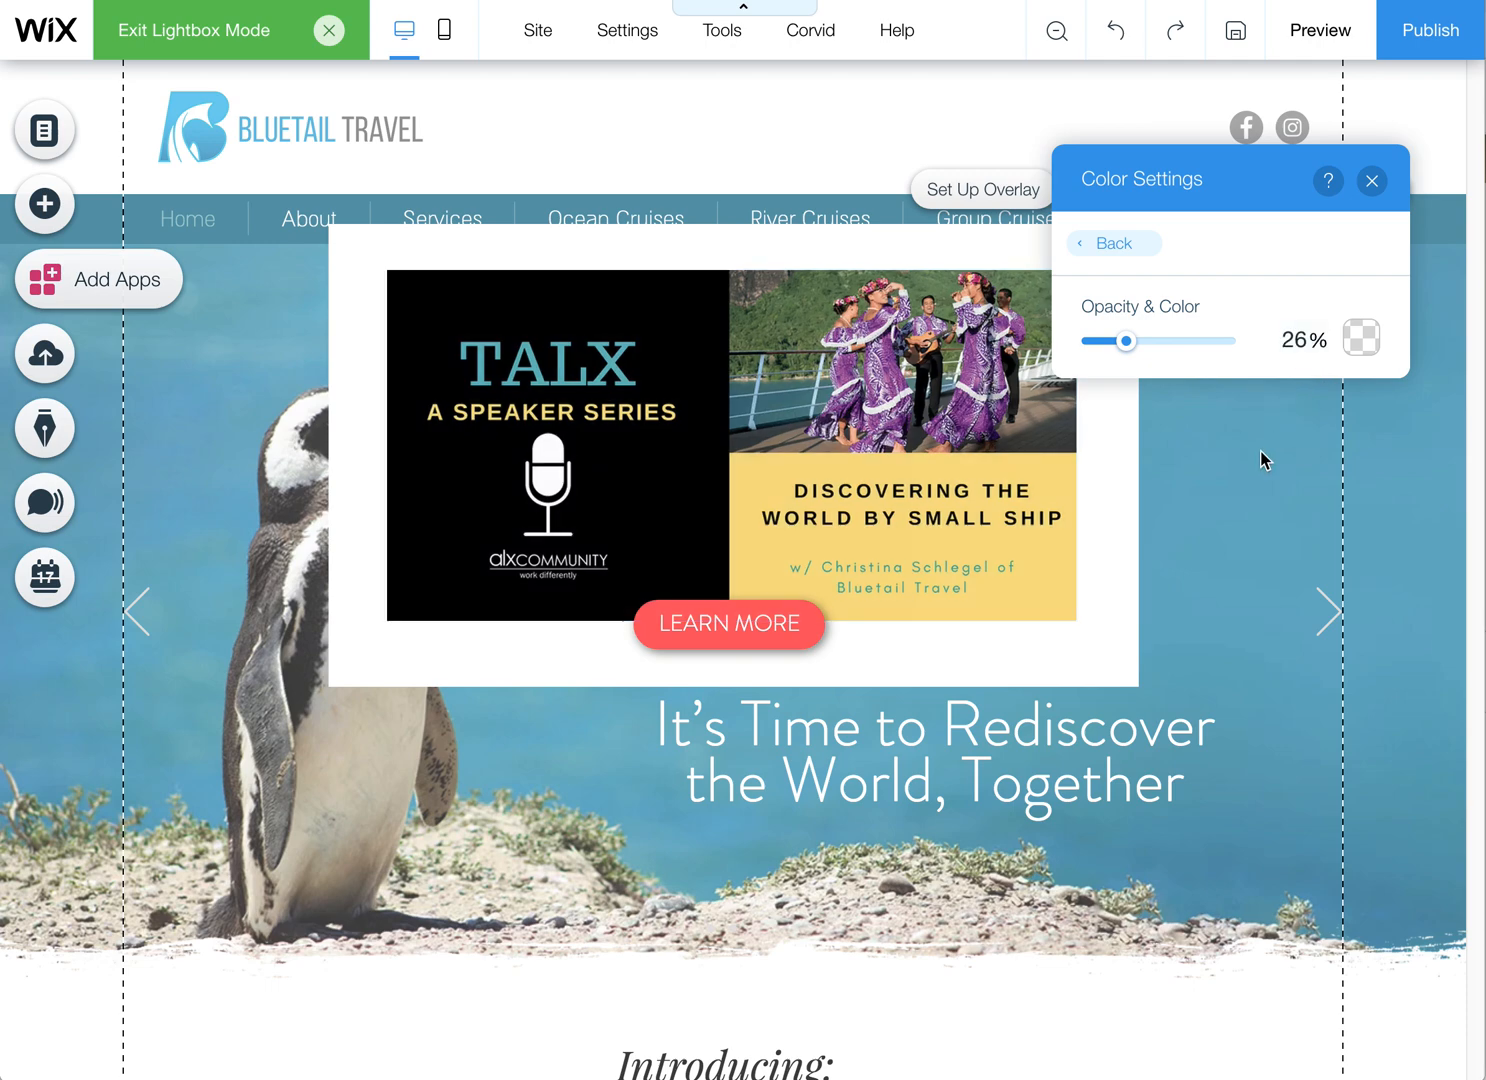
mouse_move(1302, 456)
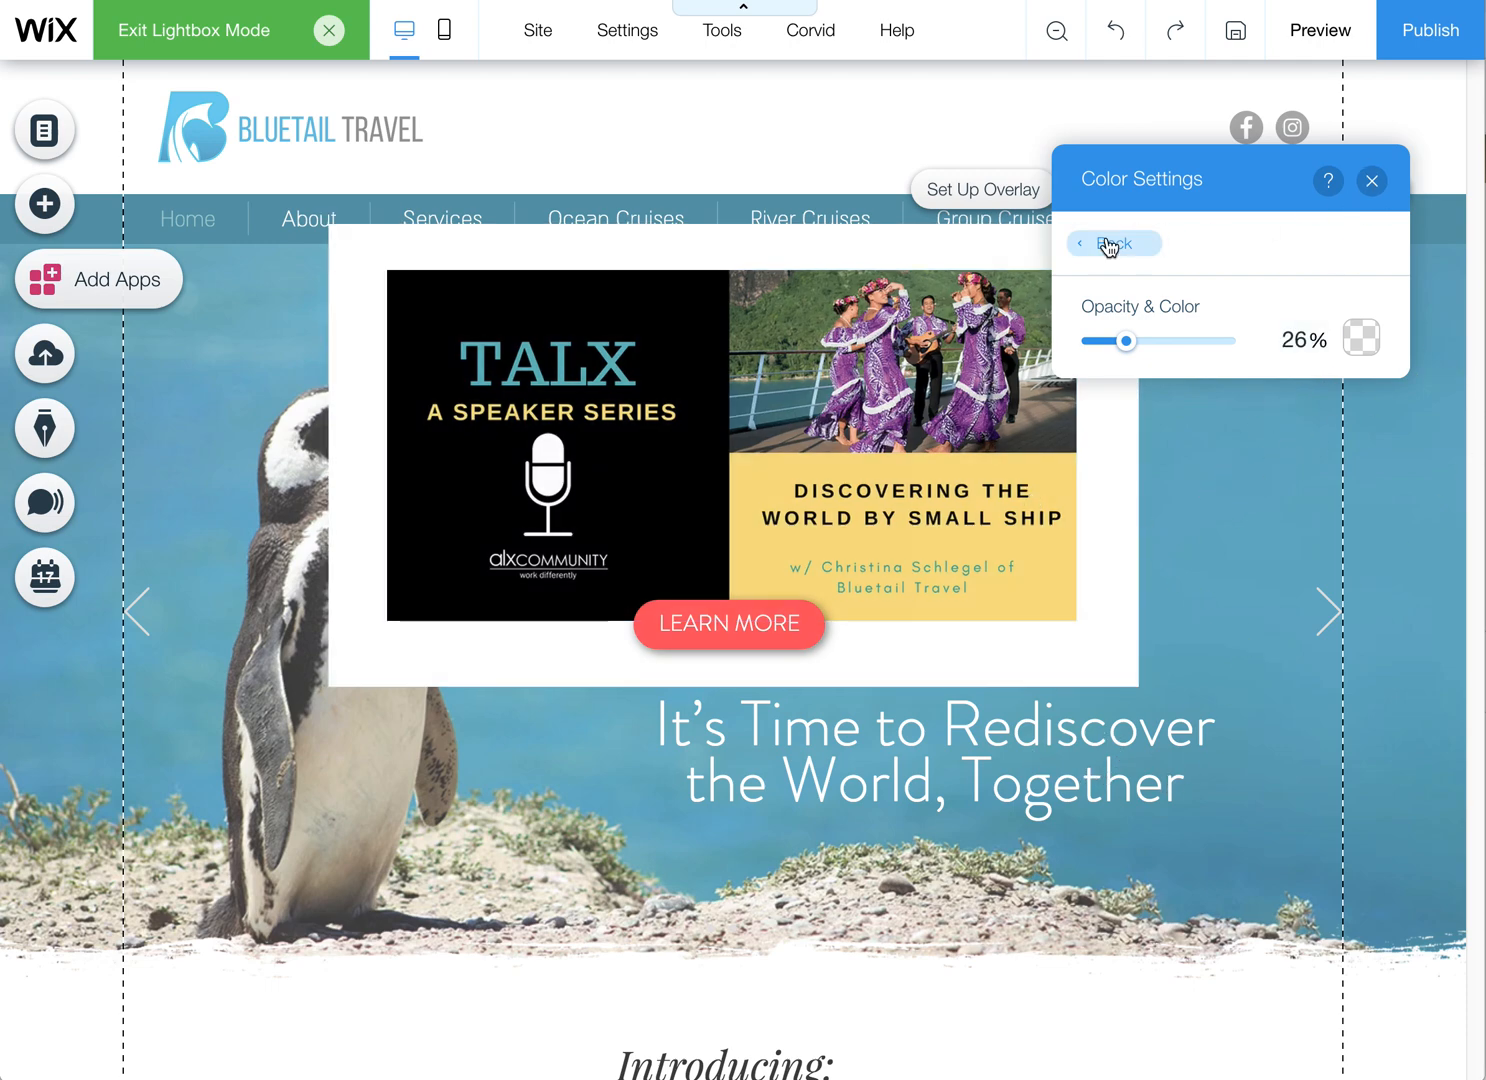
left_click(1112, 244)
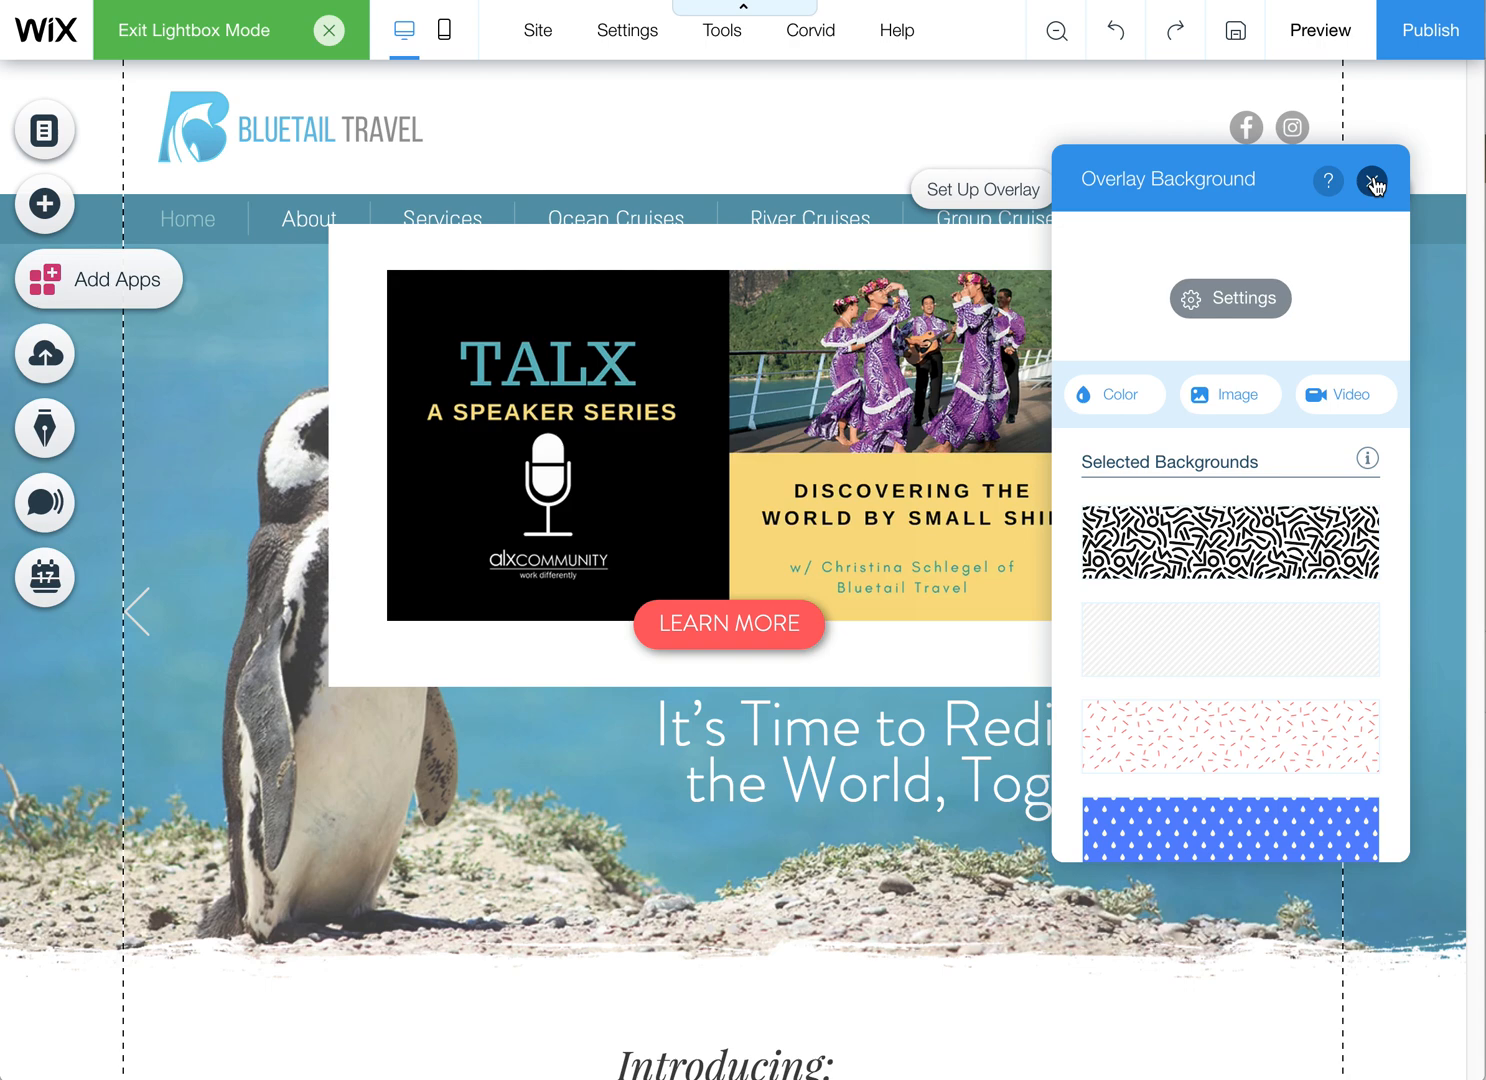
left_click(1372, 182)
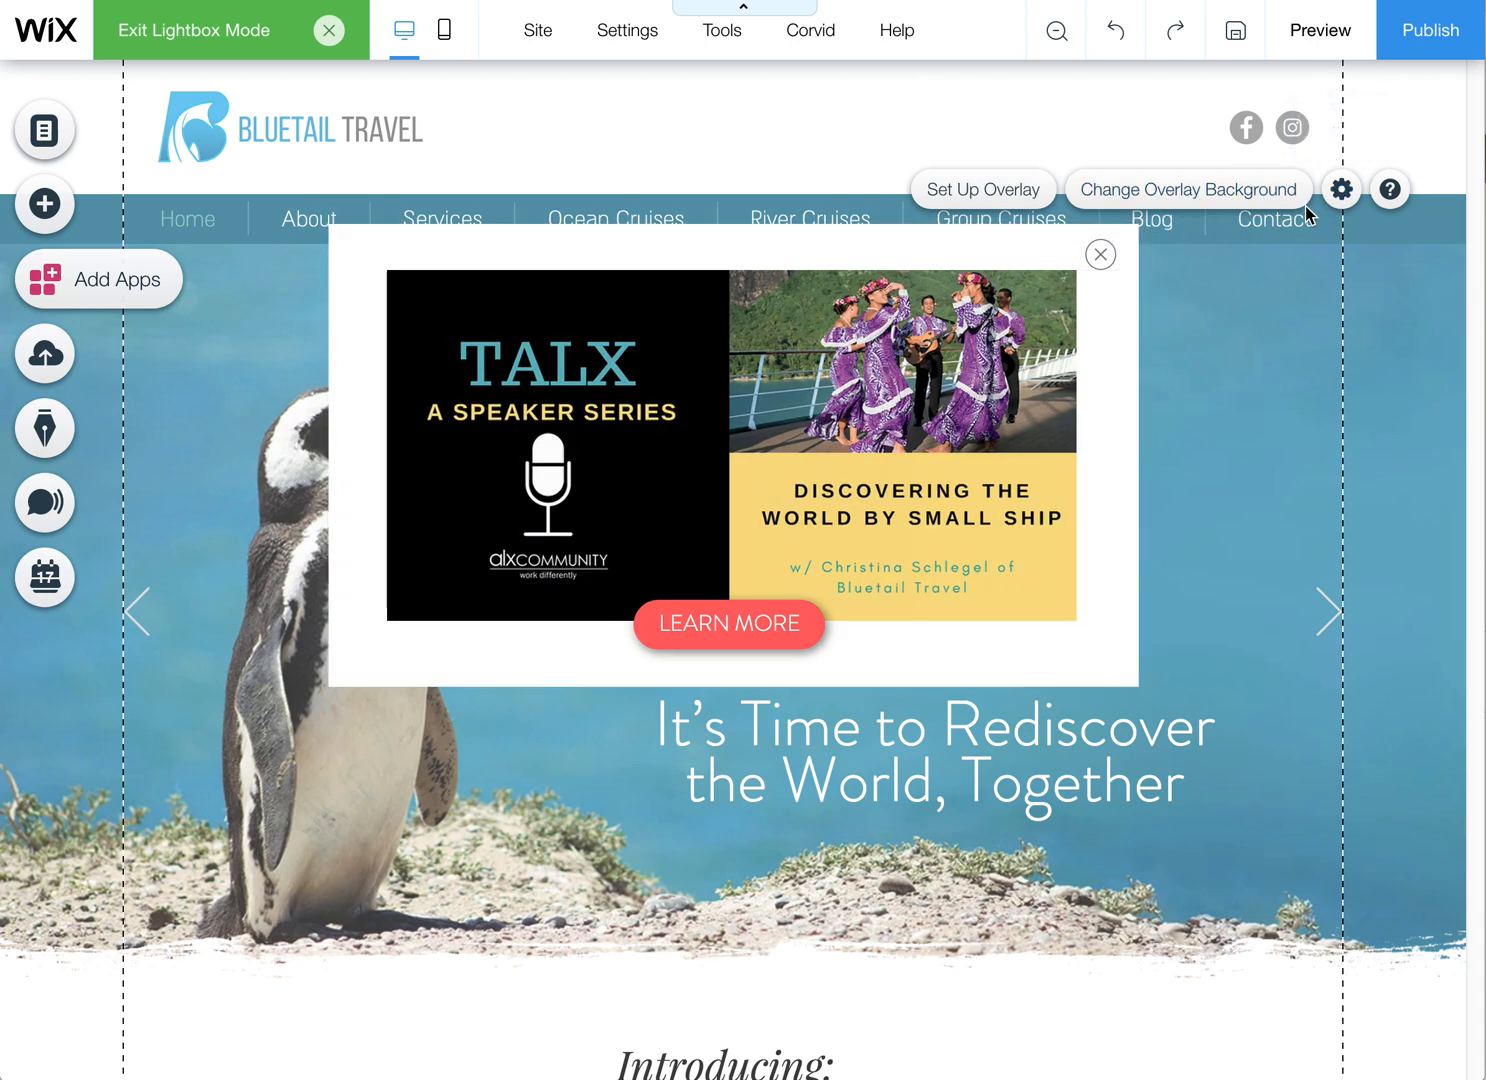
Exit lightbox mode back to Home and publish the site
left_click(1340, 188)
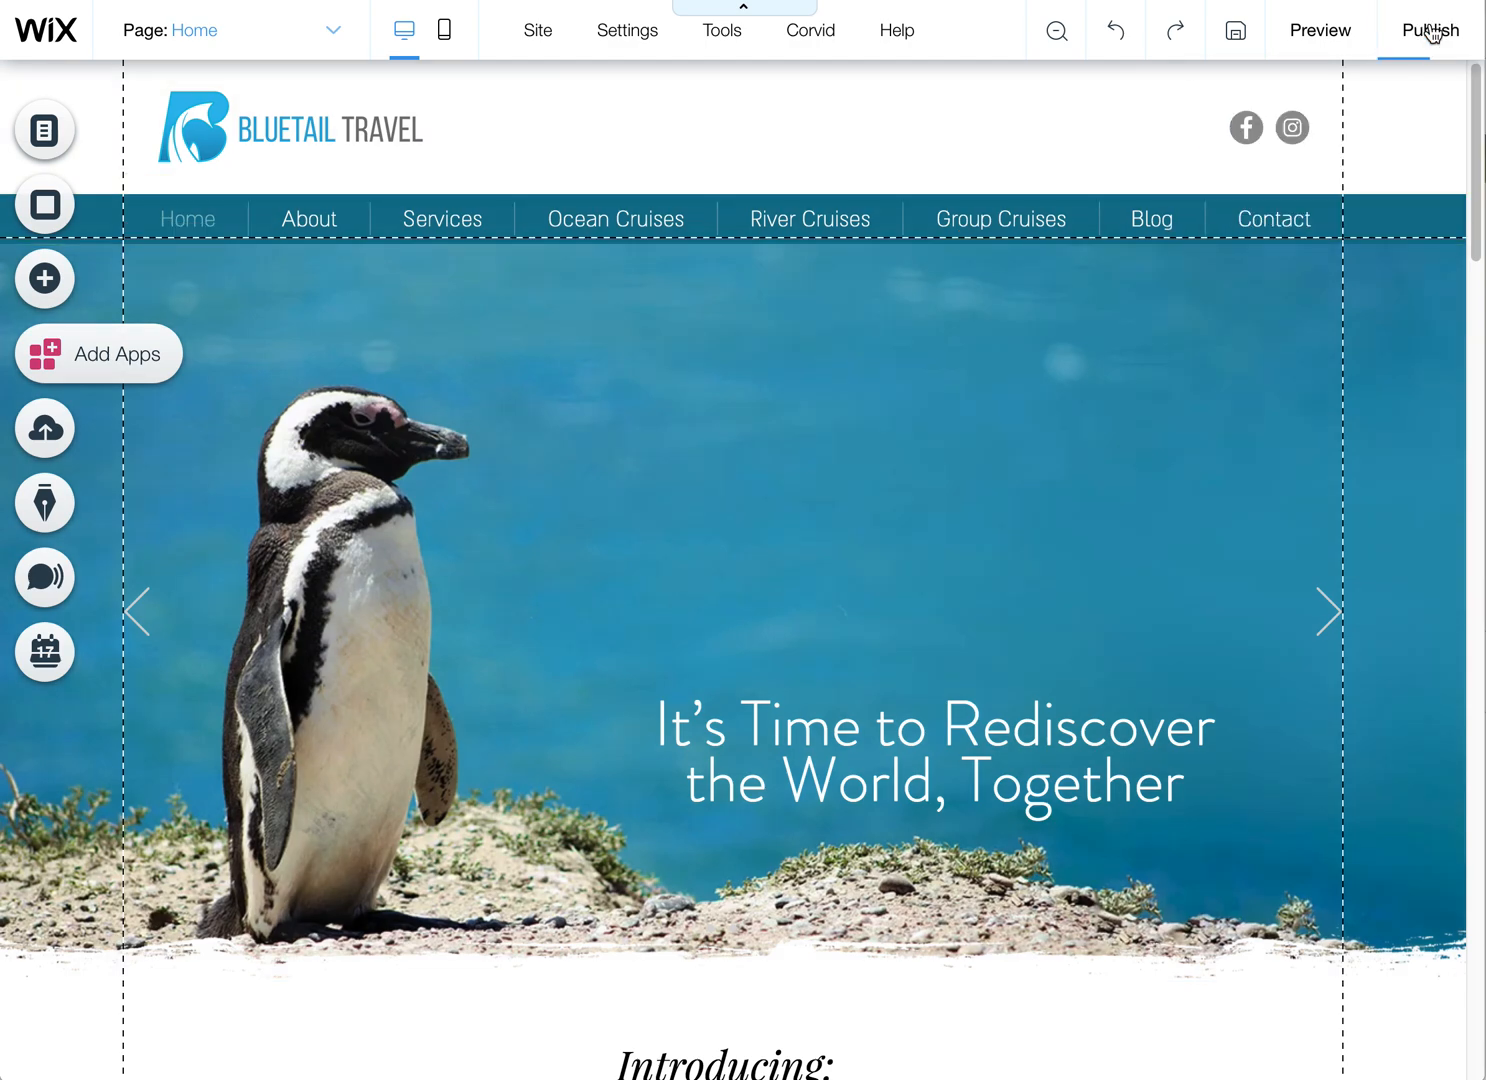
left_click(1428, 30)
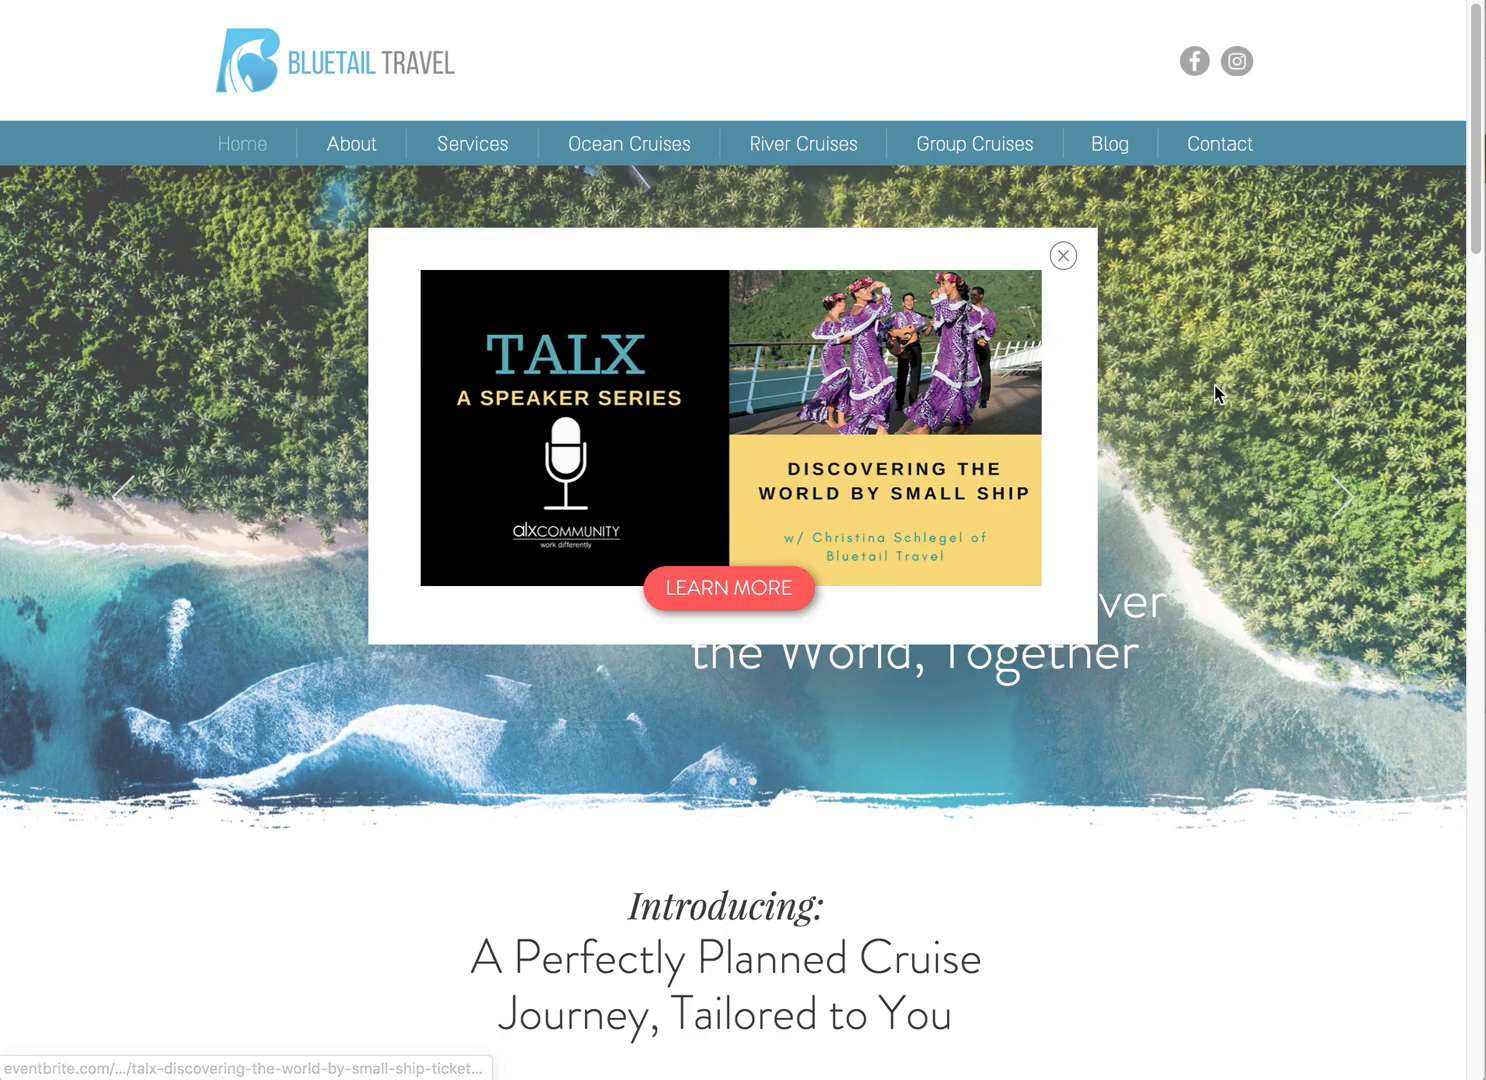
View the live Bluetail Travel site and check the TALX popup appears over Home
left_click(1062, 256)
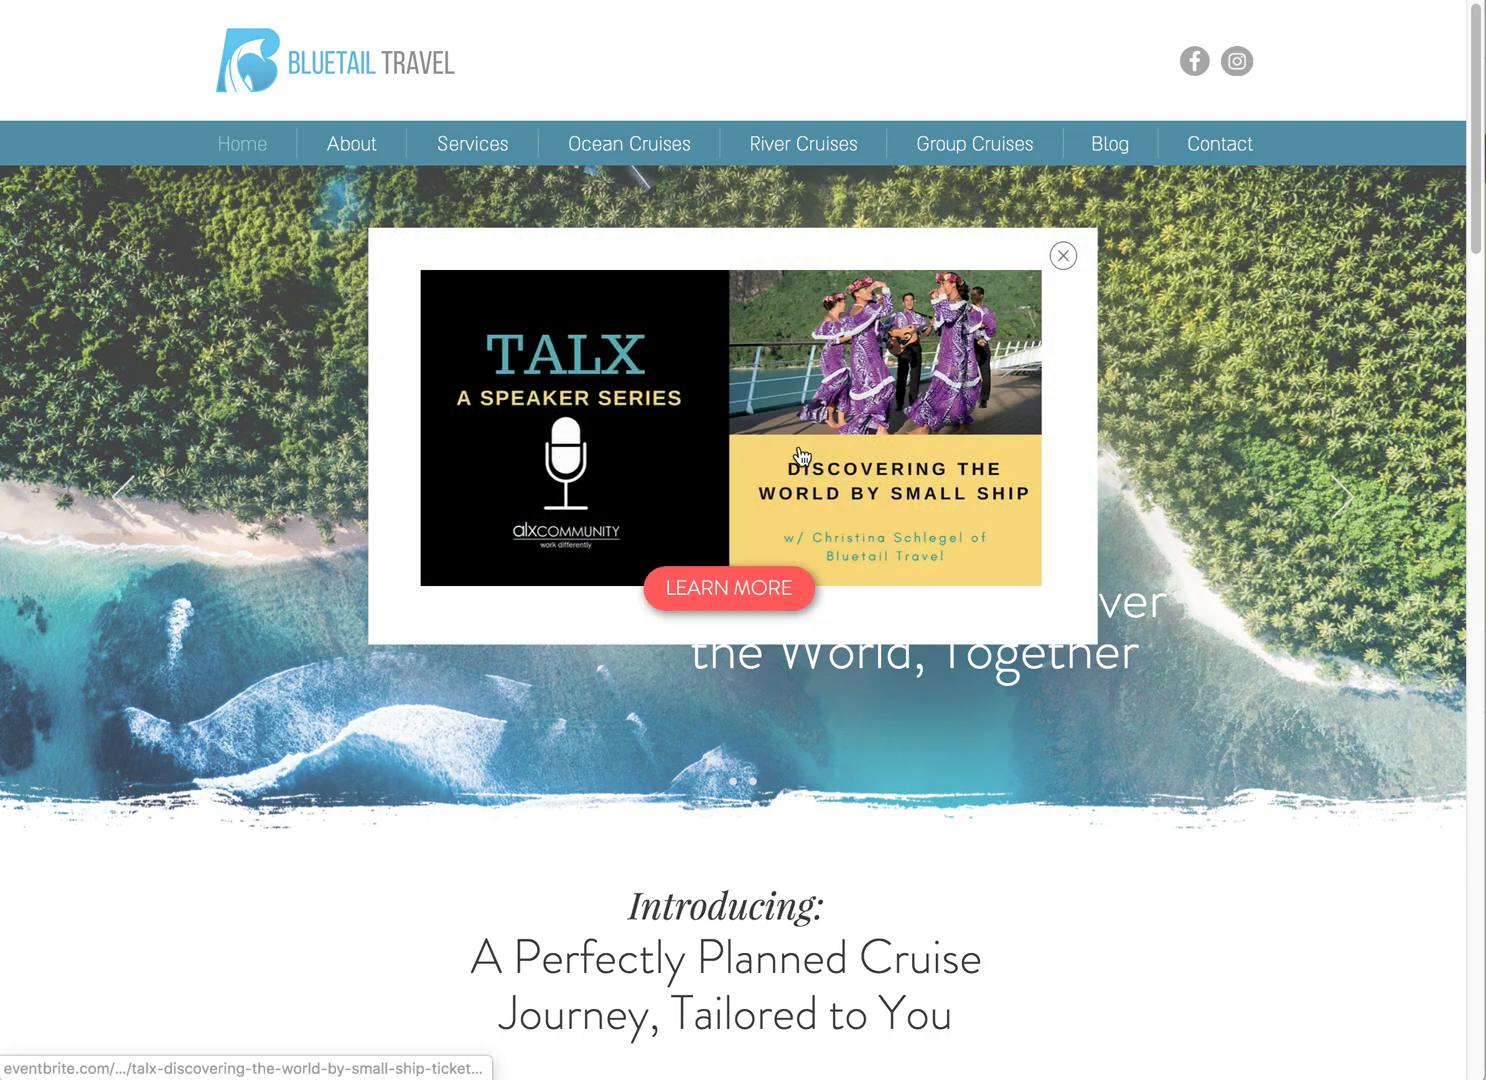
left_click(728, 588)
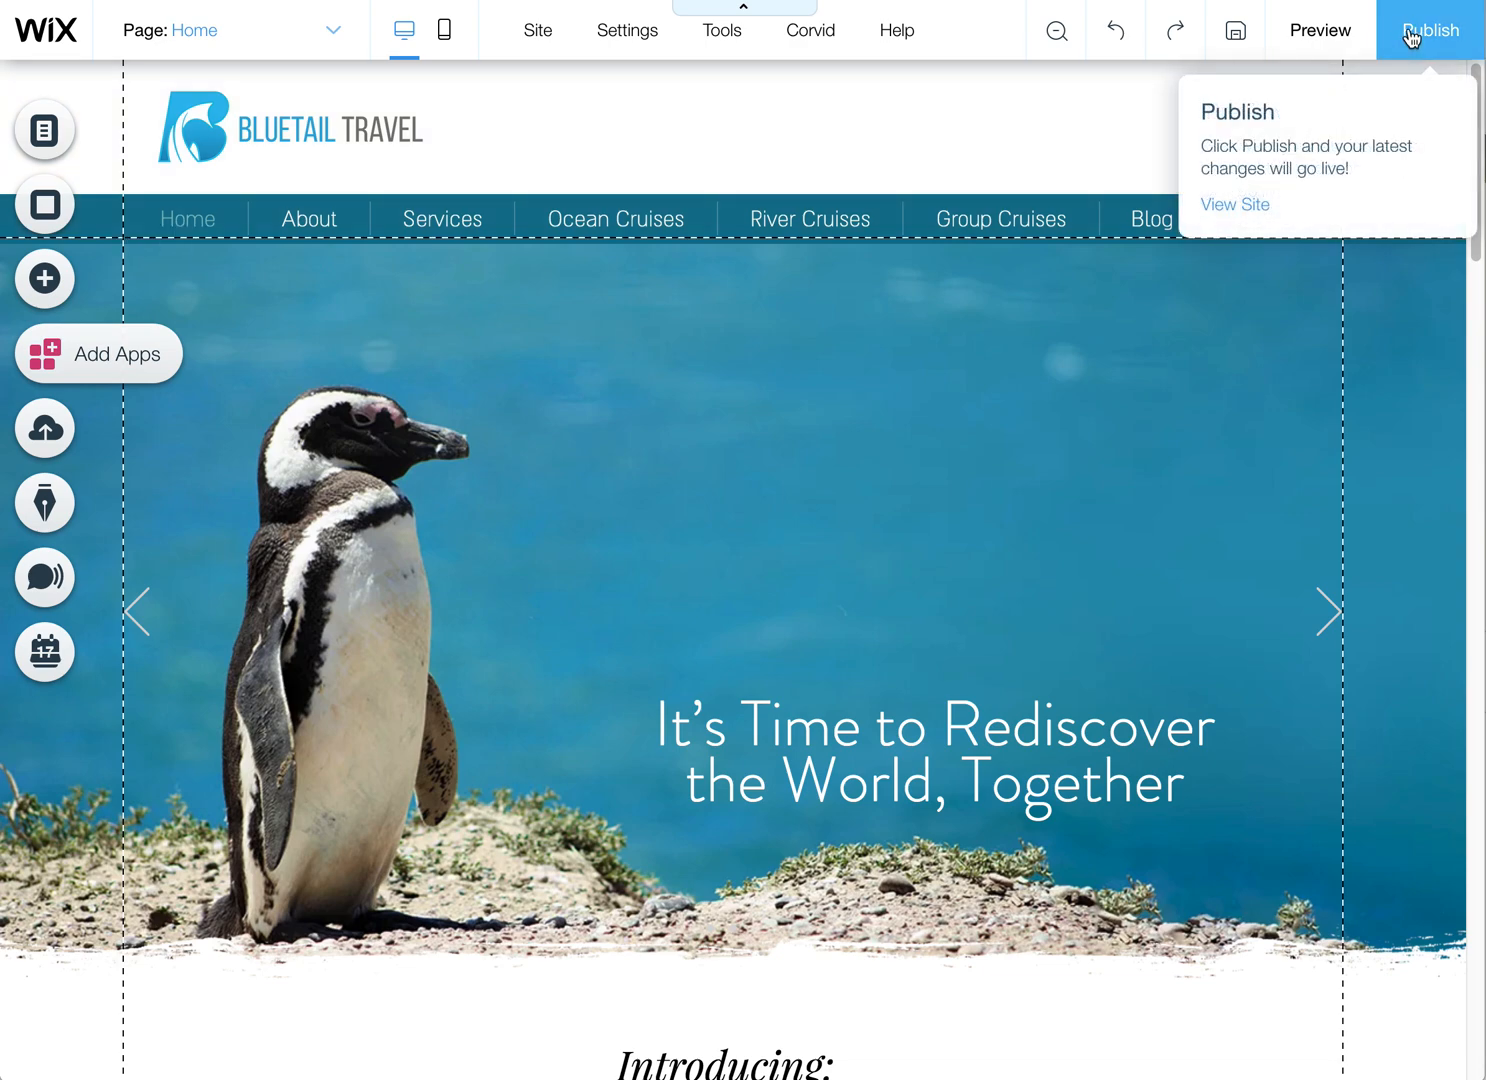
Reach PROMO POPUP through Site Menu > Lightboxes and bring up its options menu
left_click(44, 130)
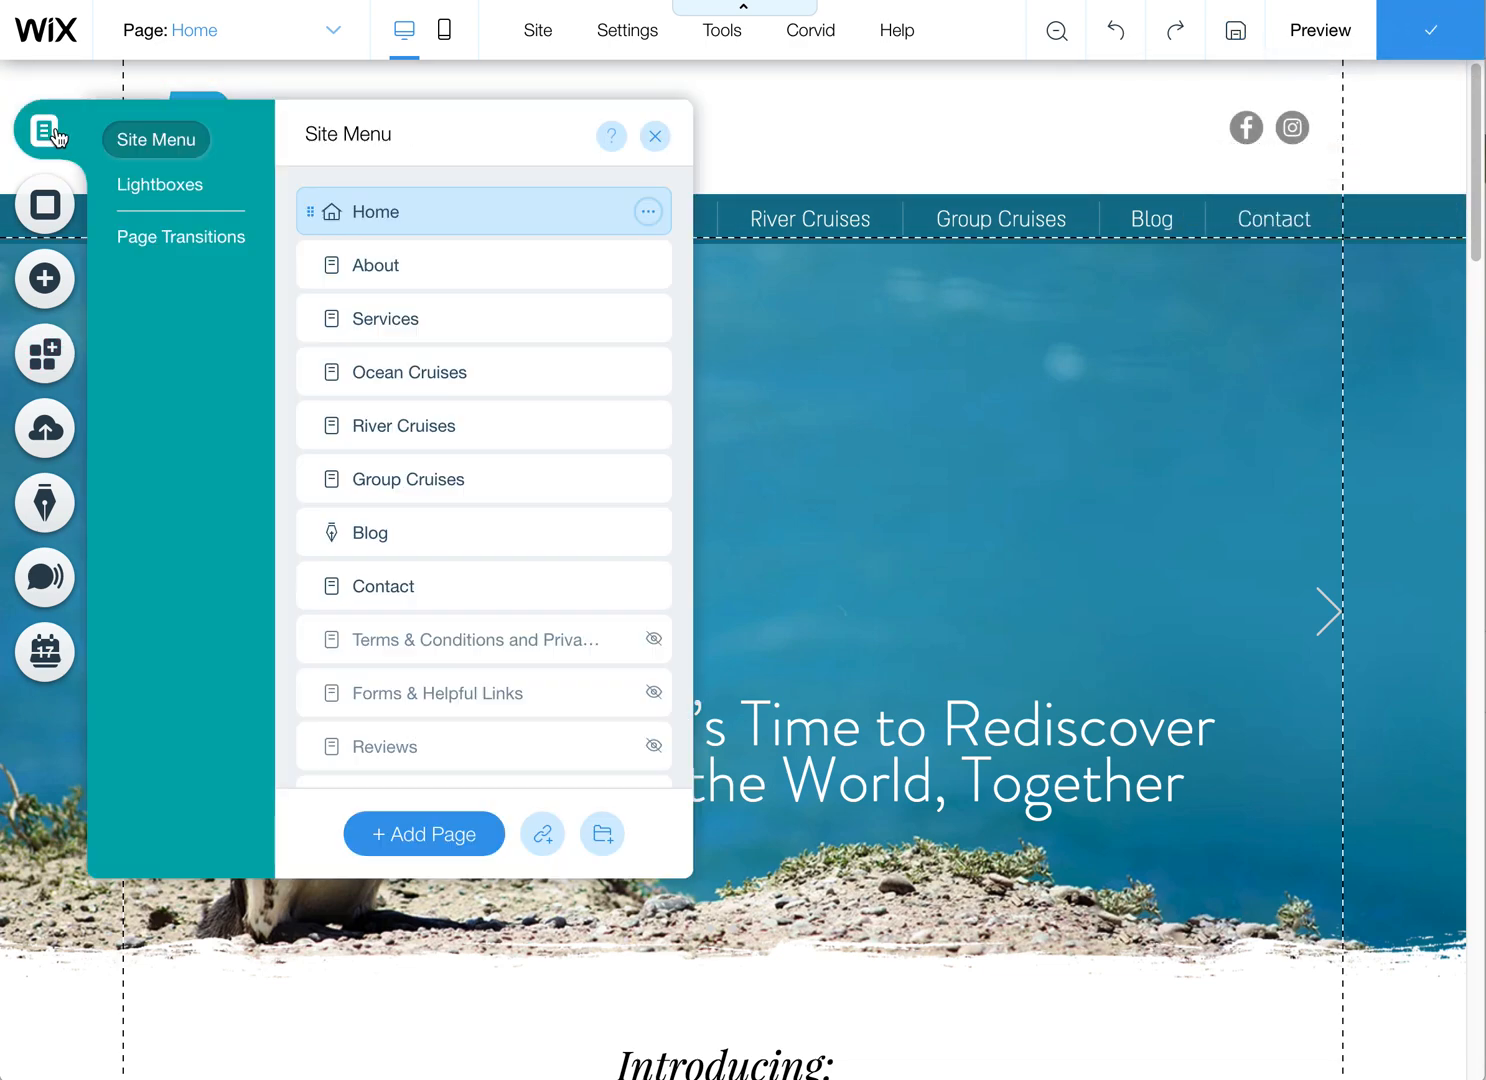
left_click(160, 184)
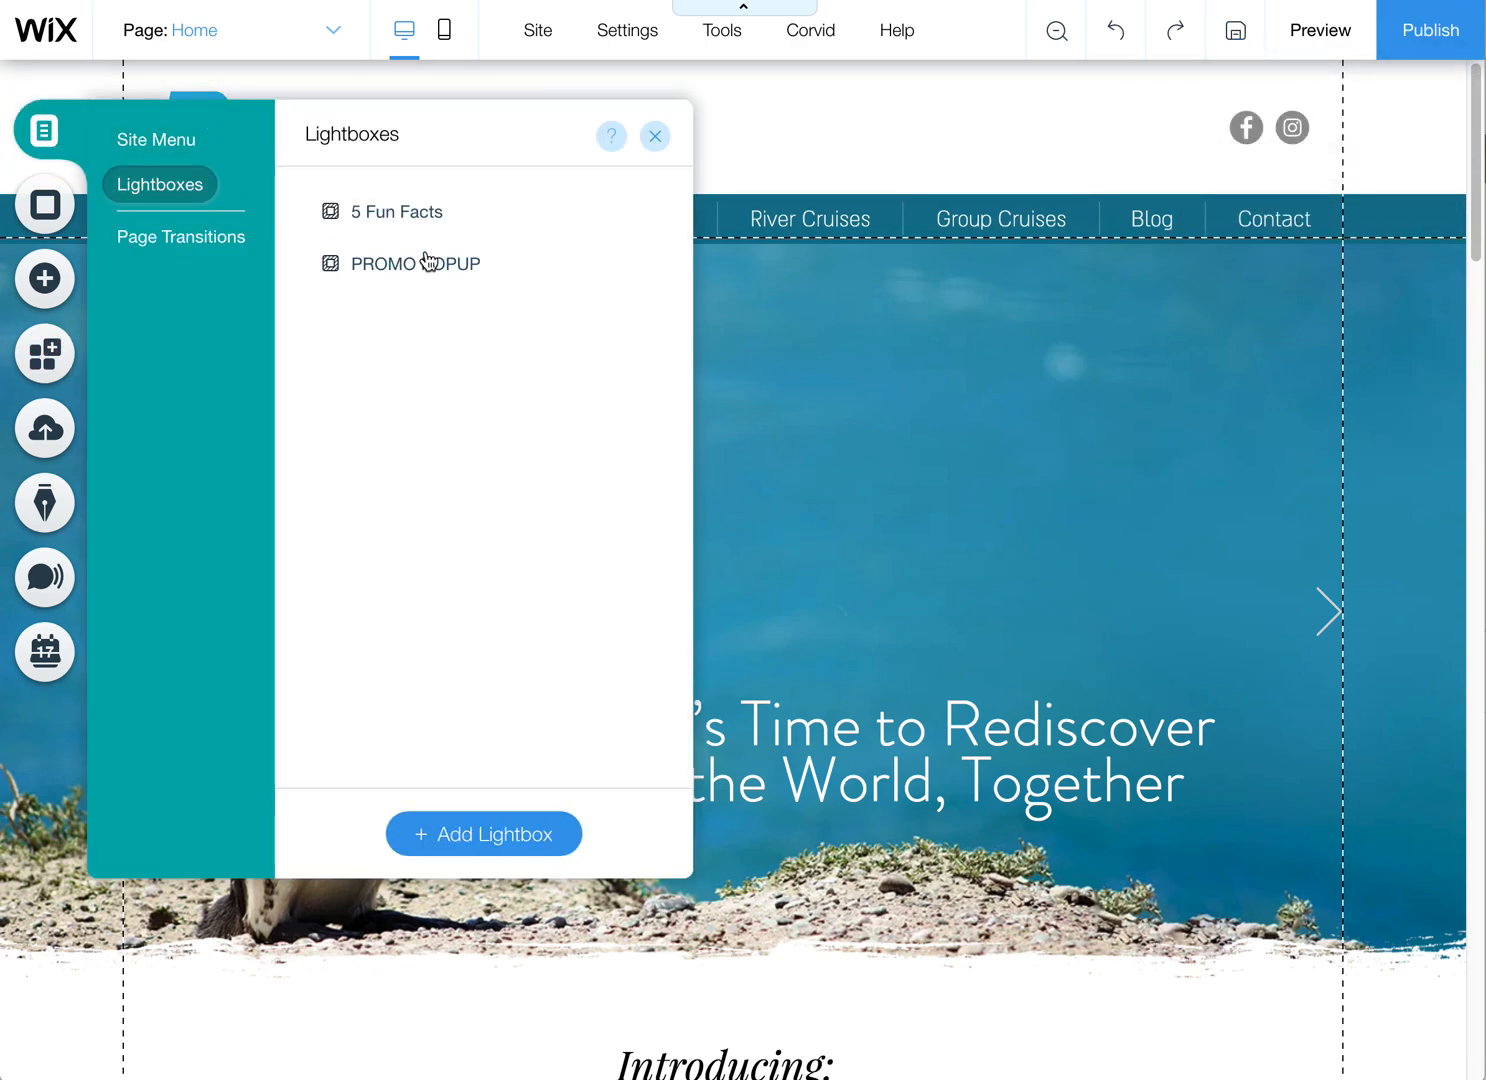
left_click(418, 264)
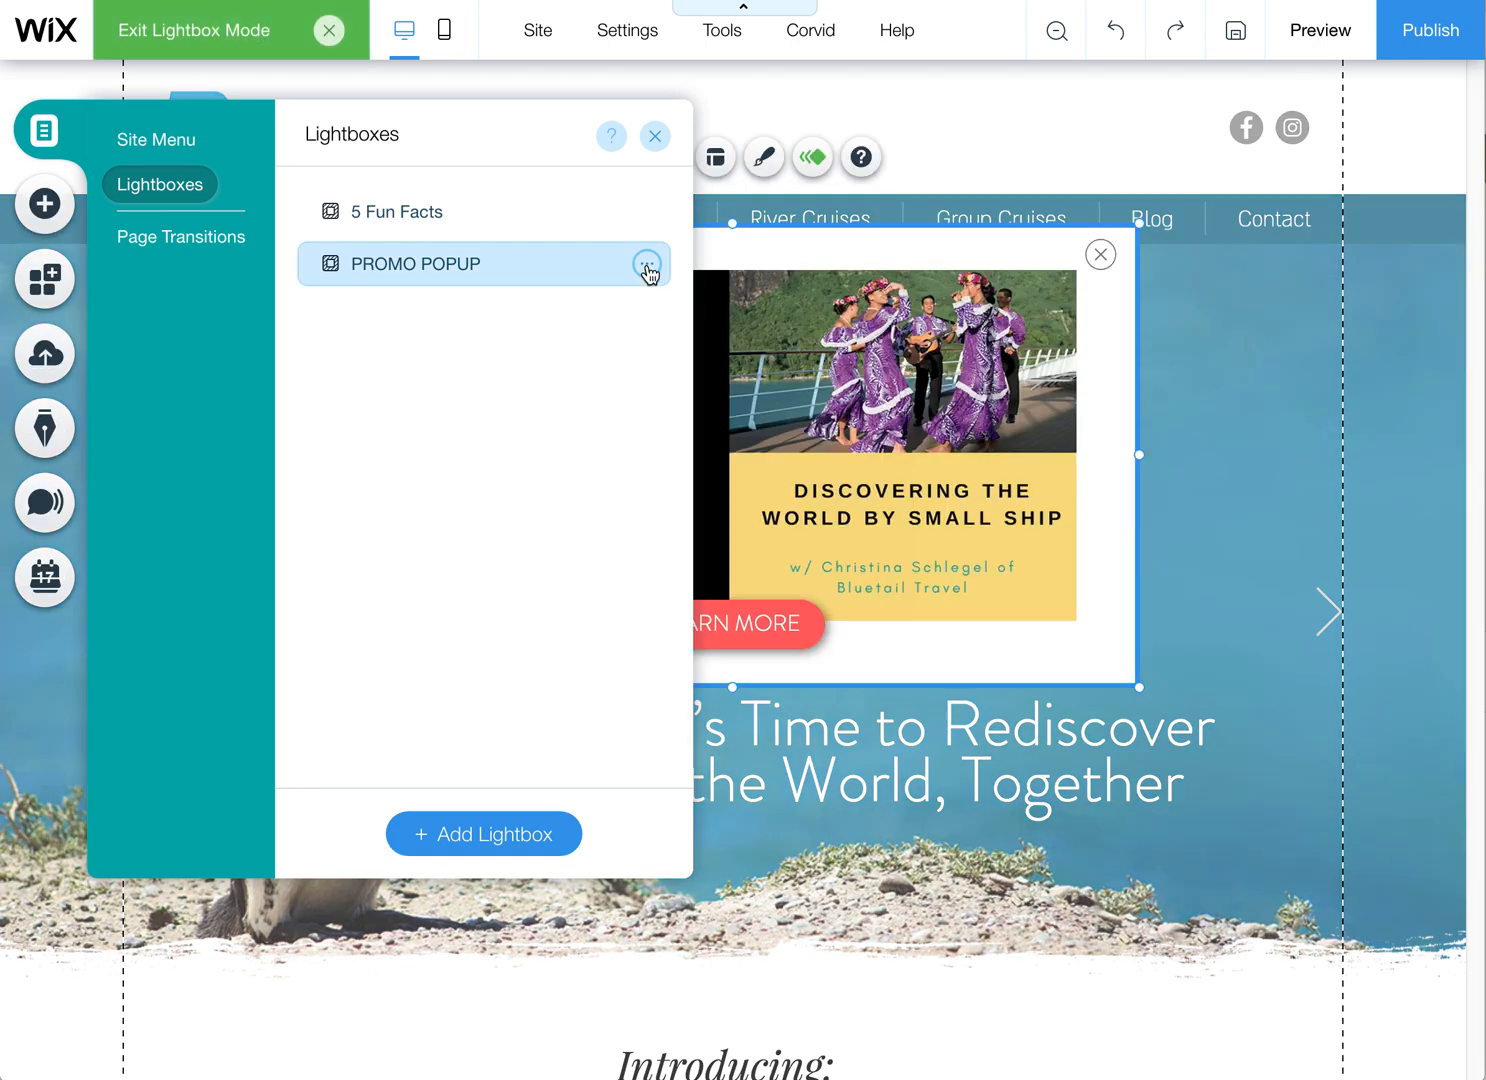
left_click(648, 264)
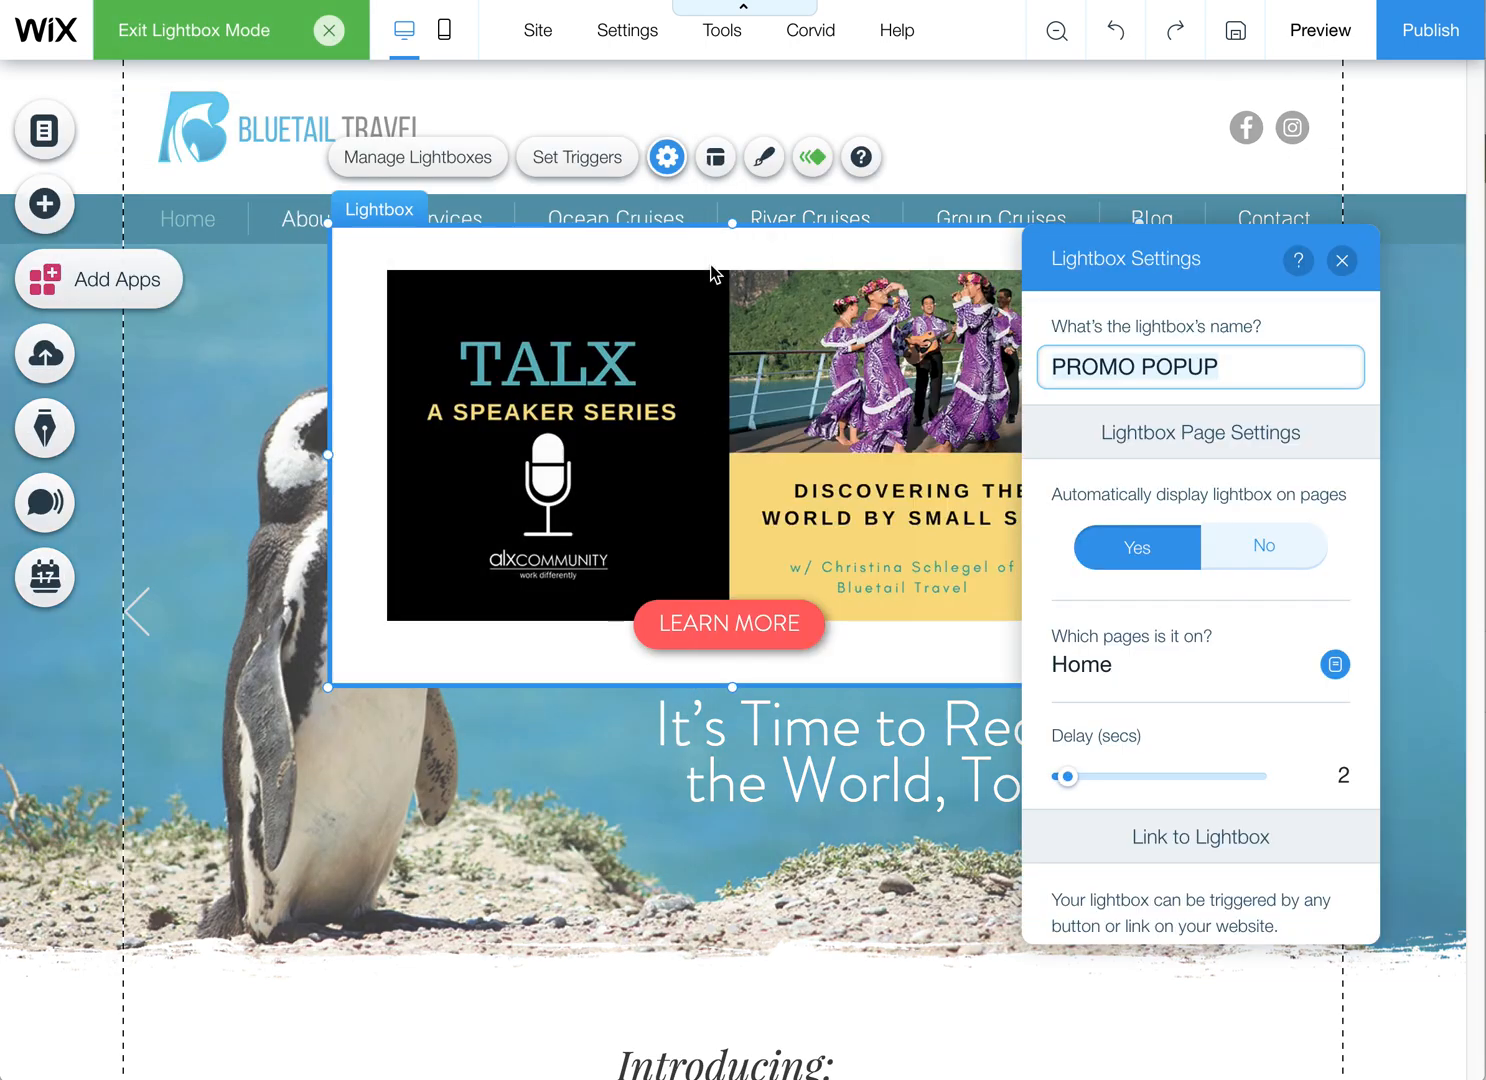
mouse_move(44, 130)
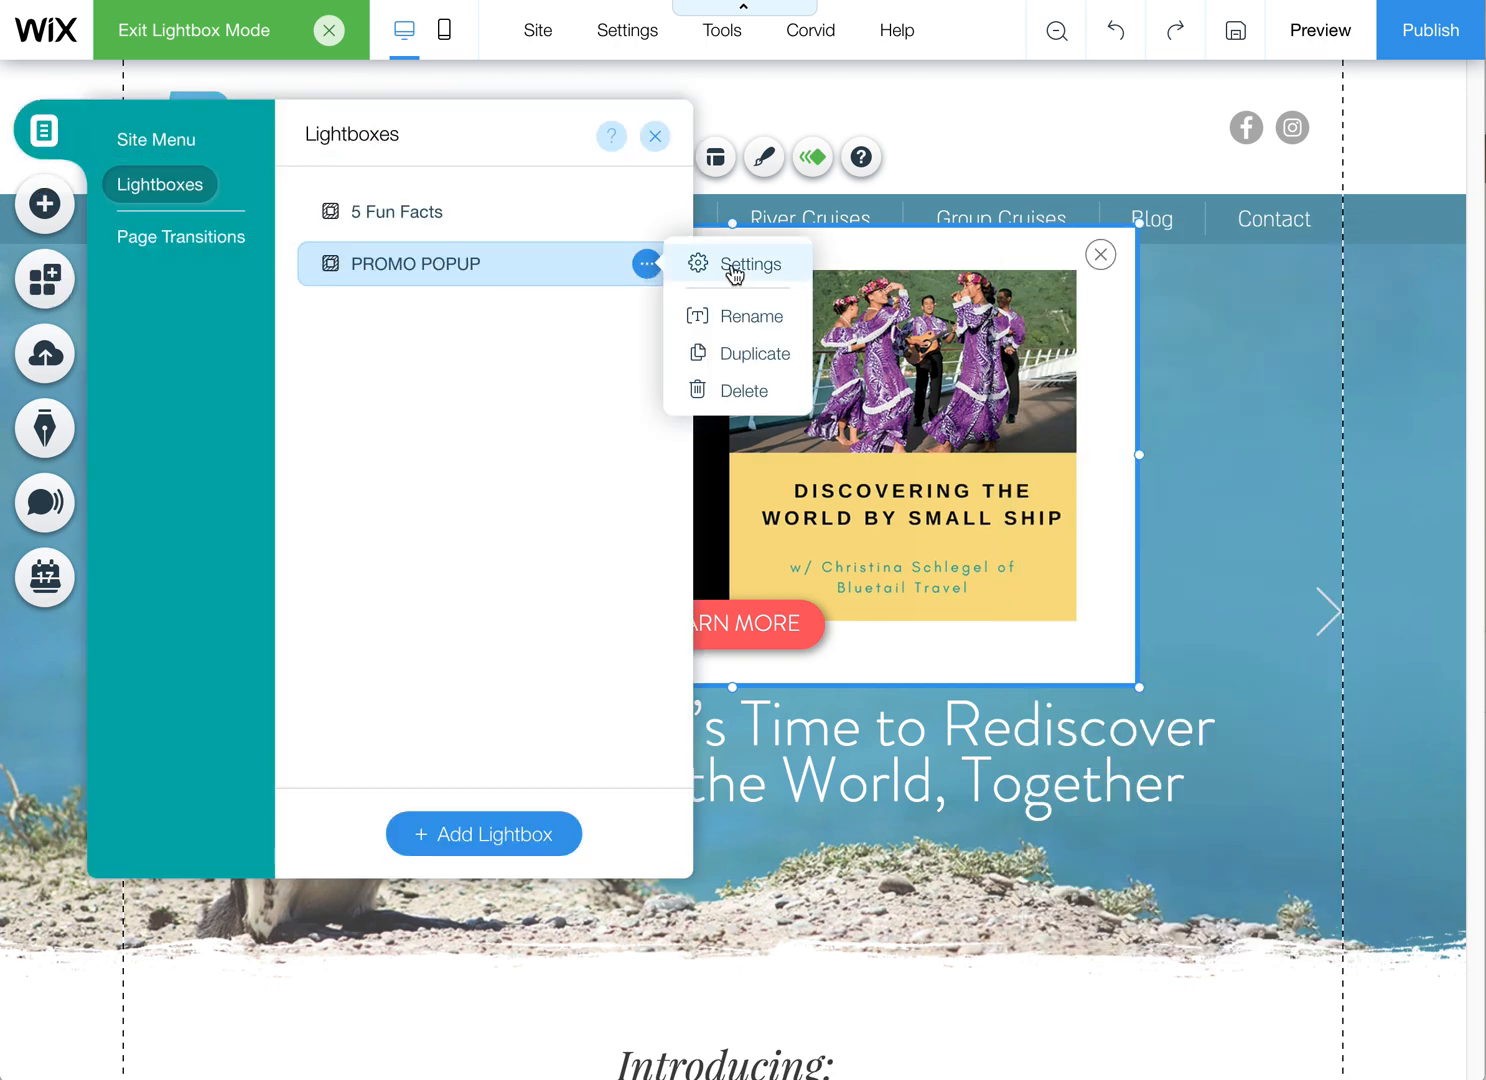
Review PROMO POPUP's Lightbox Settings: auto-display on Home after a 2-second delay, left unchanged
left_click(752, 264)
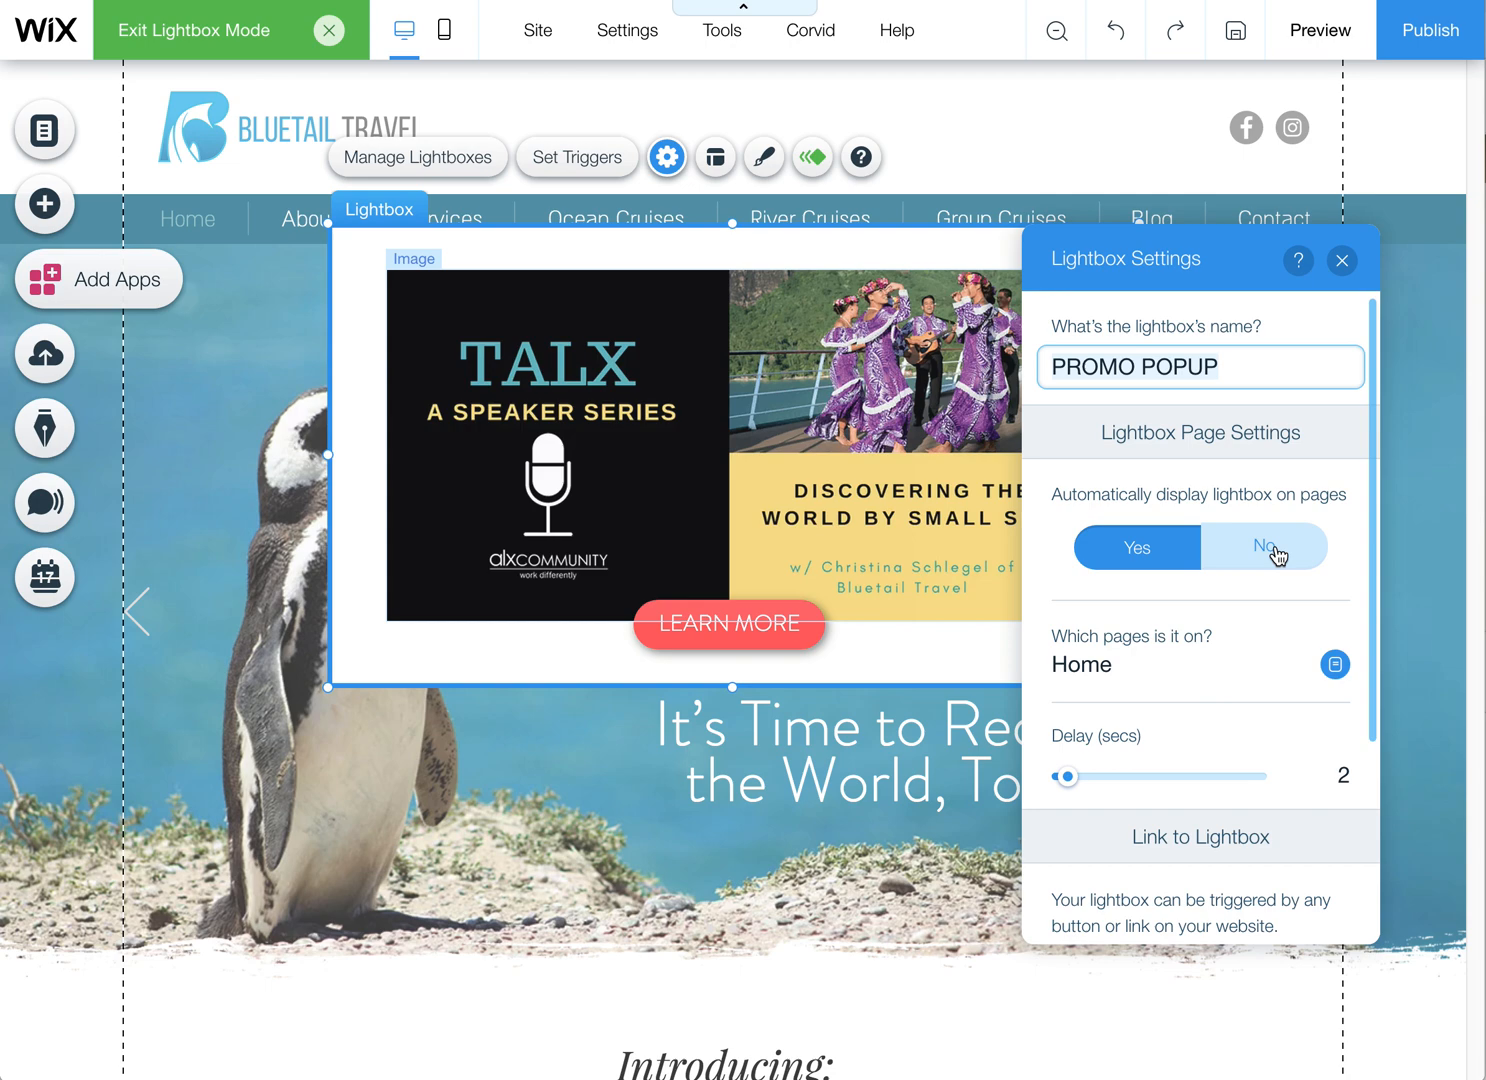
left_click(1136, 548)
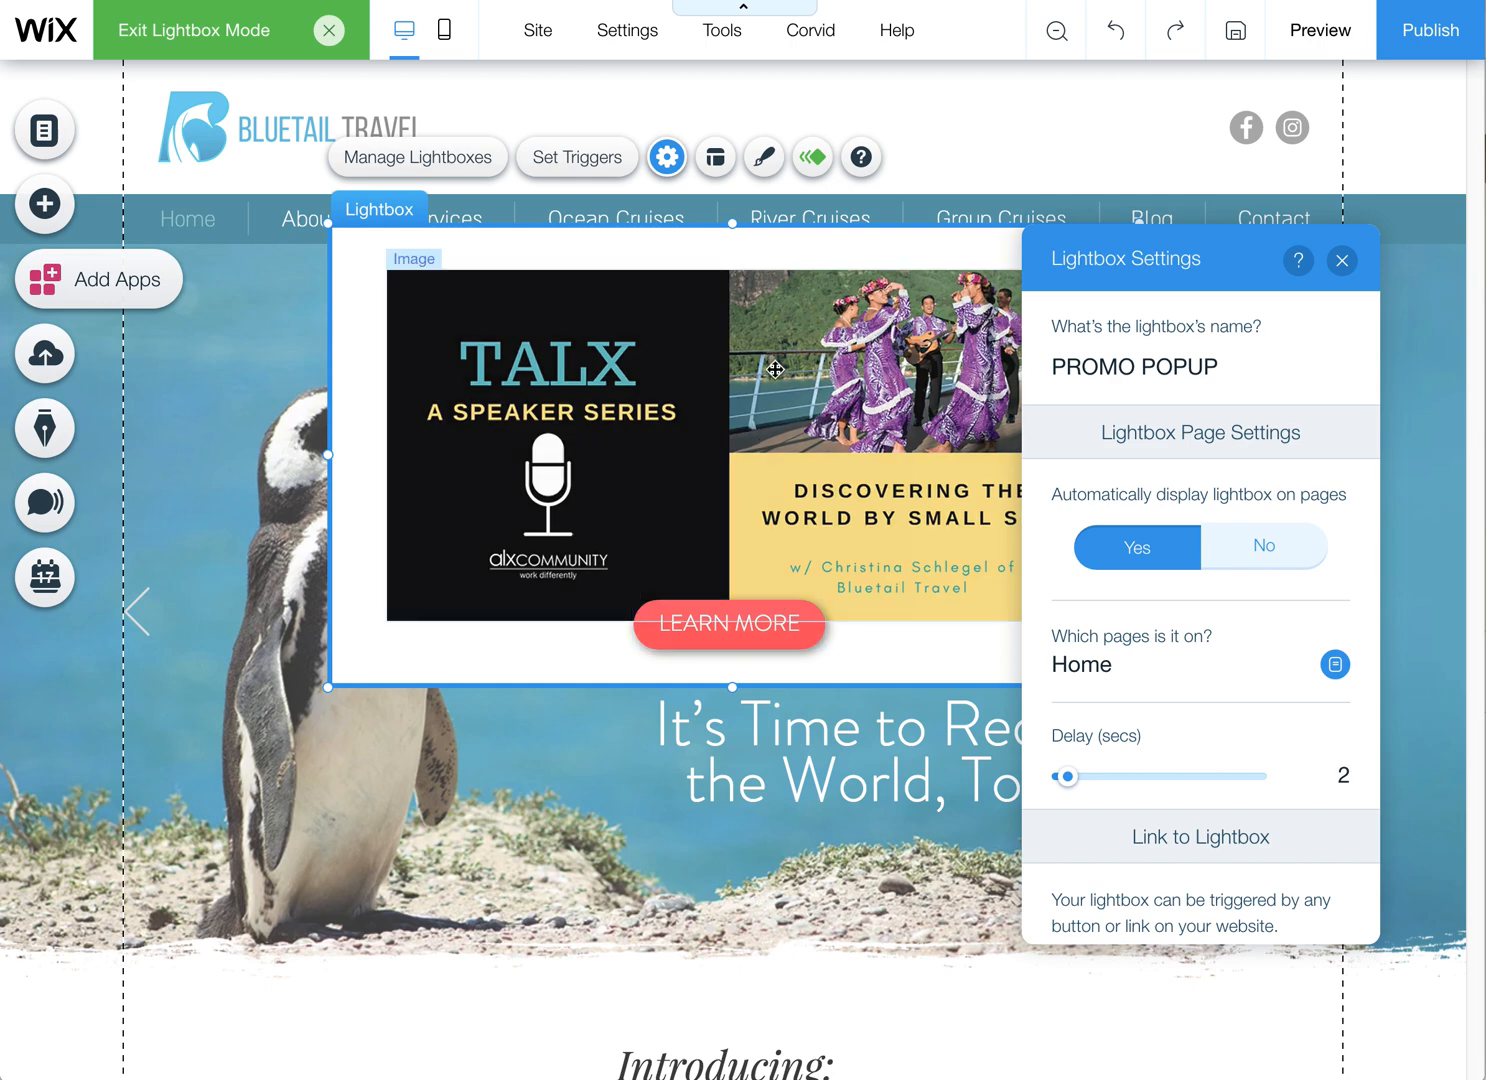
mouse_move(1108, 246)
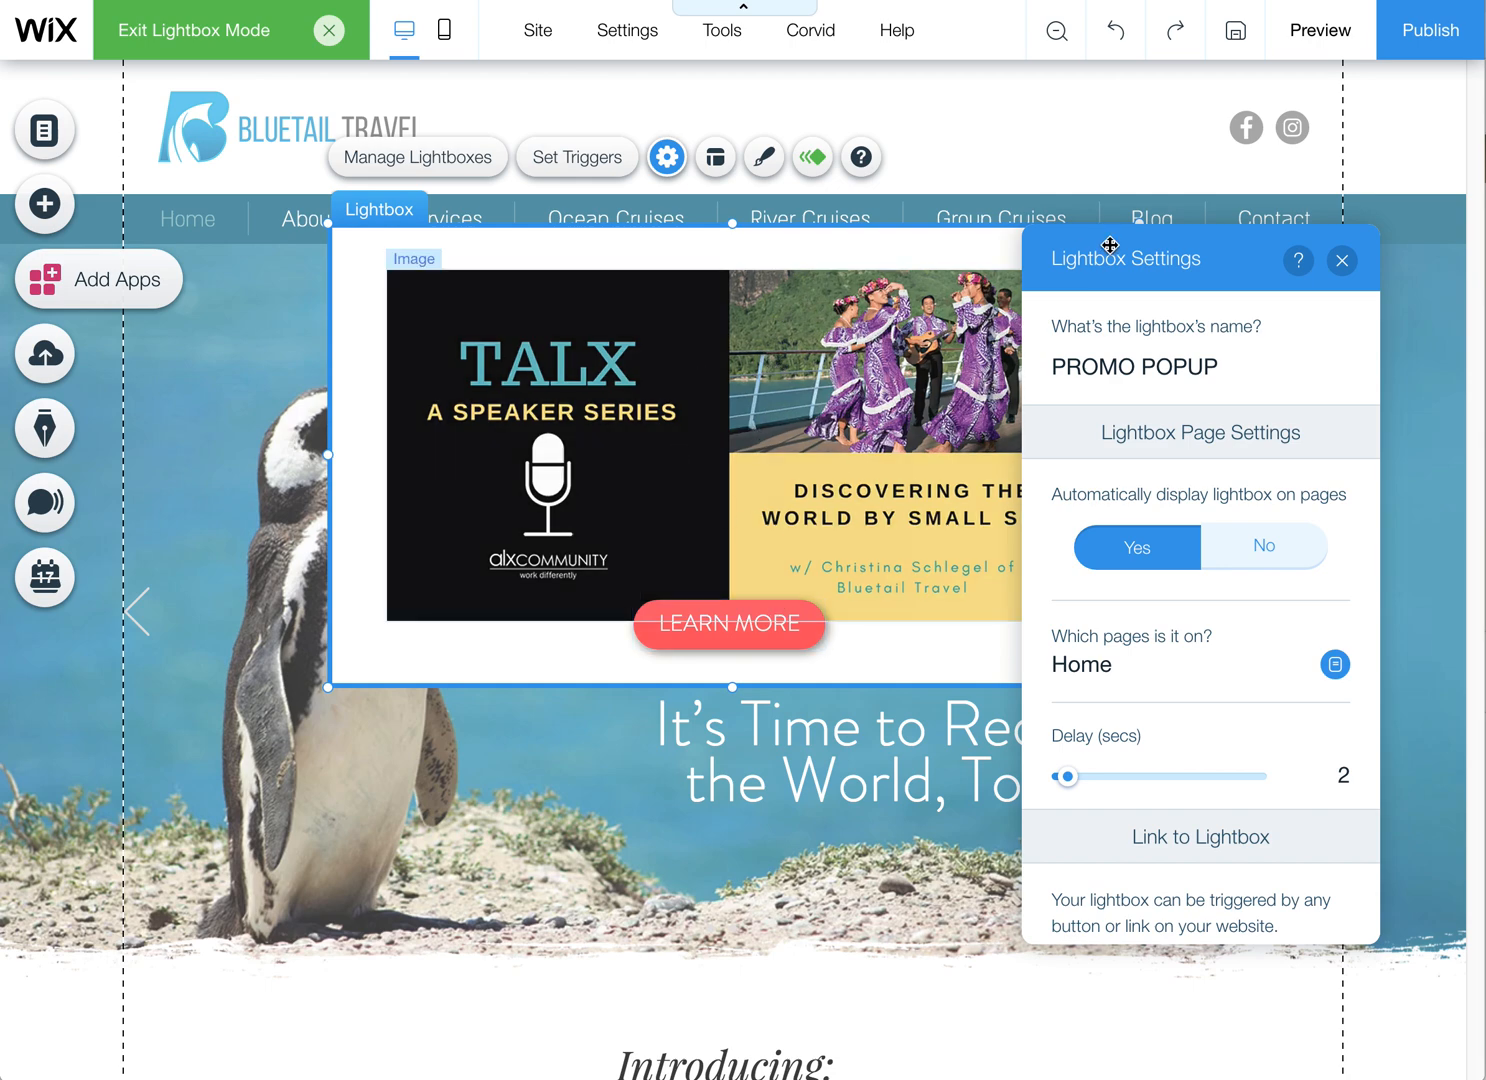